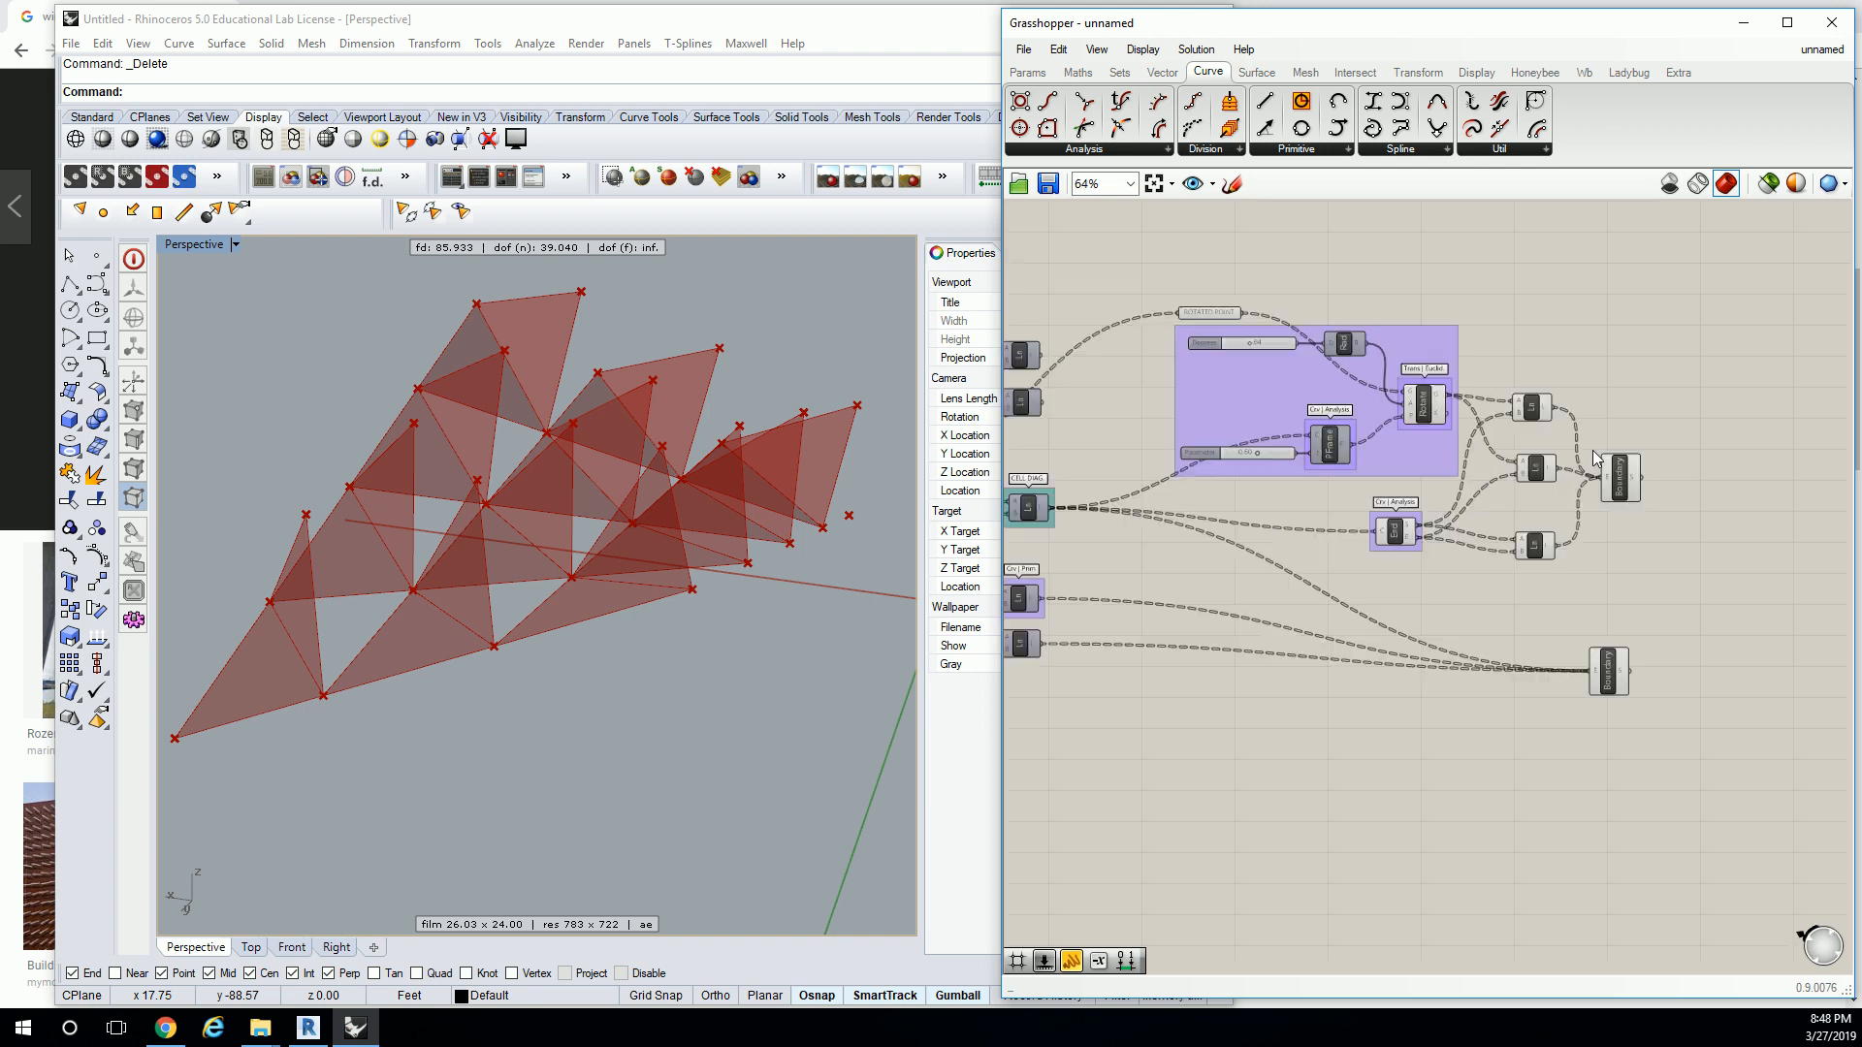
Zoom into the Grasshopper definition to review the triangular panel setup.
scroll(up, 3)
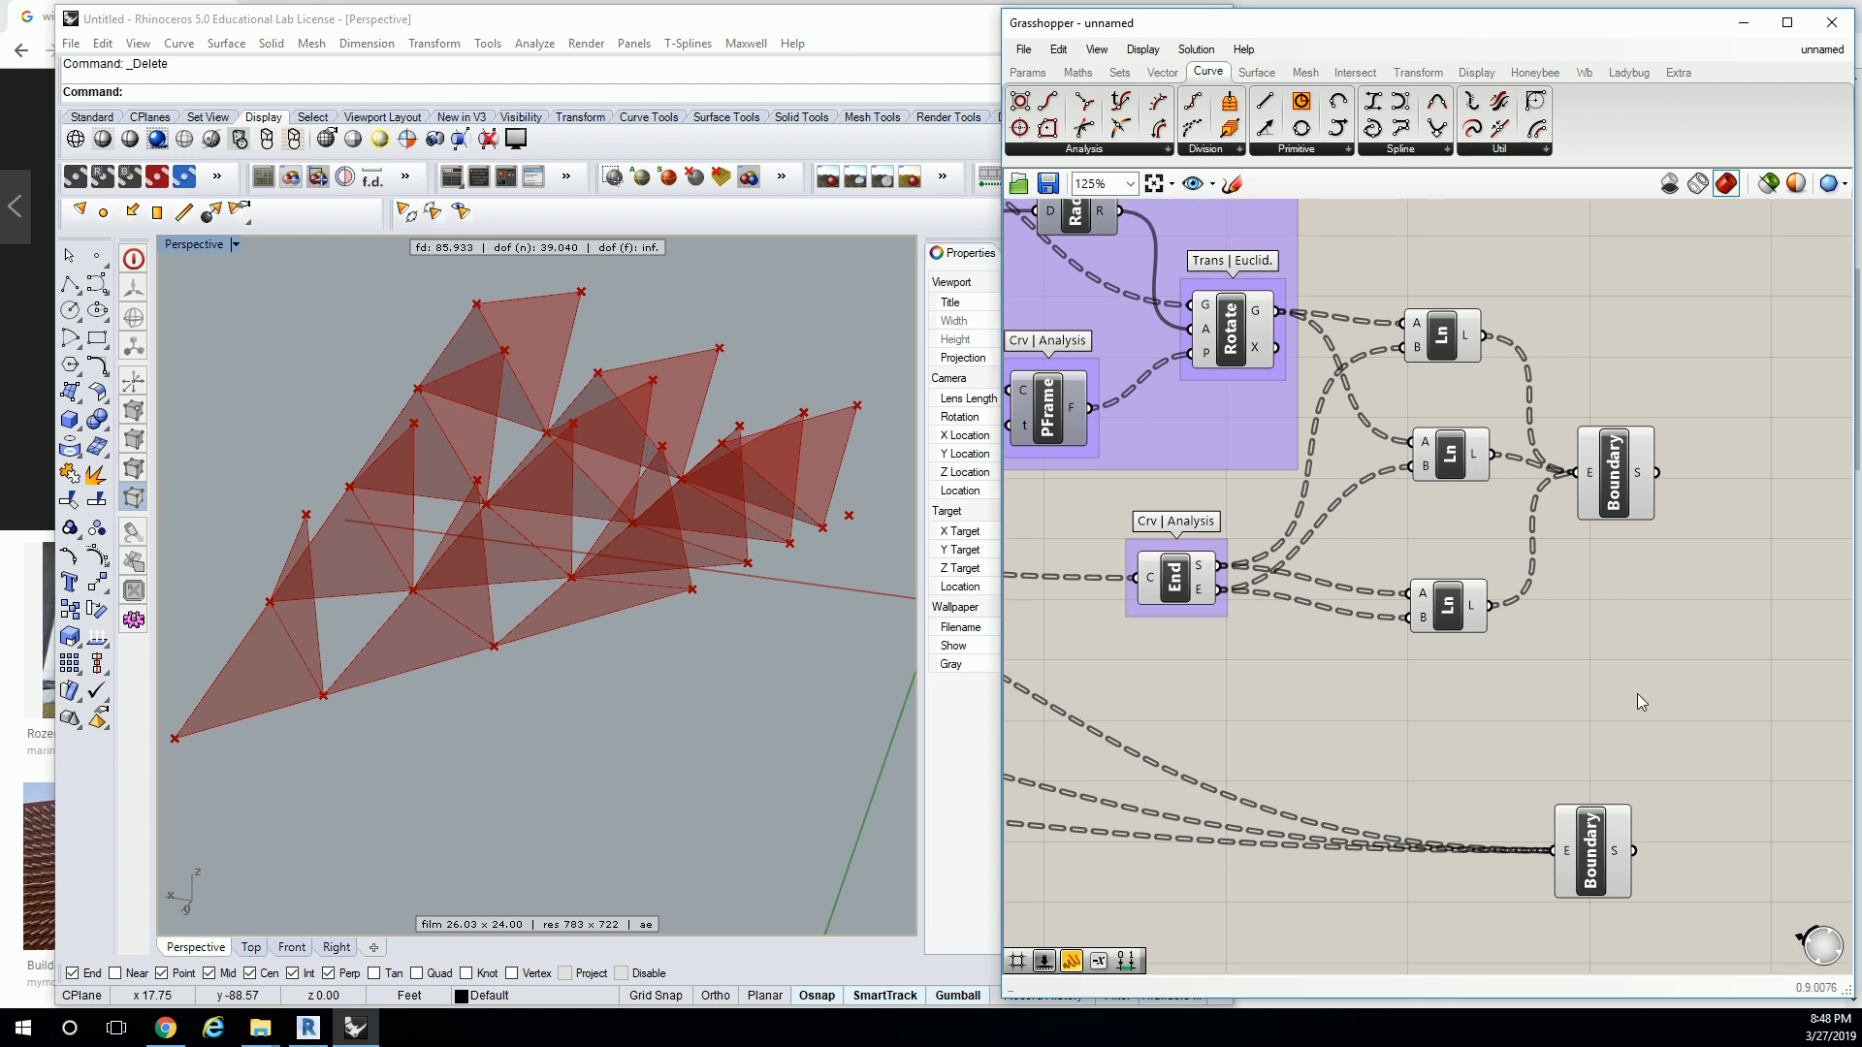
mouse_move(1615, 475)
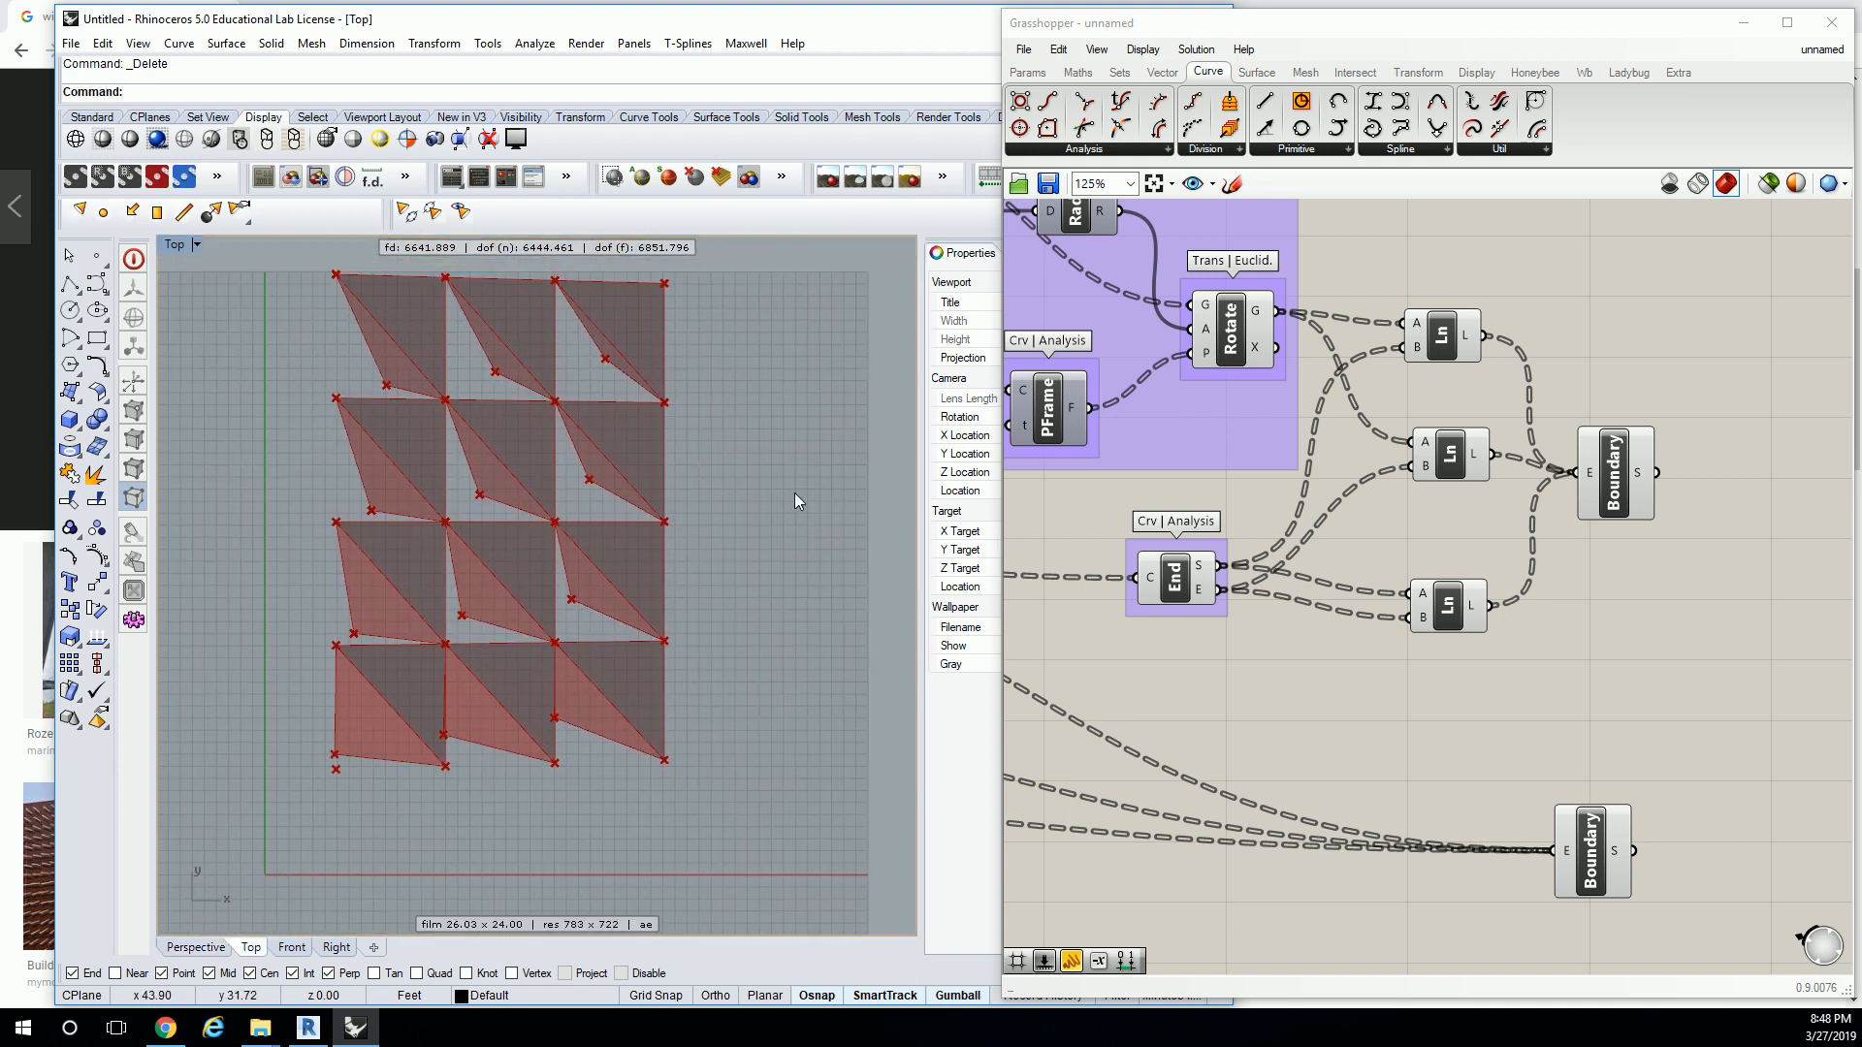
Zoom out on the Grasshopper canvas to review the ROTATED POINT and rotation components.
scroll(down, 3)
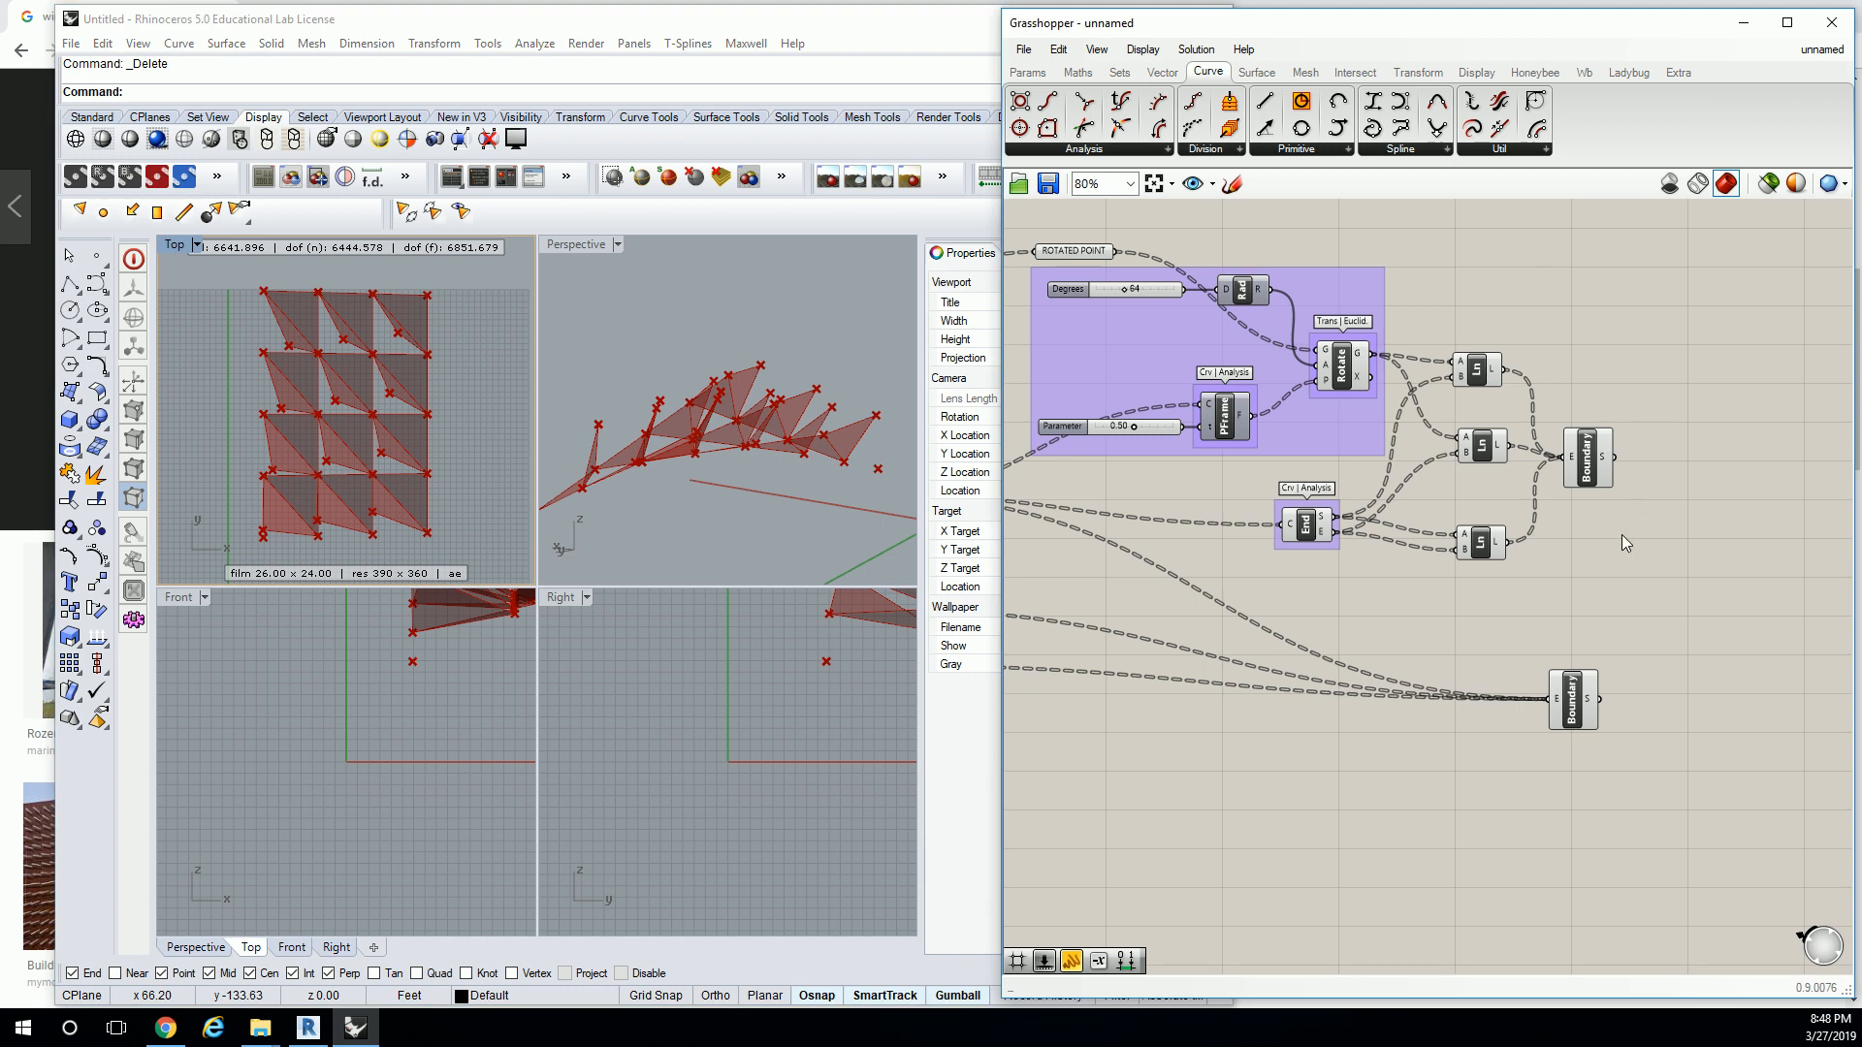
mouse_move(1604, 481)
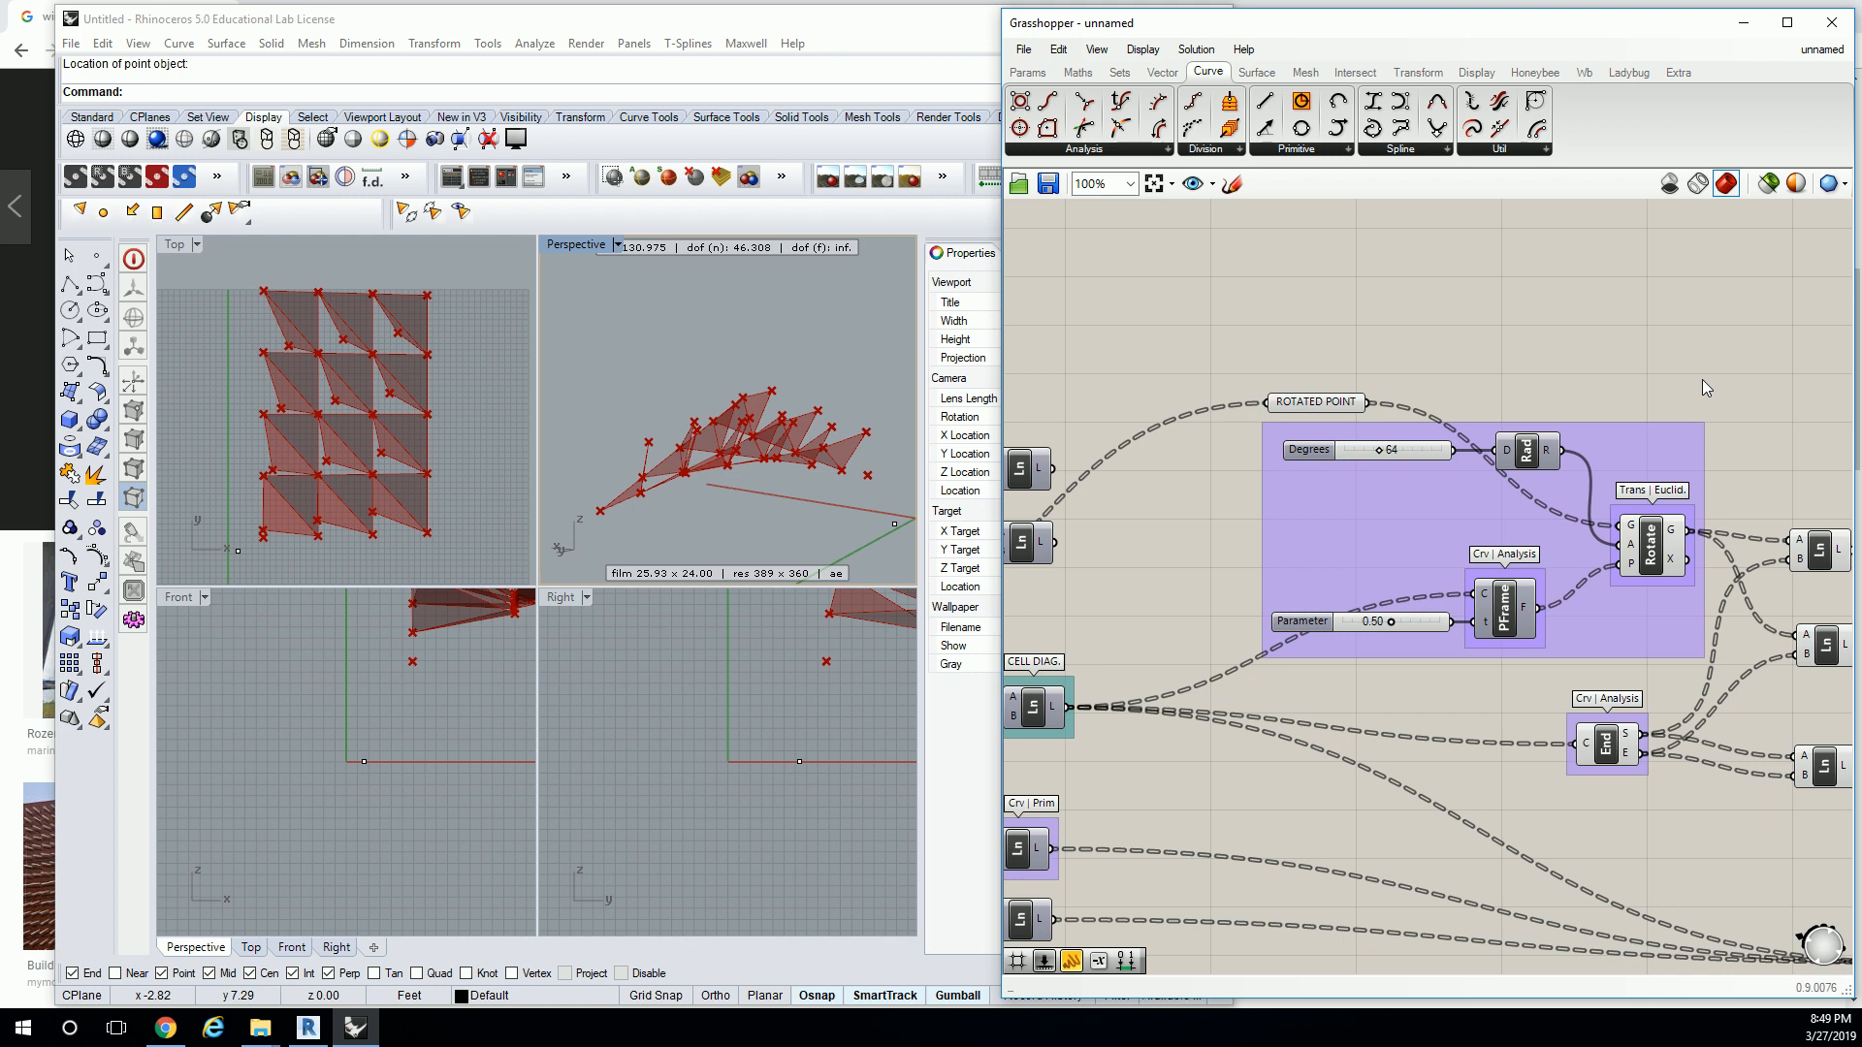
mouse_move(1666, 483)
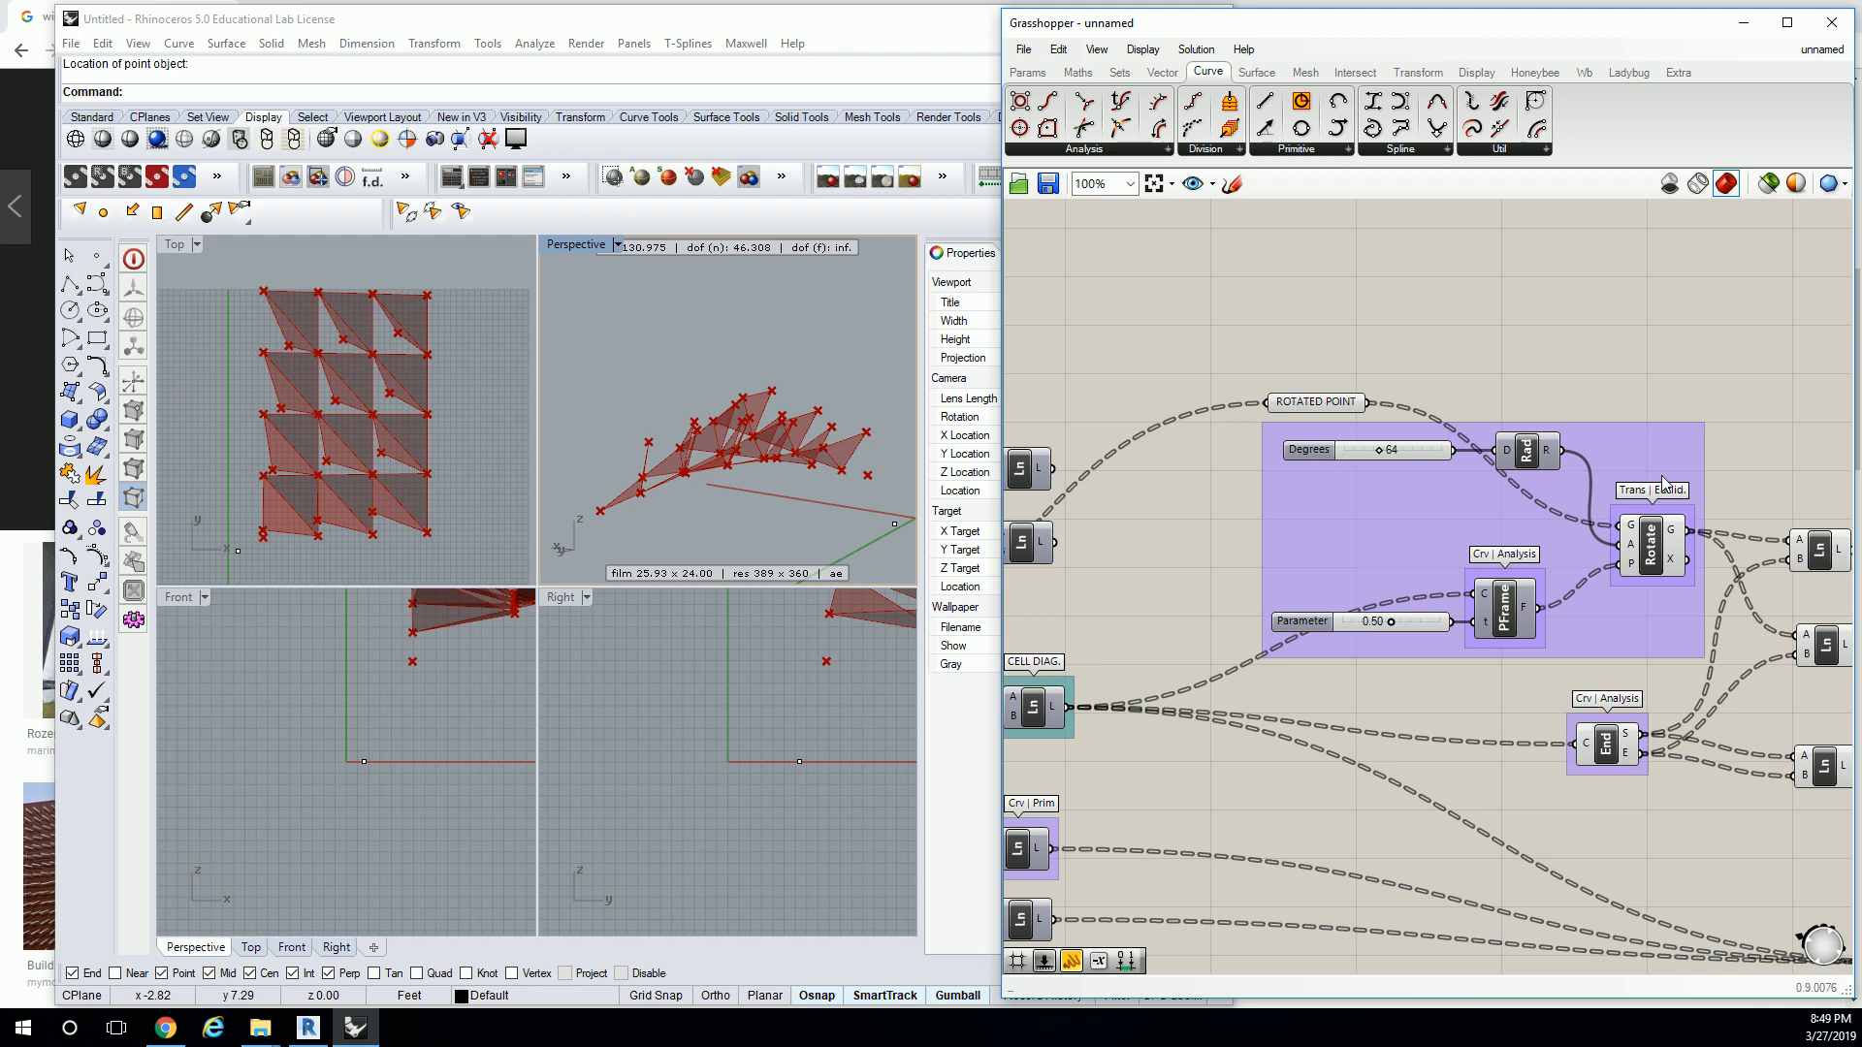
mouse_move(1696, 400)
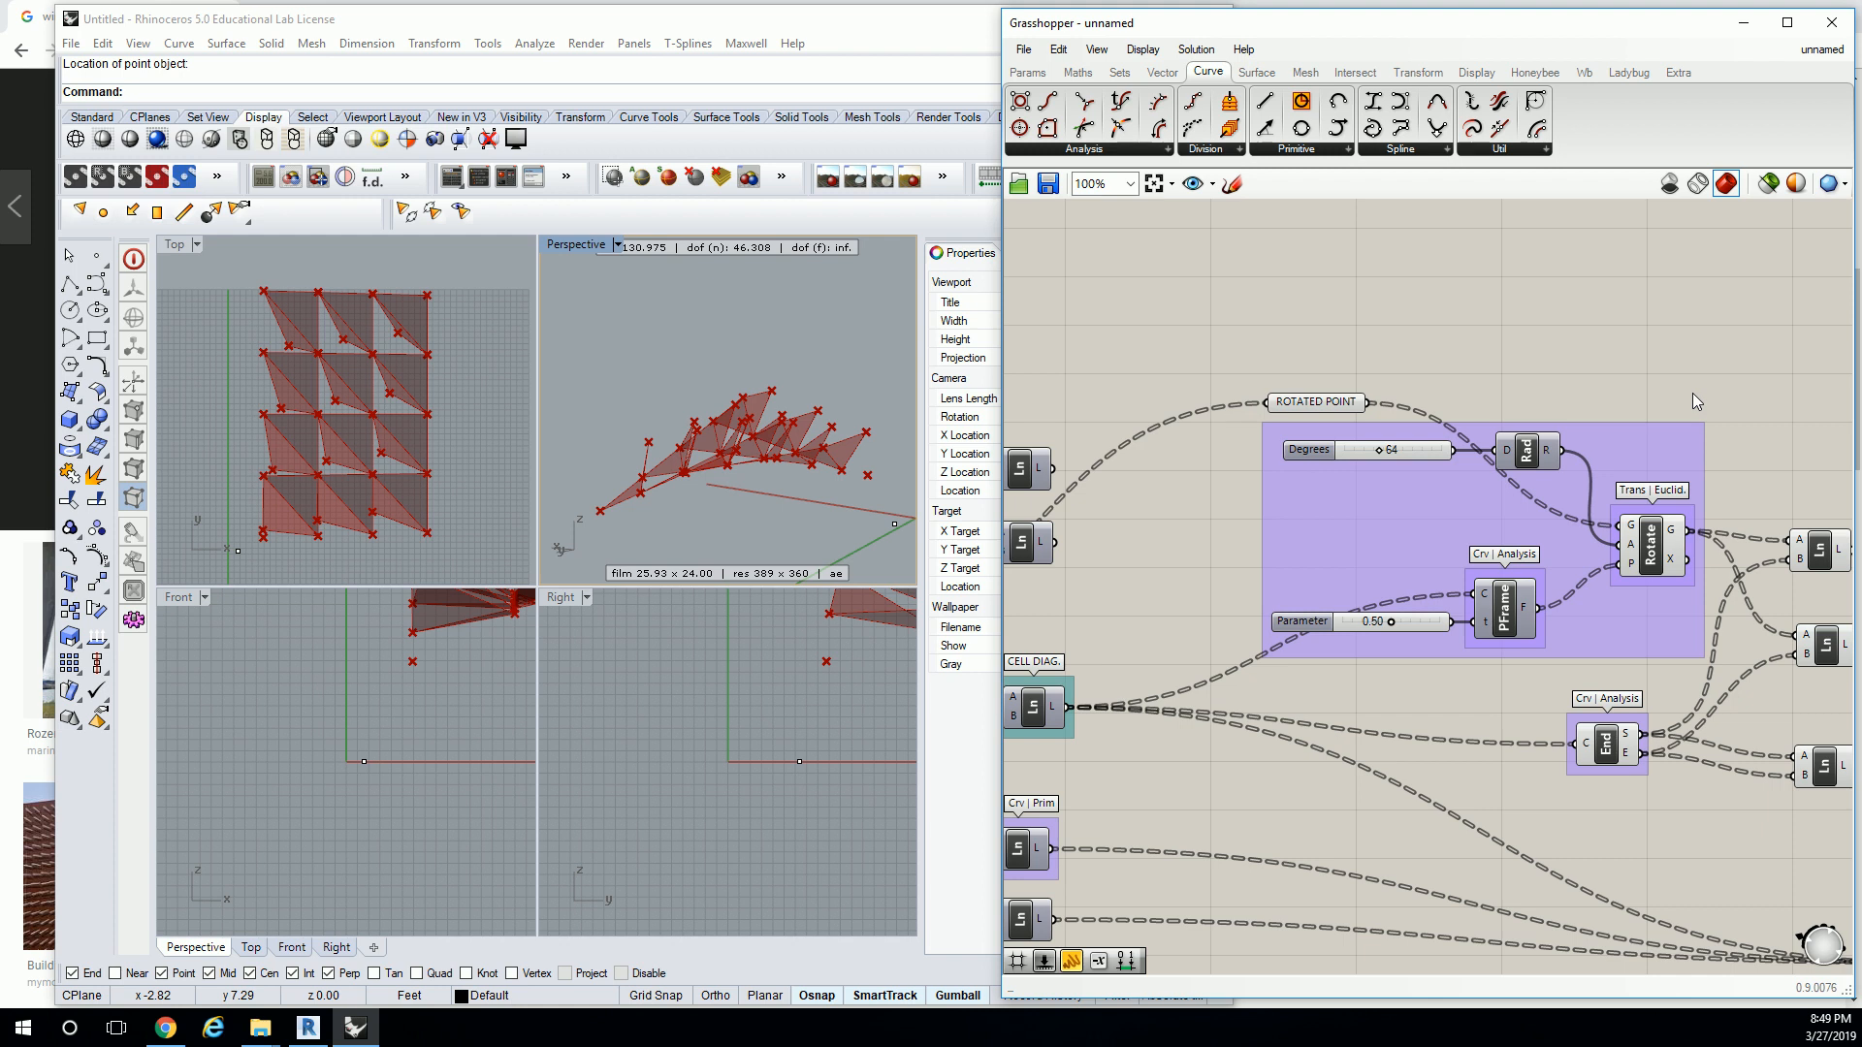
mouse_move(1540, 451)
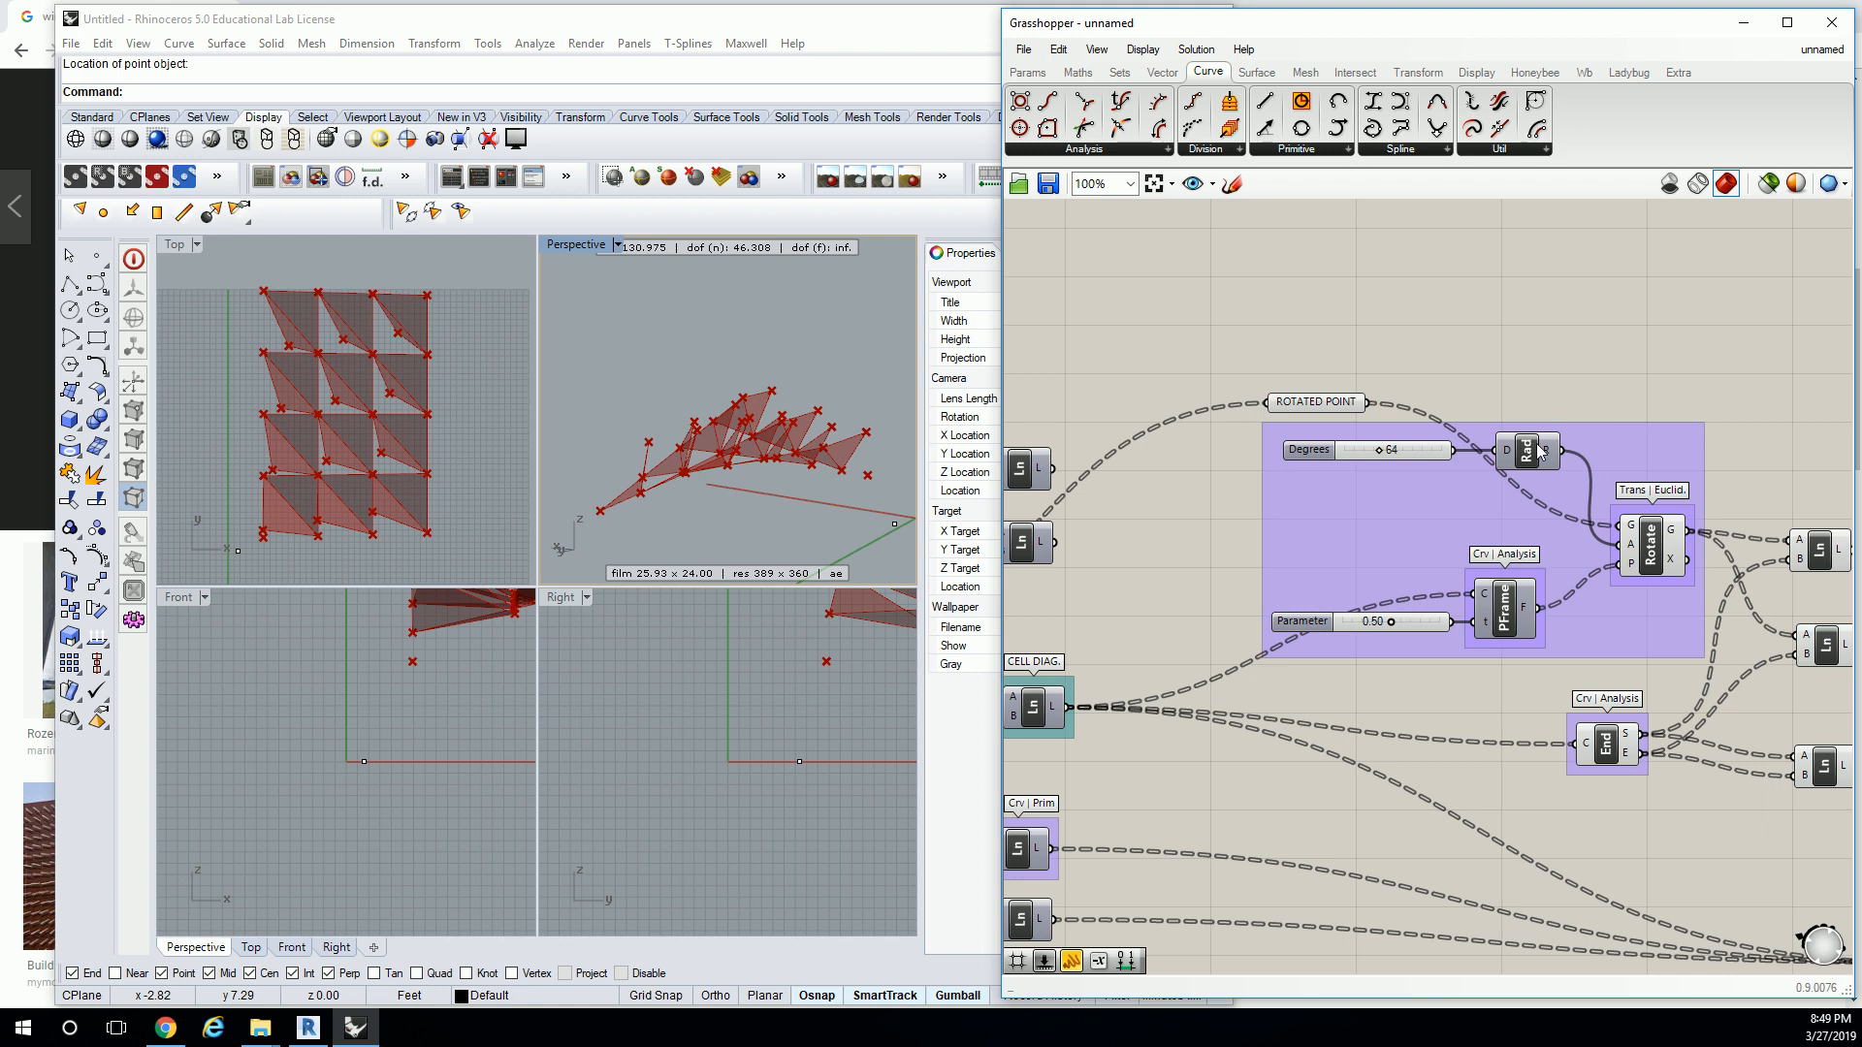
mouse_move(1324, 449)
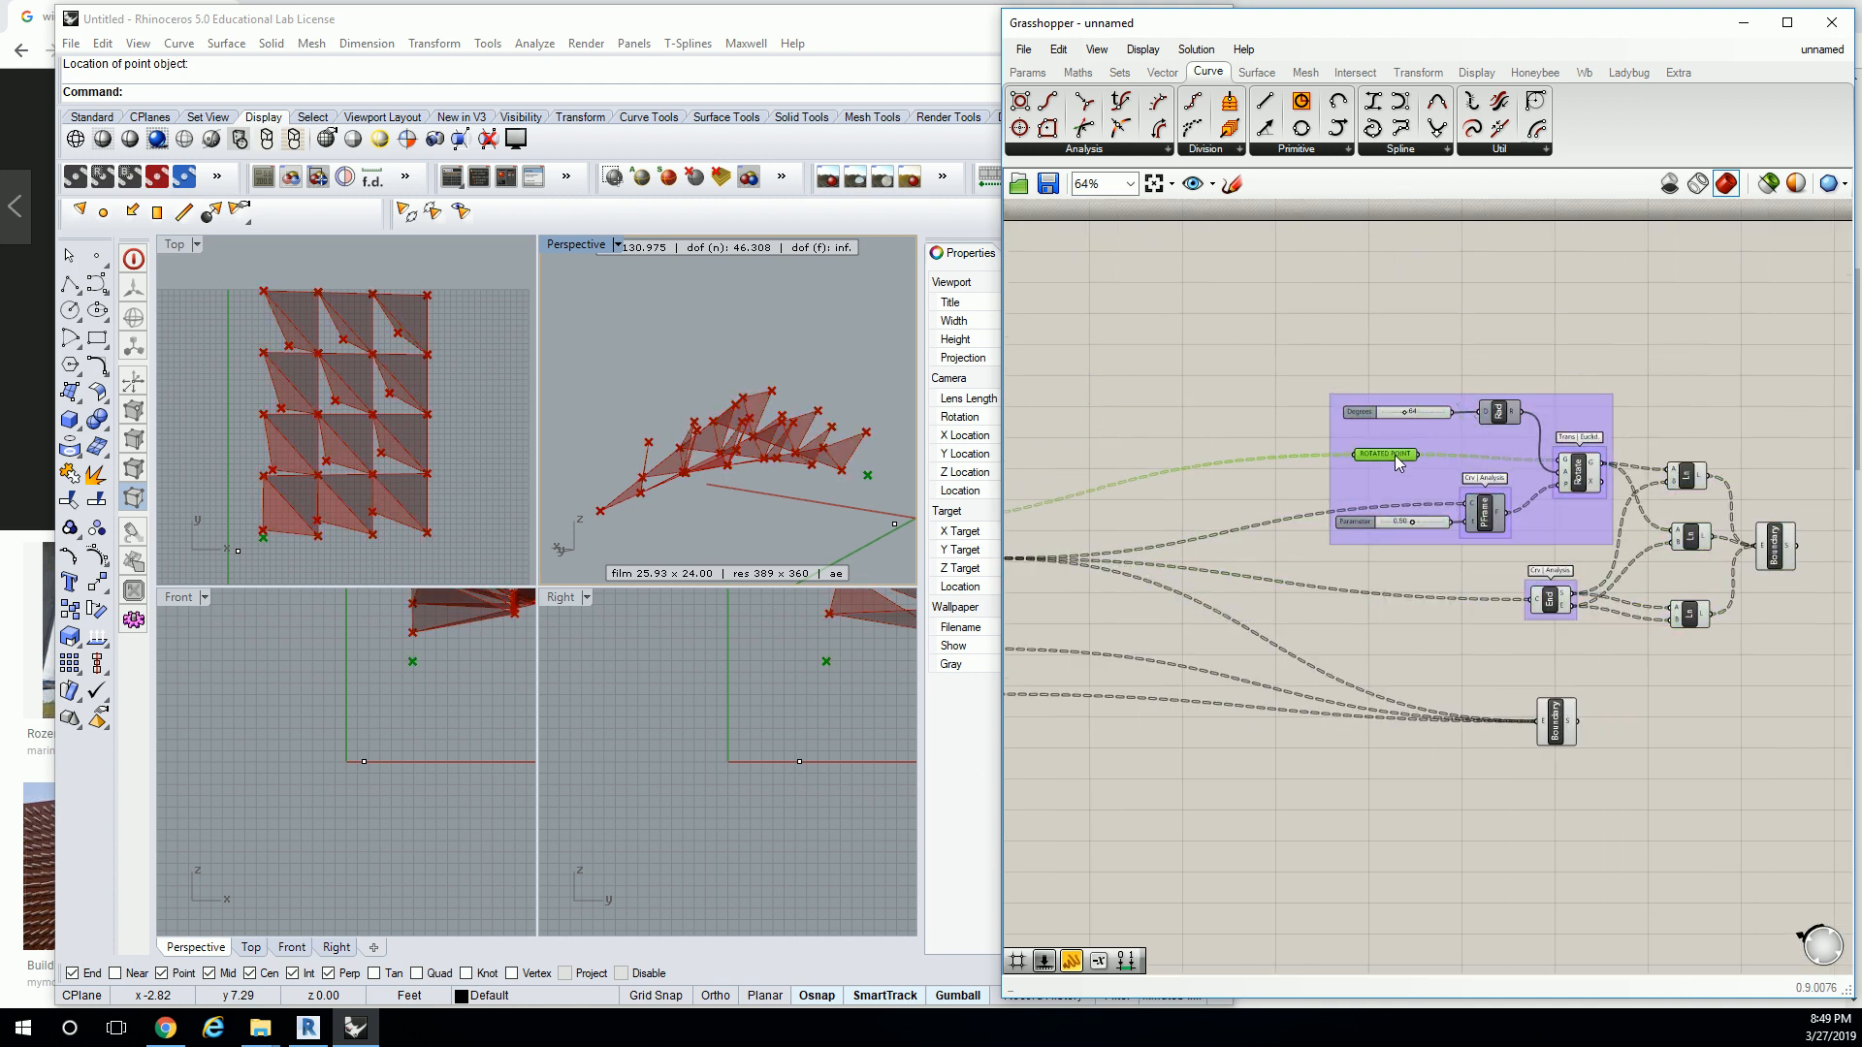
Zoom in and select the purple group around Degrees, Rad, ROTATED POINT and PFrame.
scroll(up, 3)
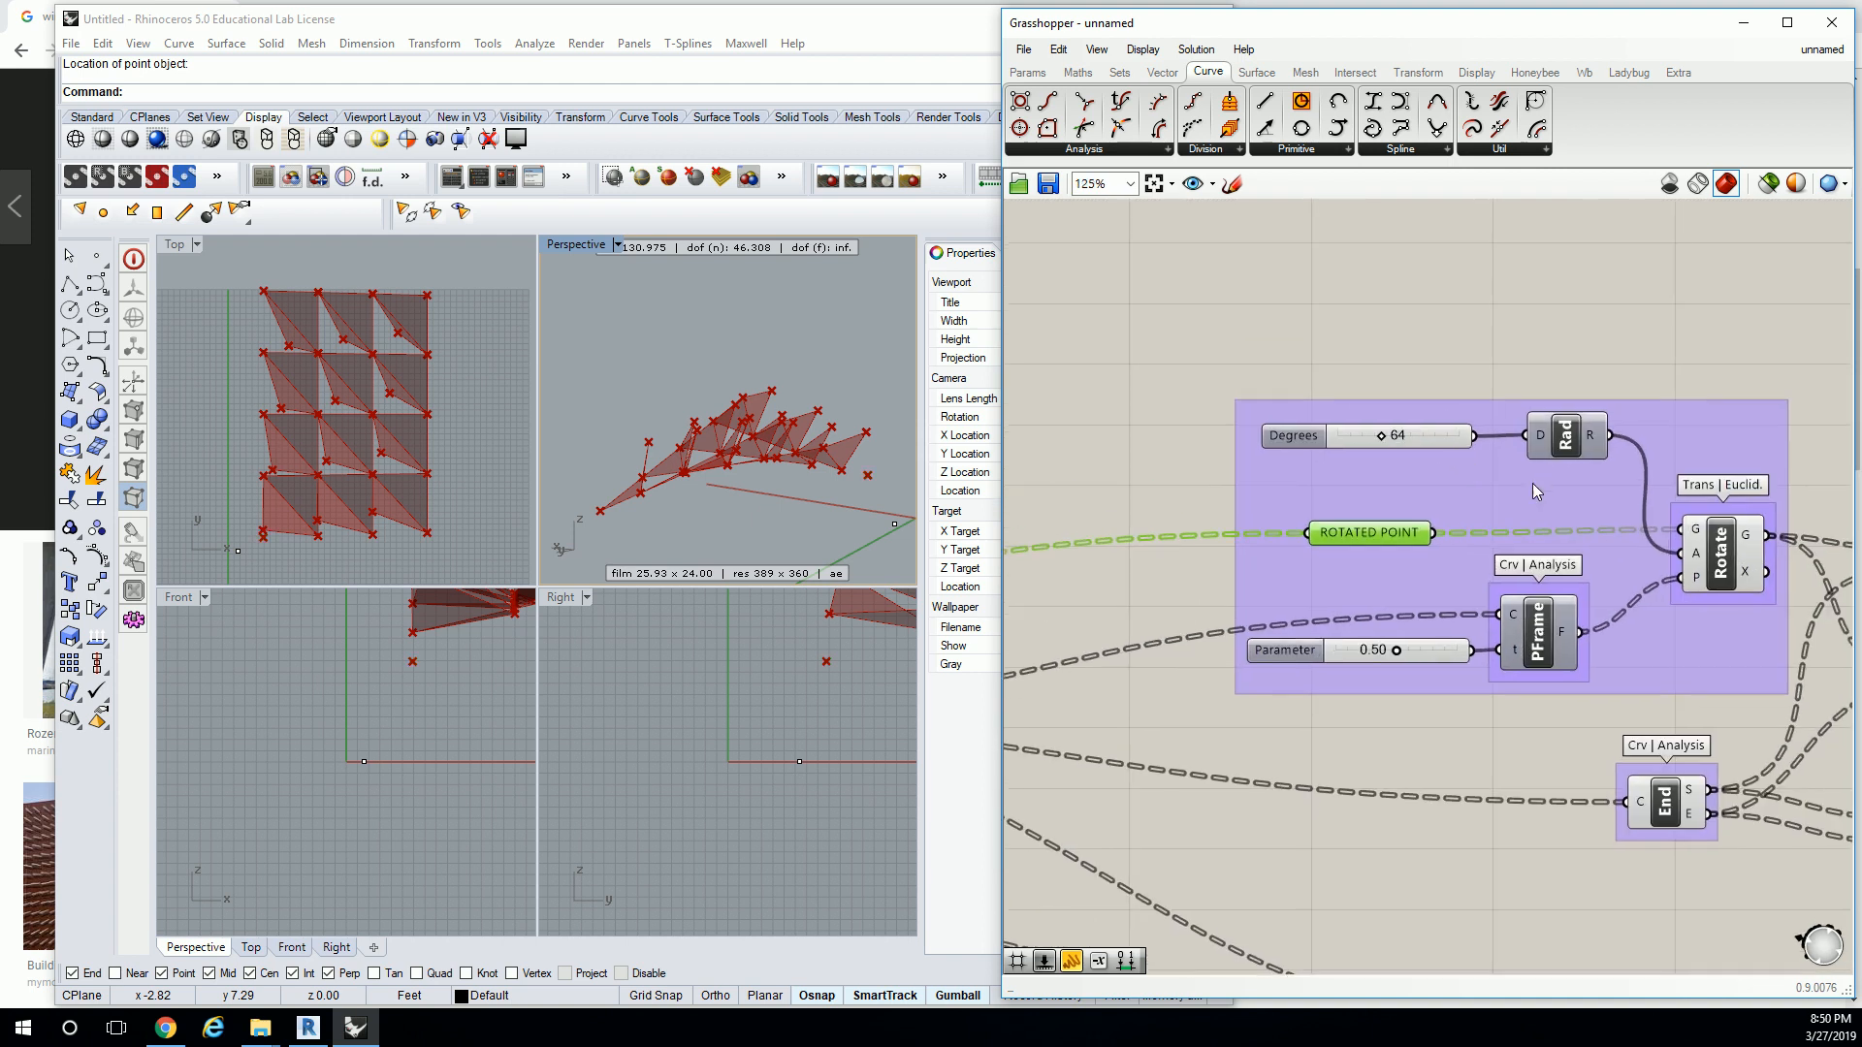
click(1532, 491)
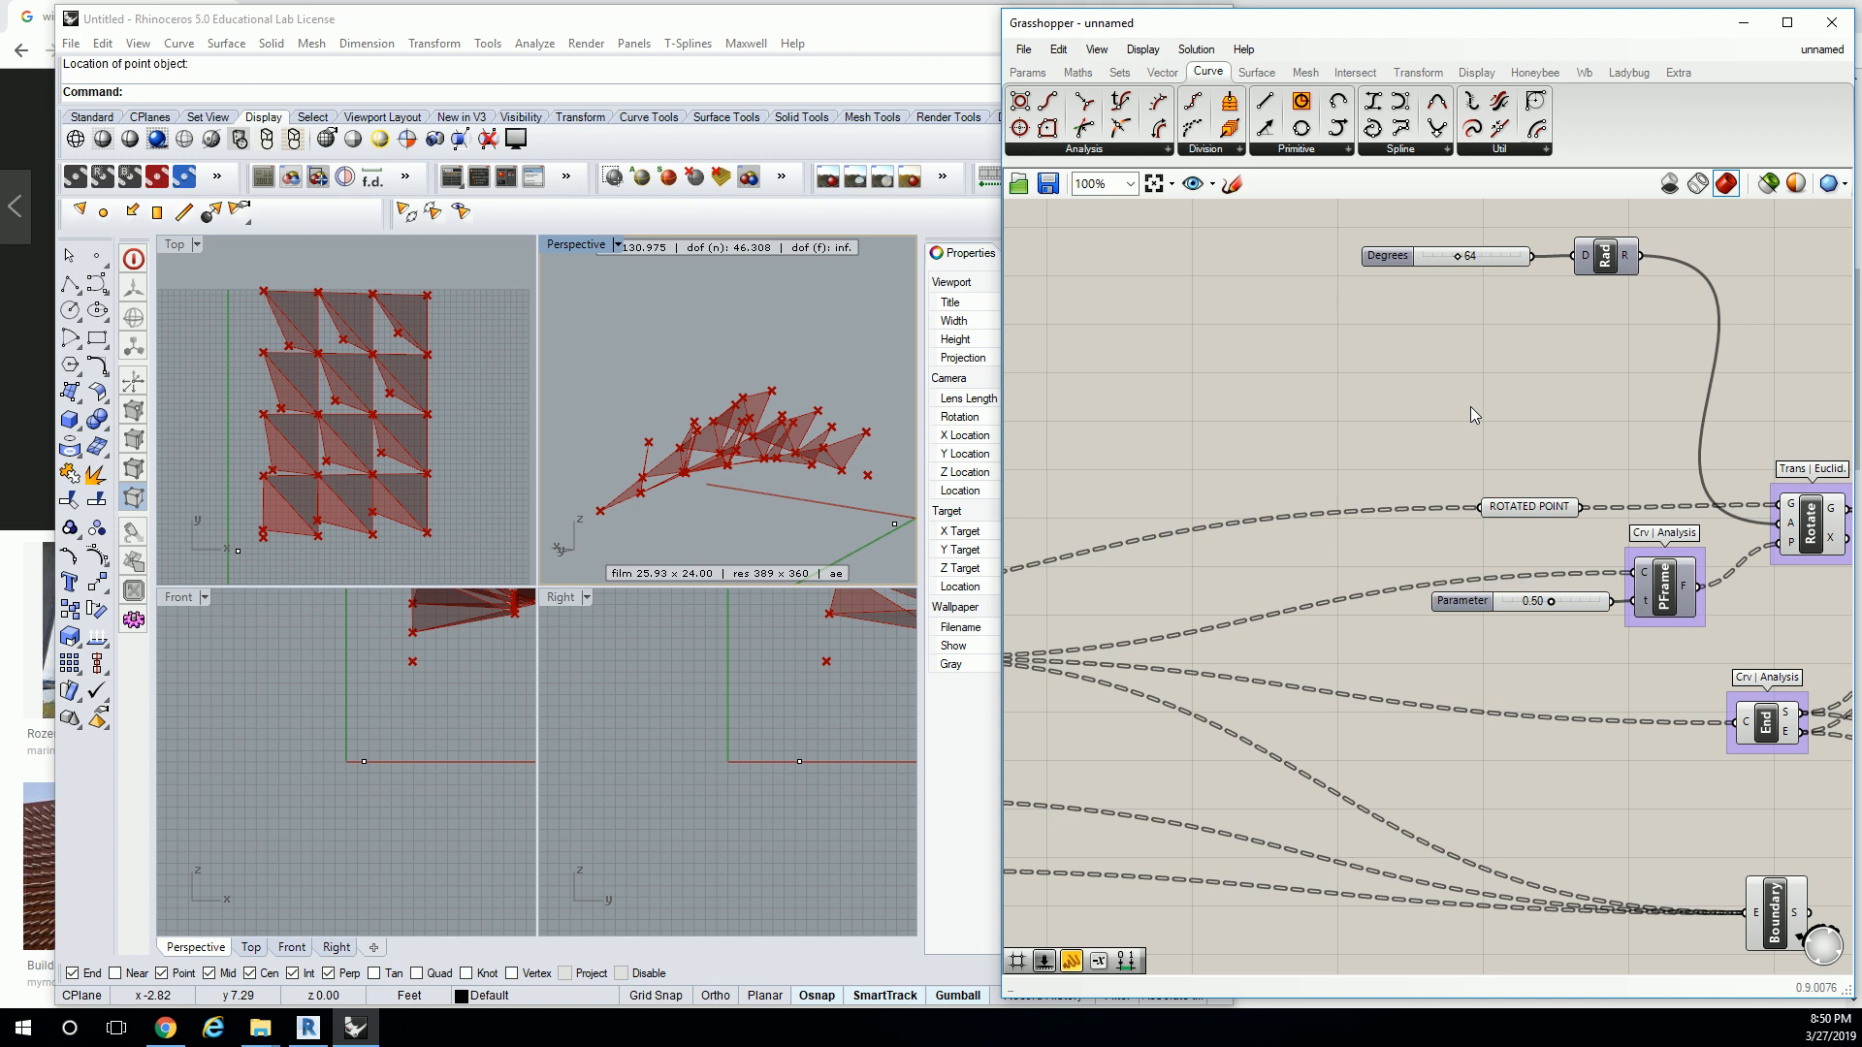
mouse_move(1317, 271)
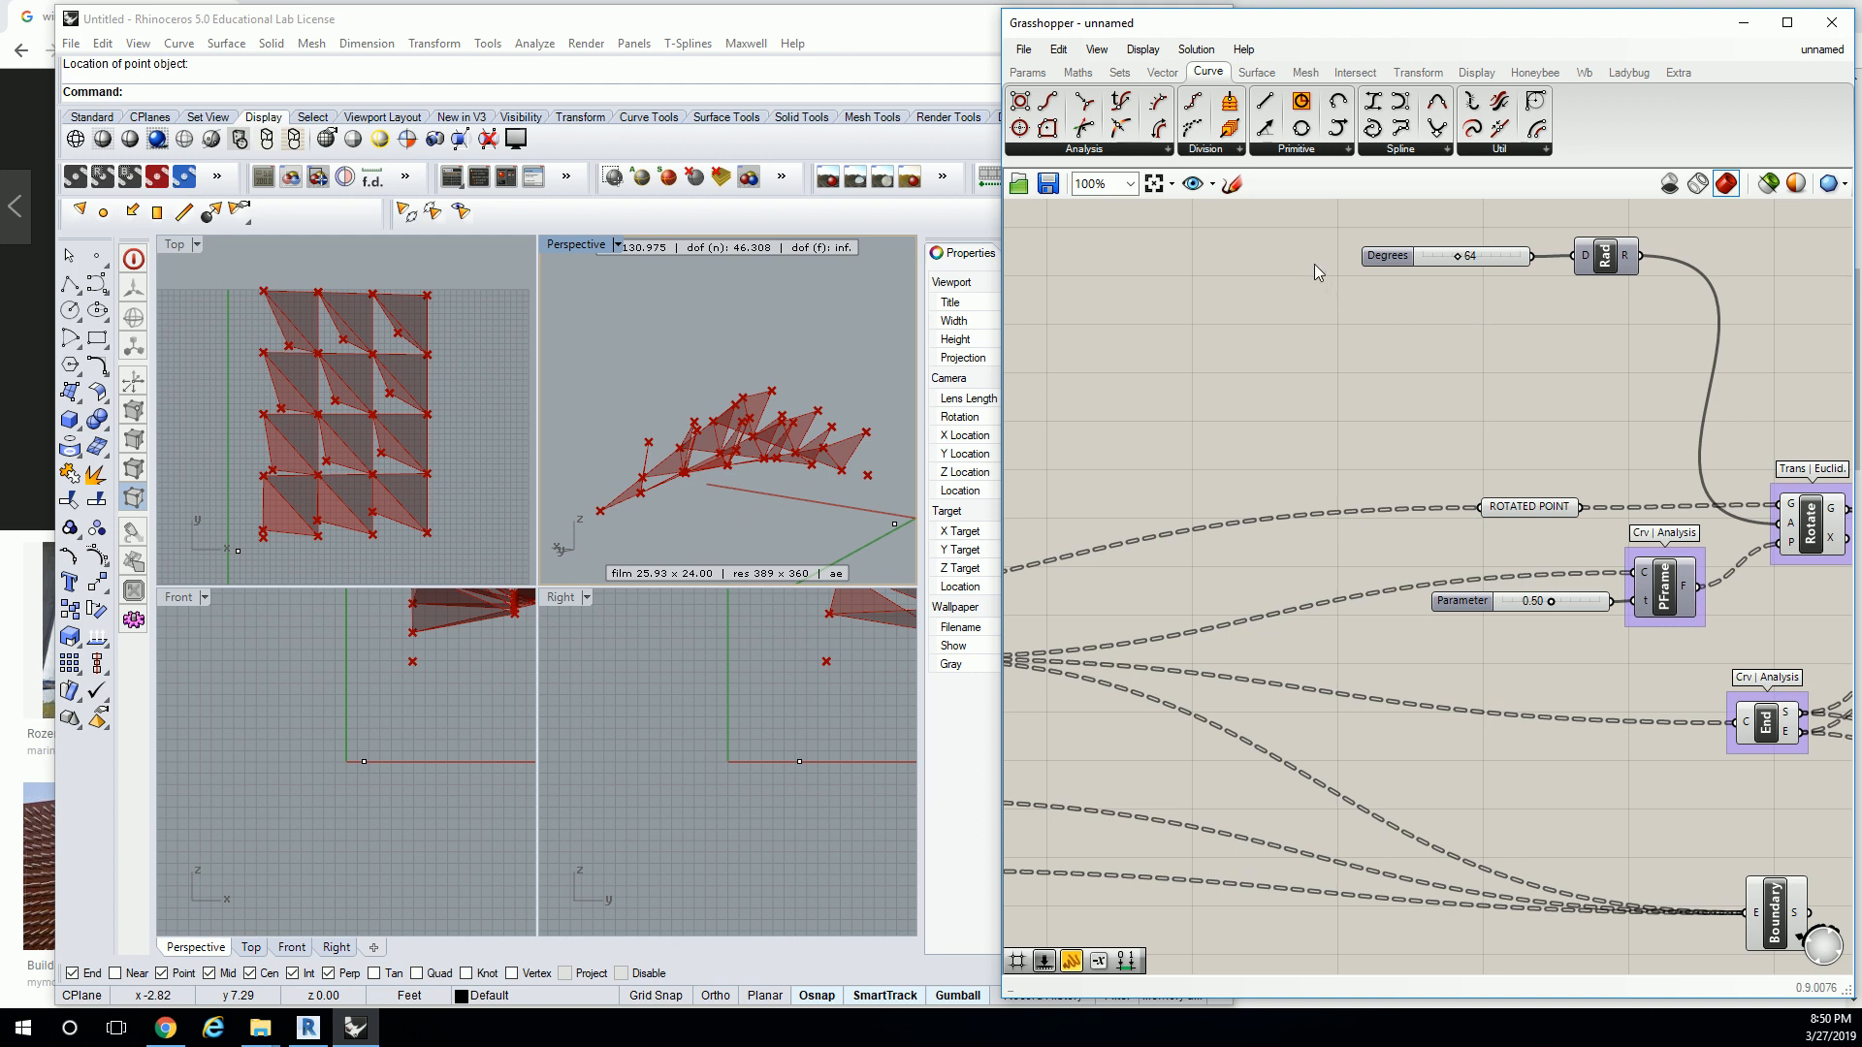
Place a Point parameter from Params > Geometry and rename it ATTRACTOR POINT.
click(1027, 73)
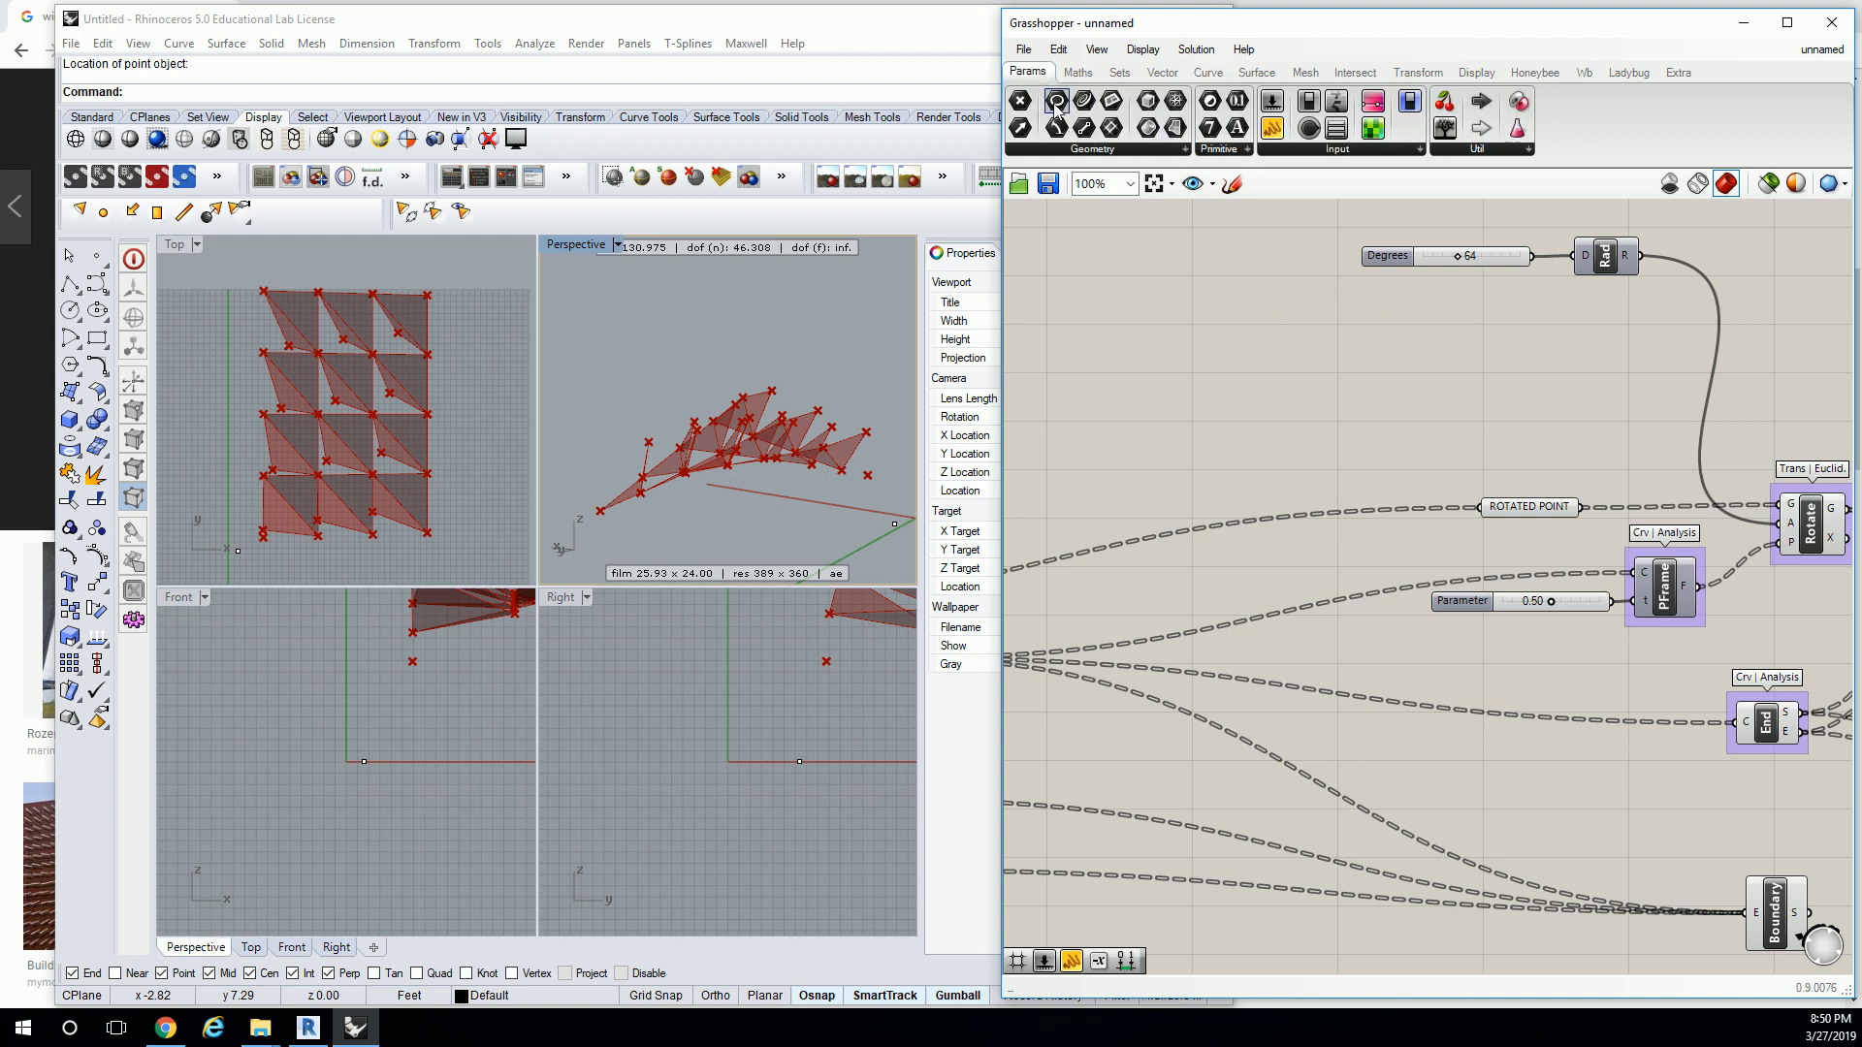
click(1056, 100)
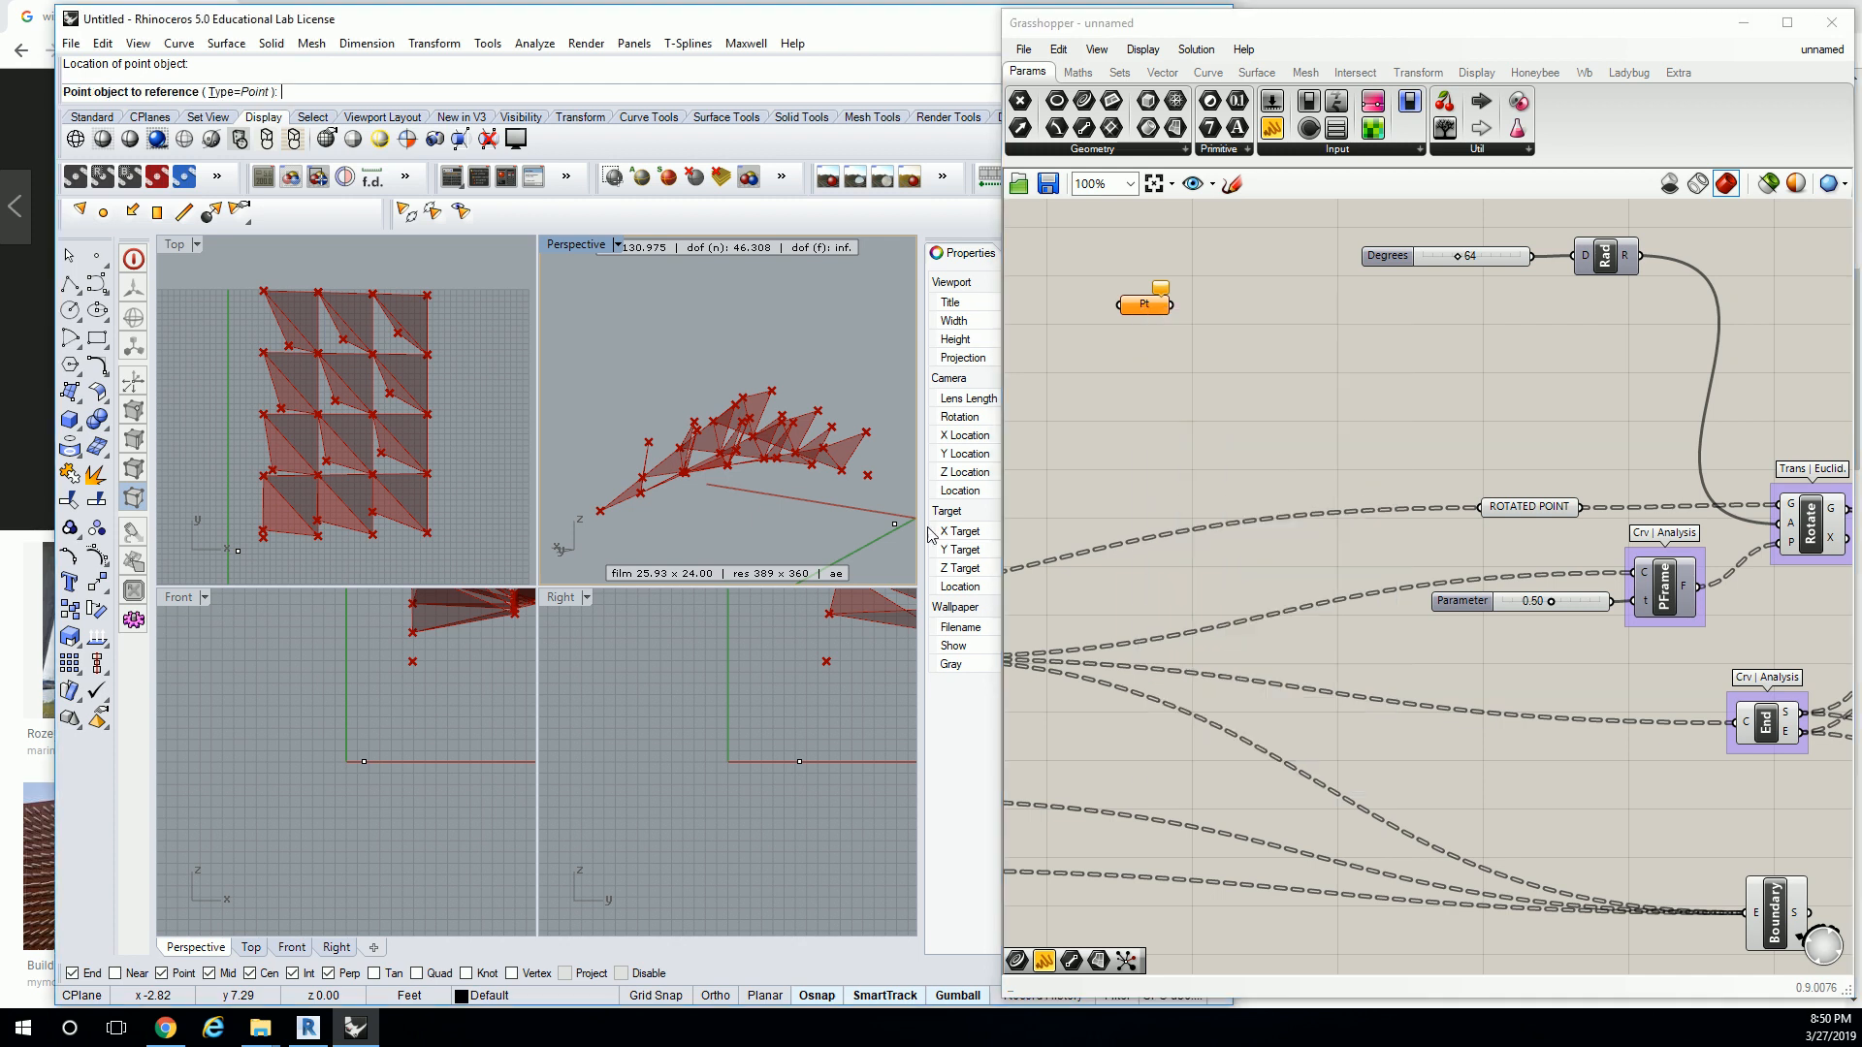
right_click(1143, 303)
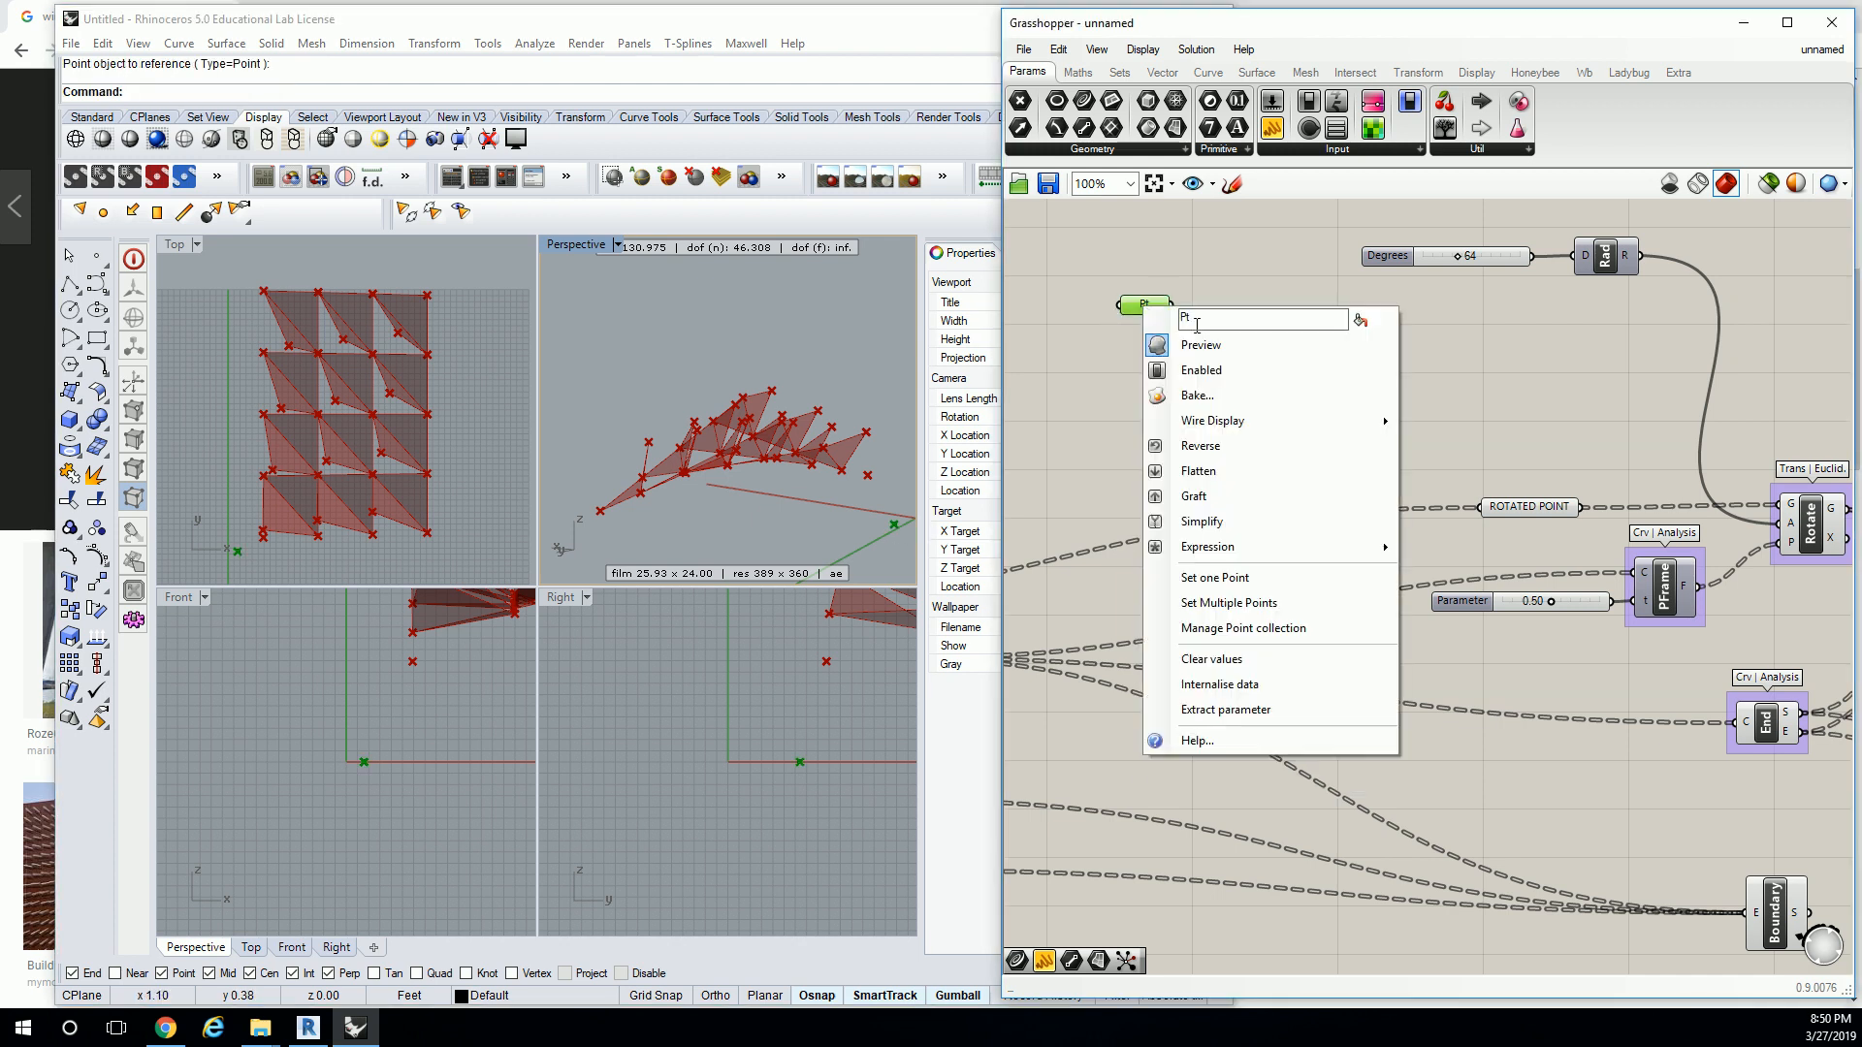
text(ATT)
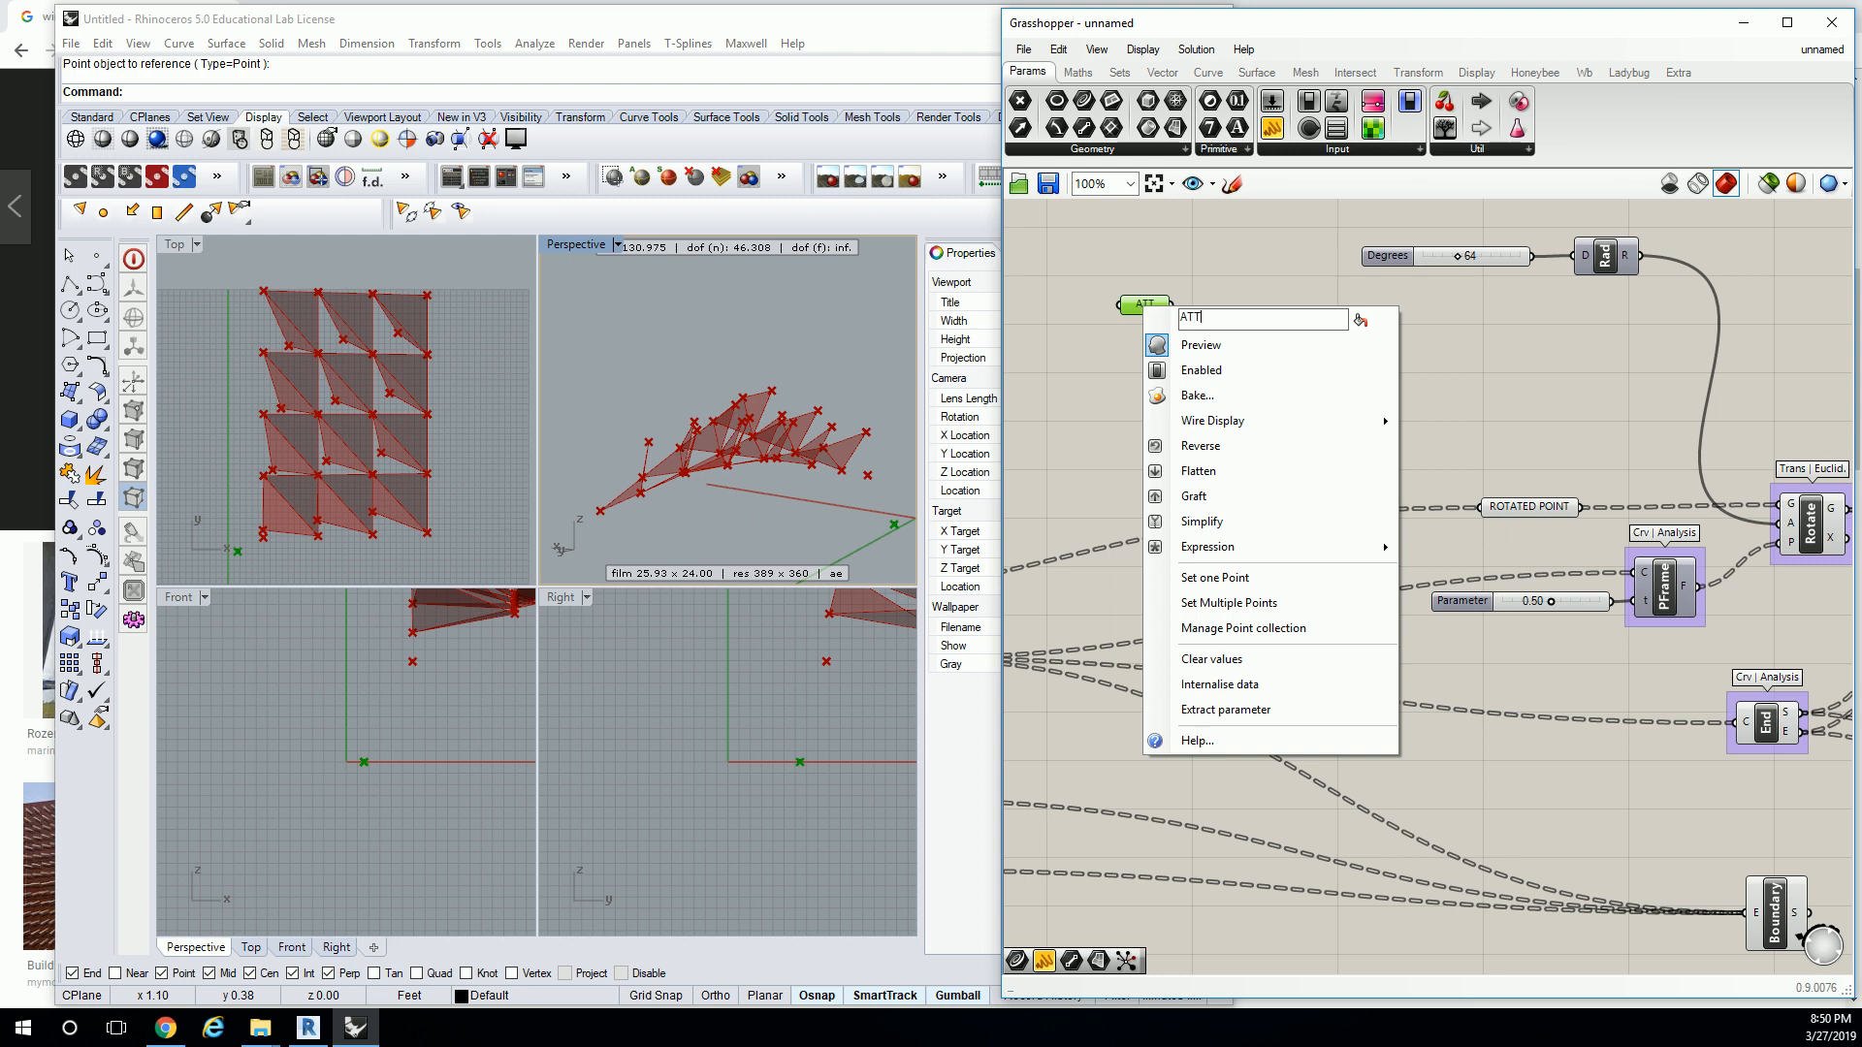
text(RACTOR POINT)
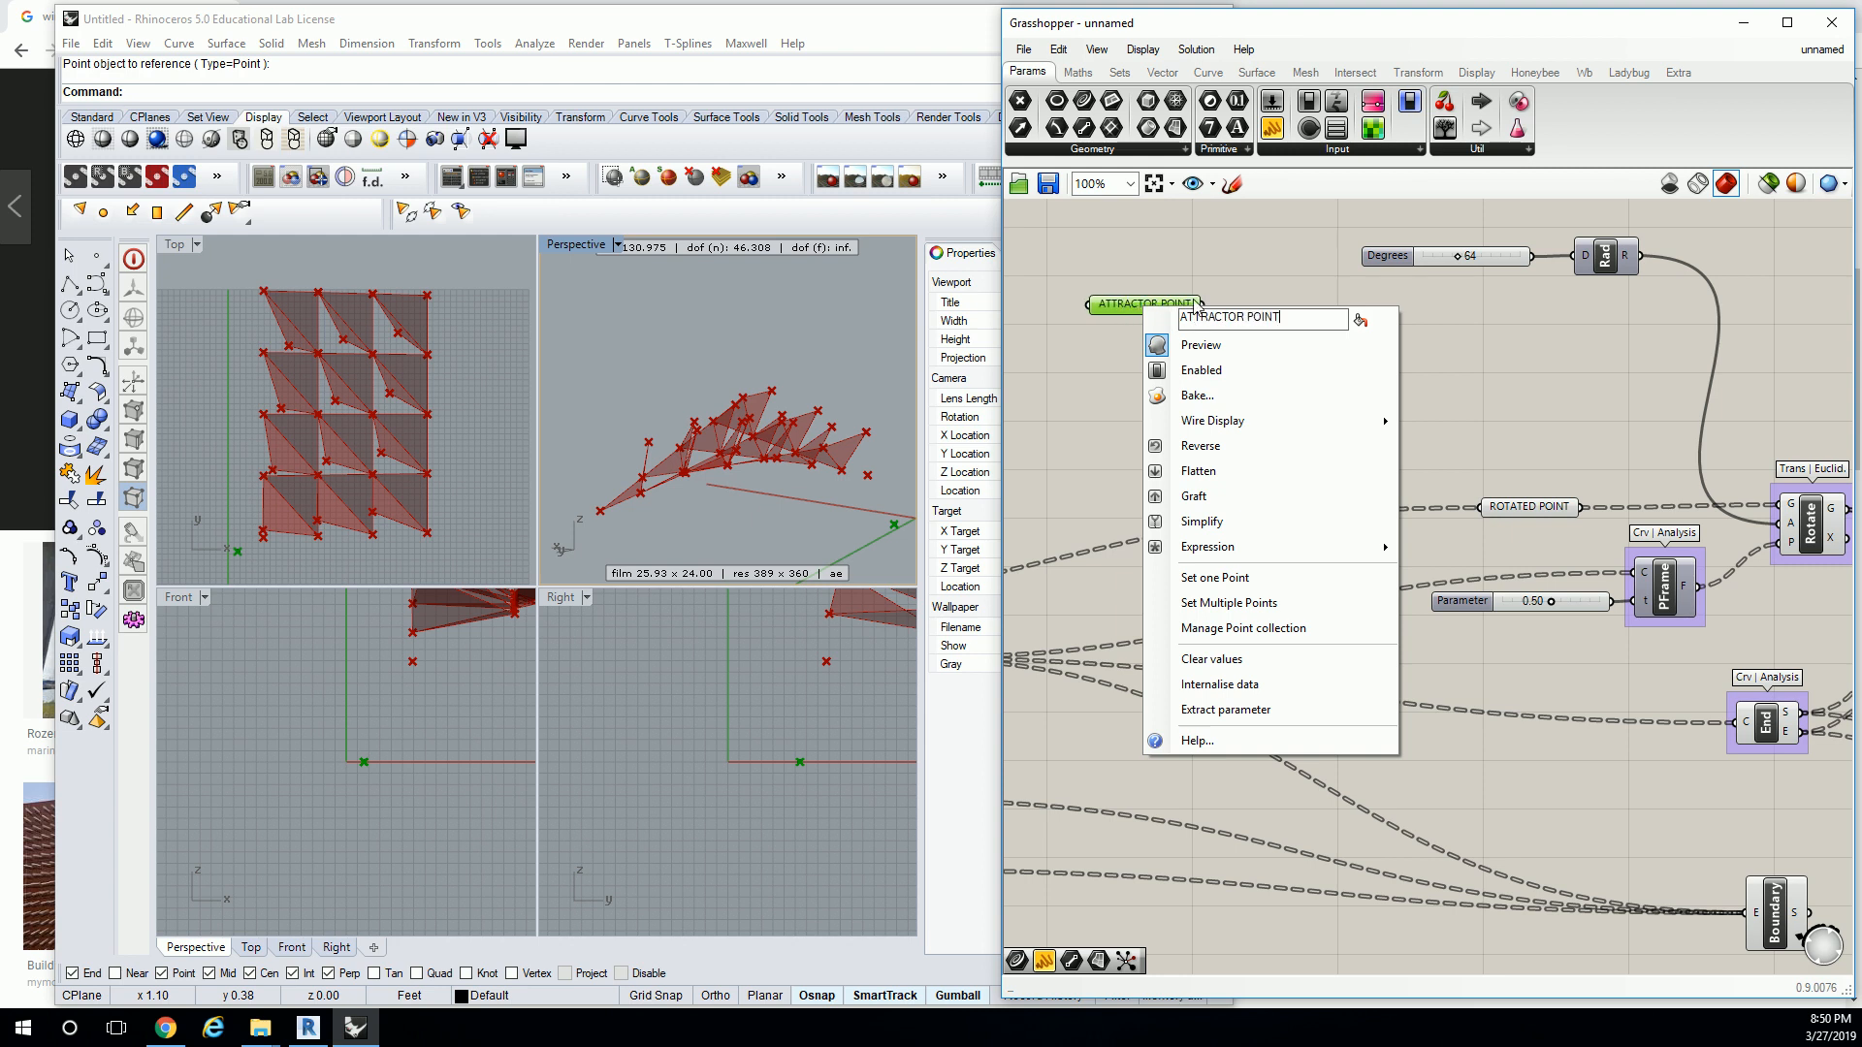
click(1240, 336)
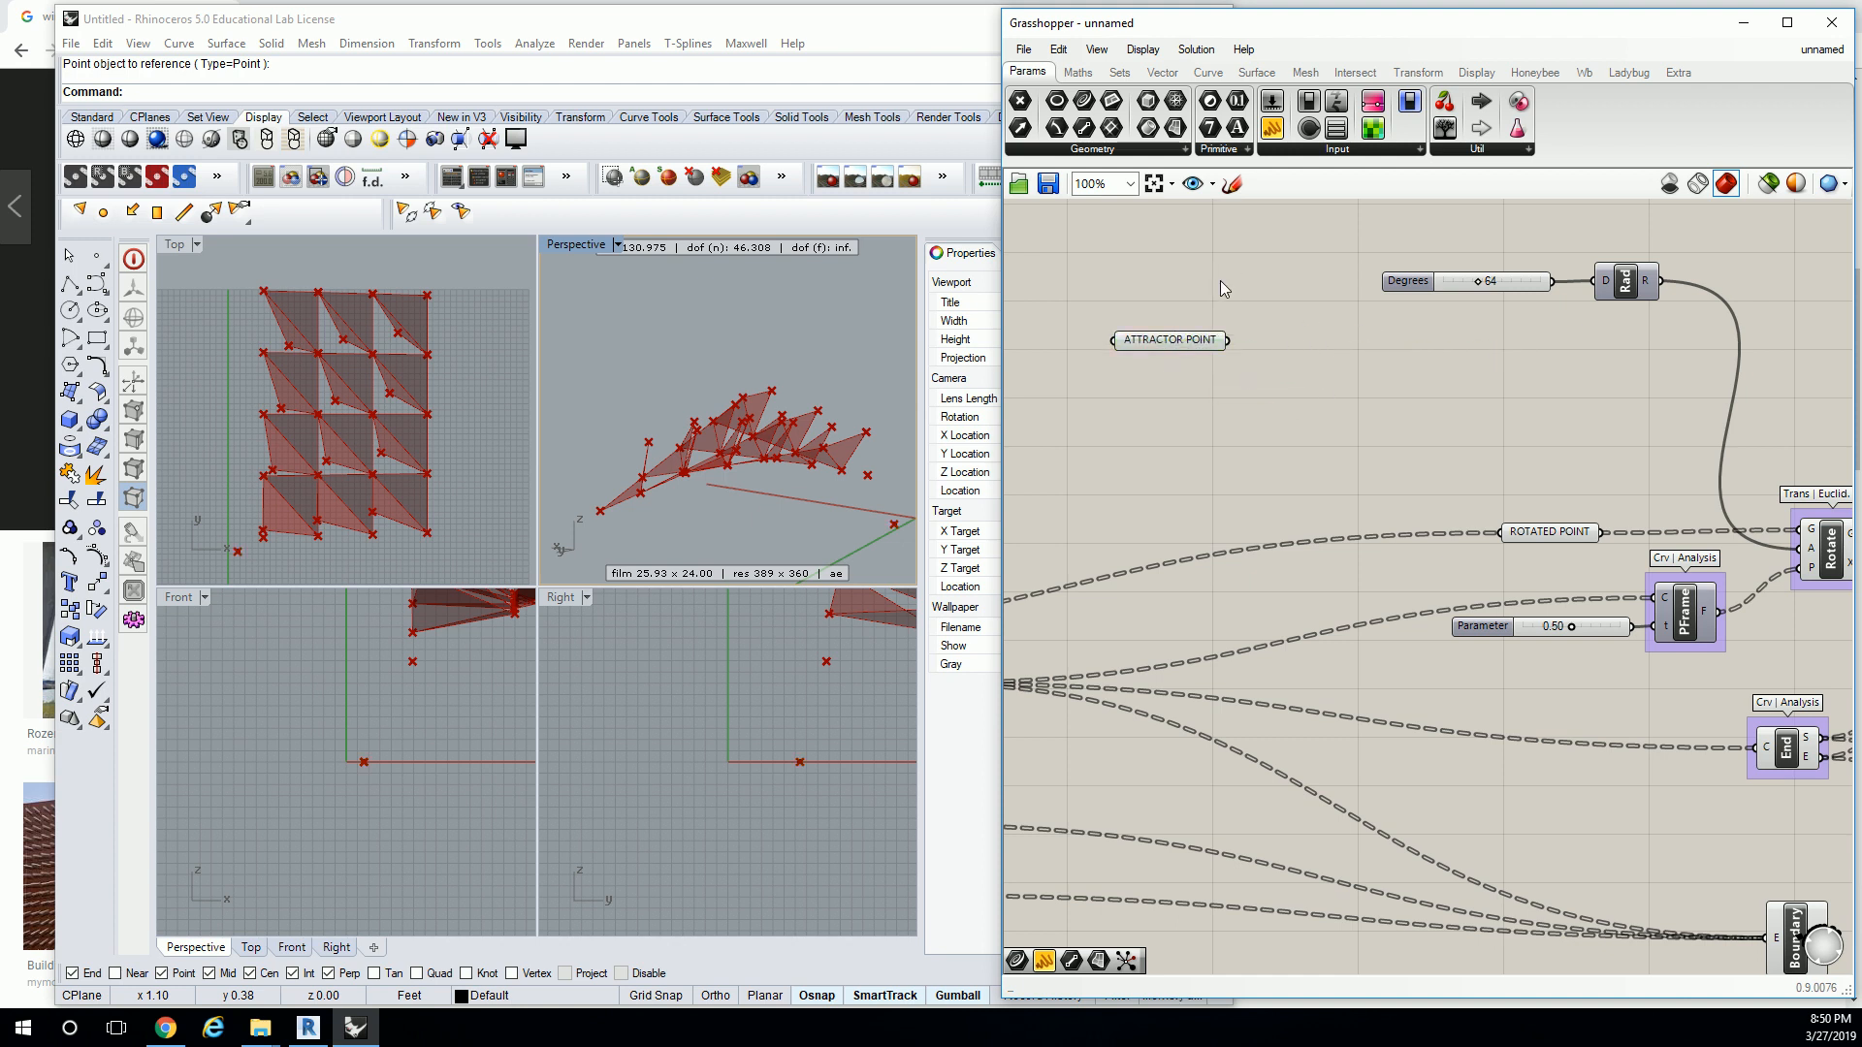
mouse_move(1279, 291)
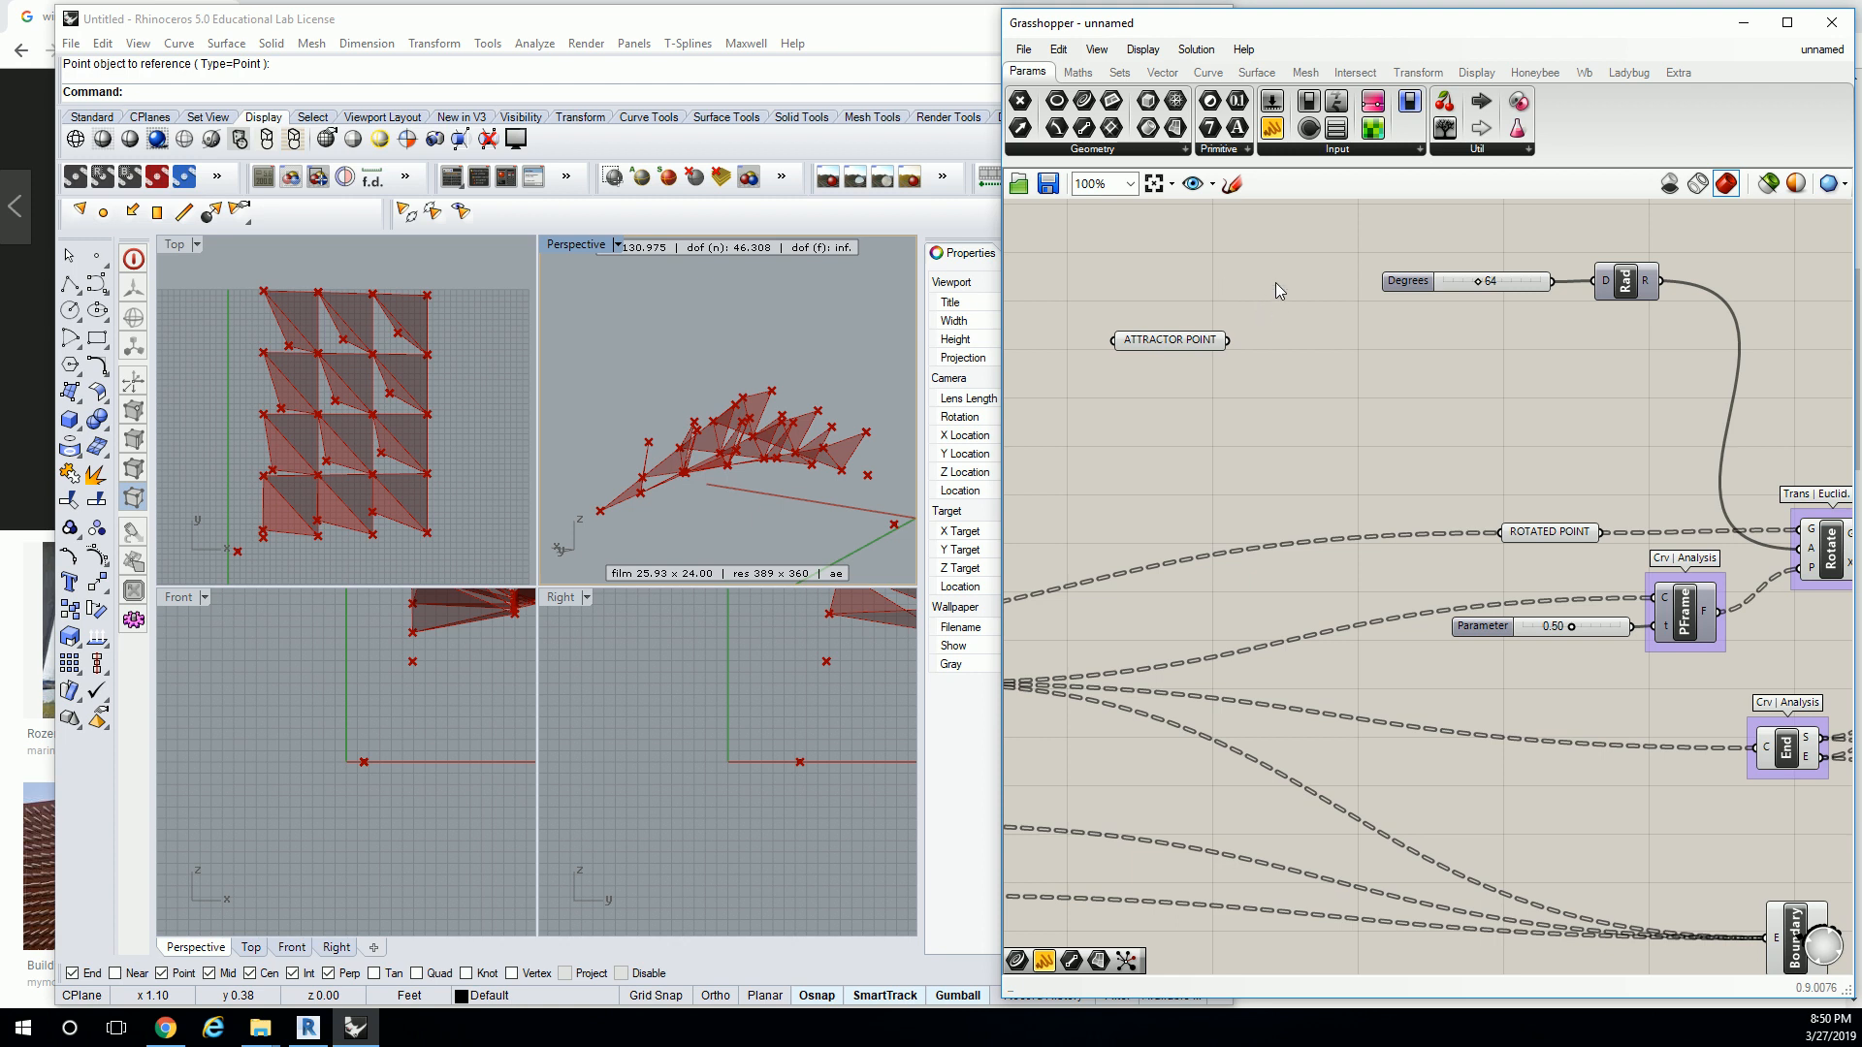
mouse_move(1119, 73)
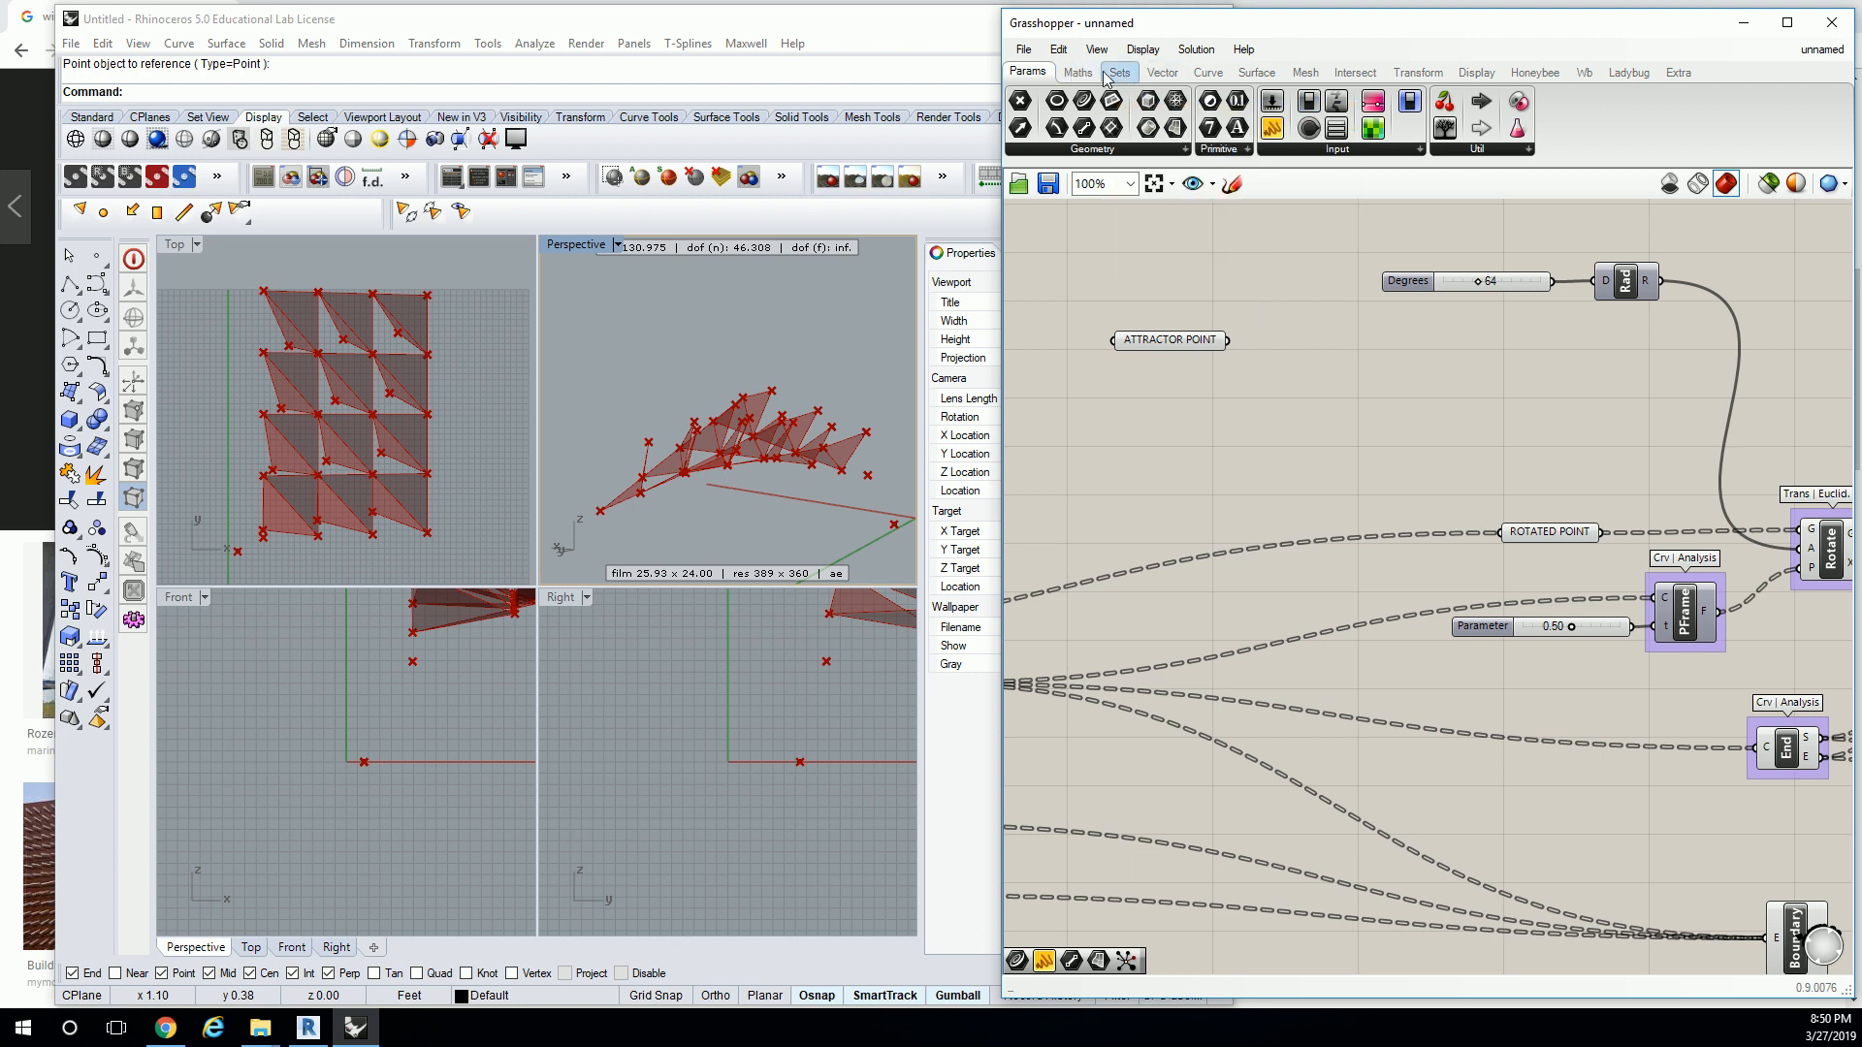
Switch to the Surface component category to reach the Area analysis component.
click(1257, 72)
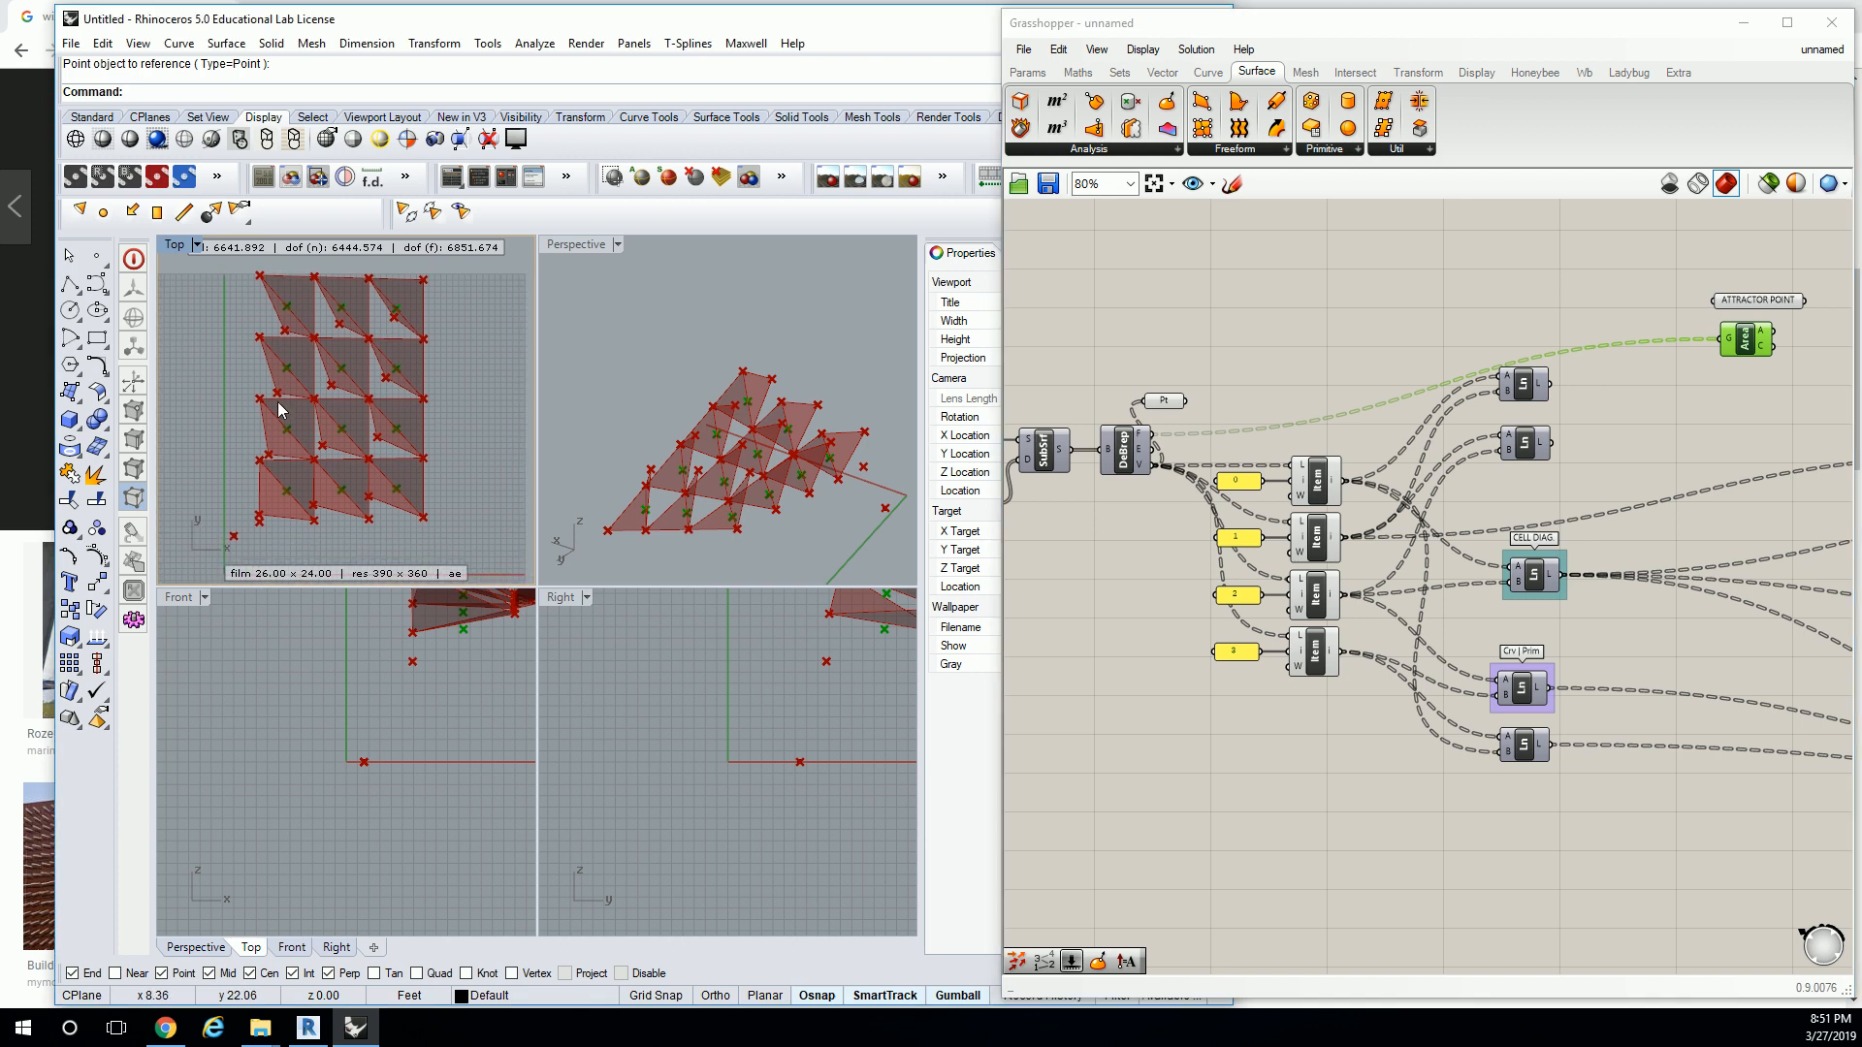
mouse_move(732, 654)
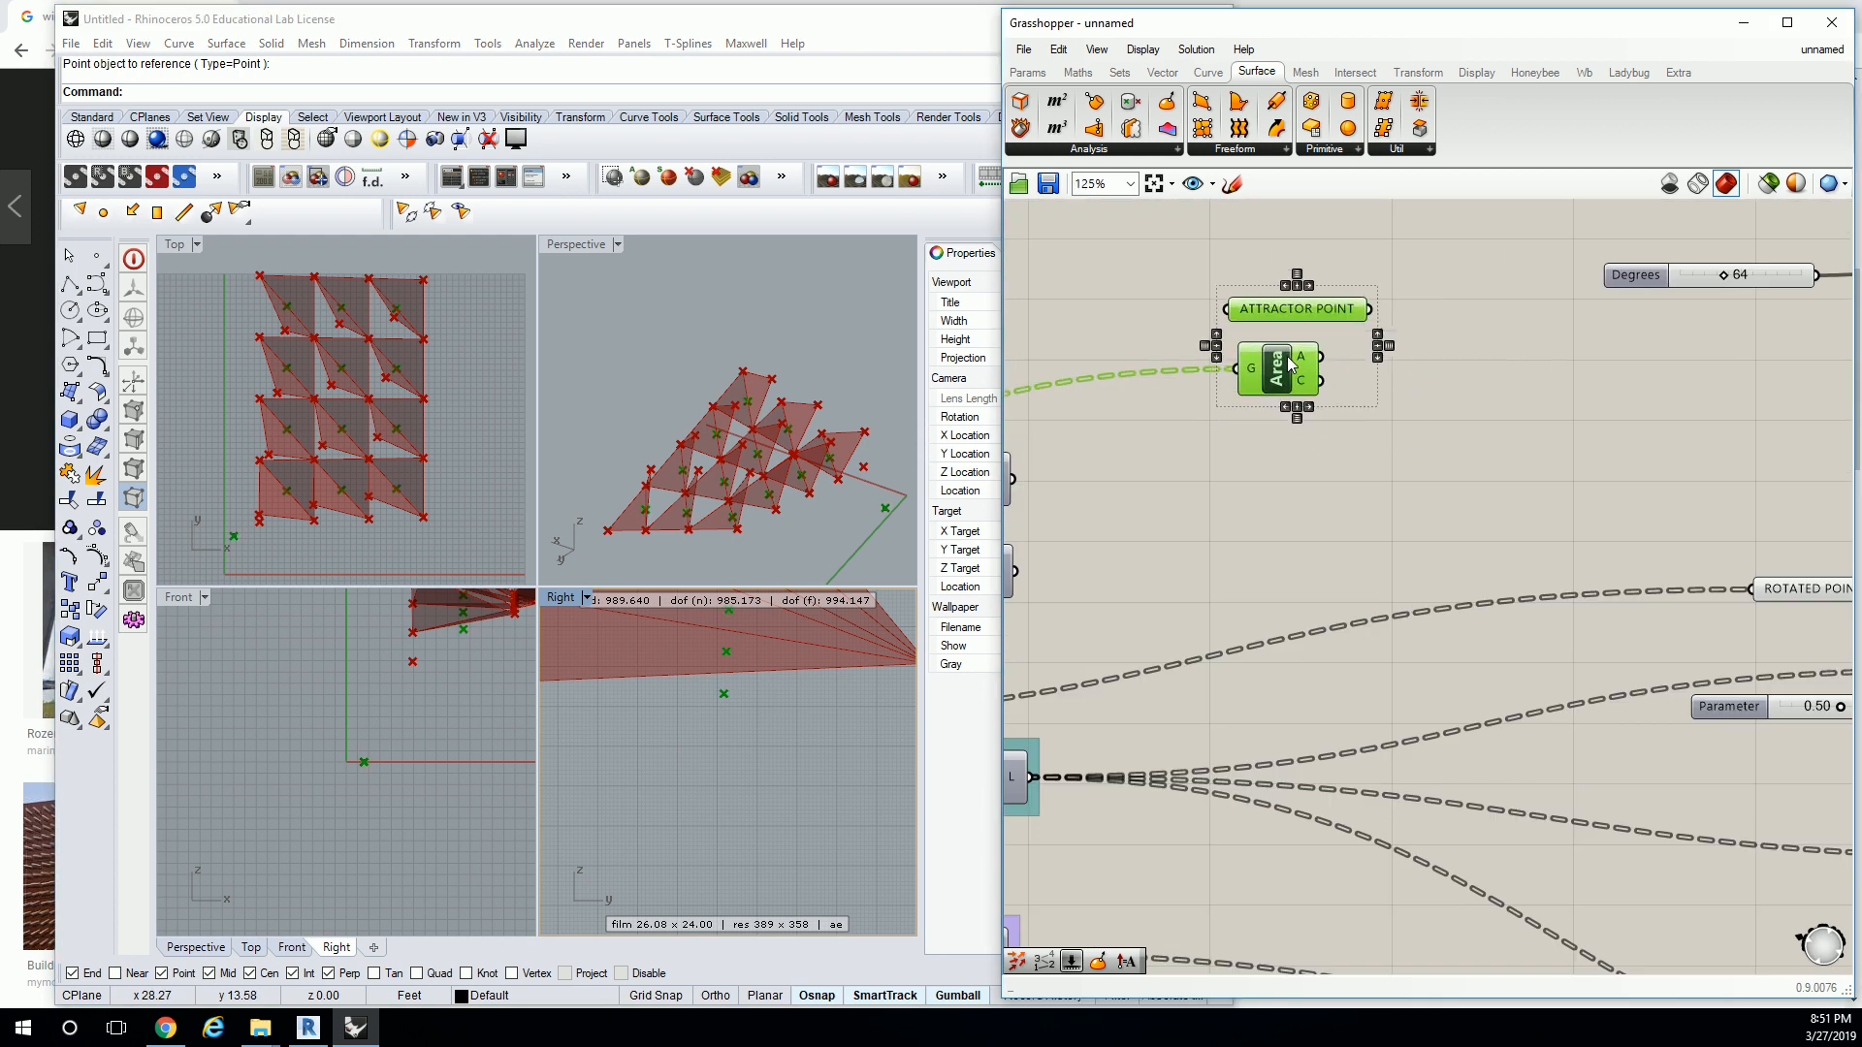
mouse_move(1280, 383)
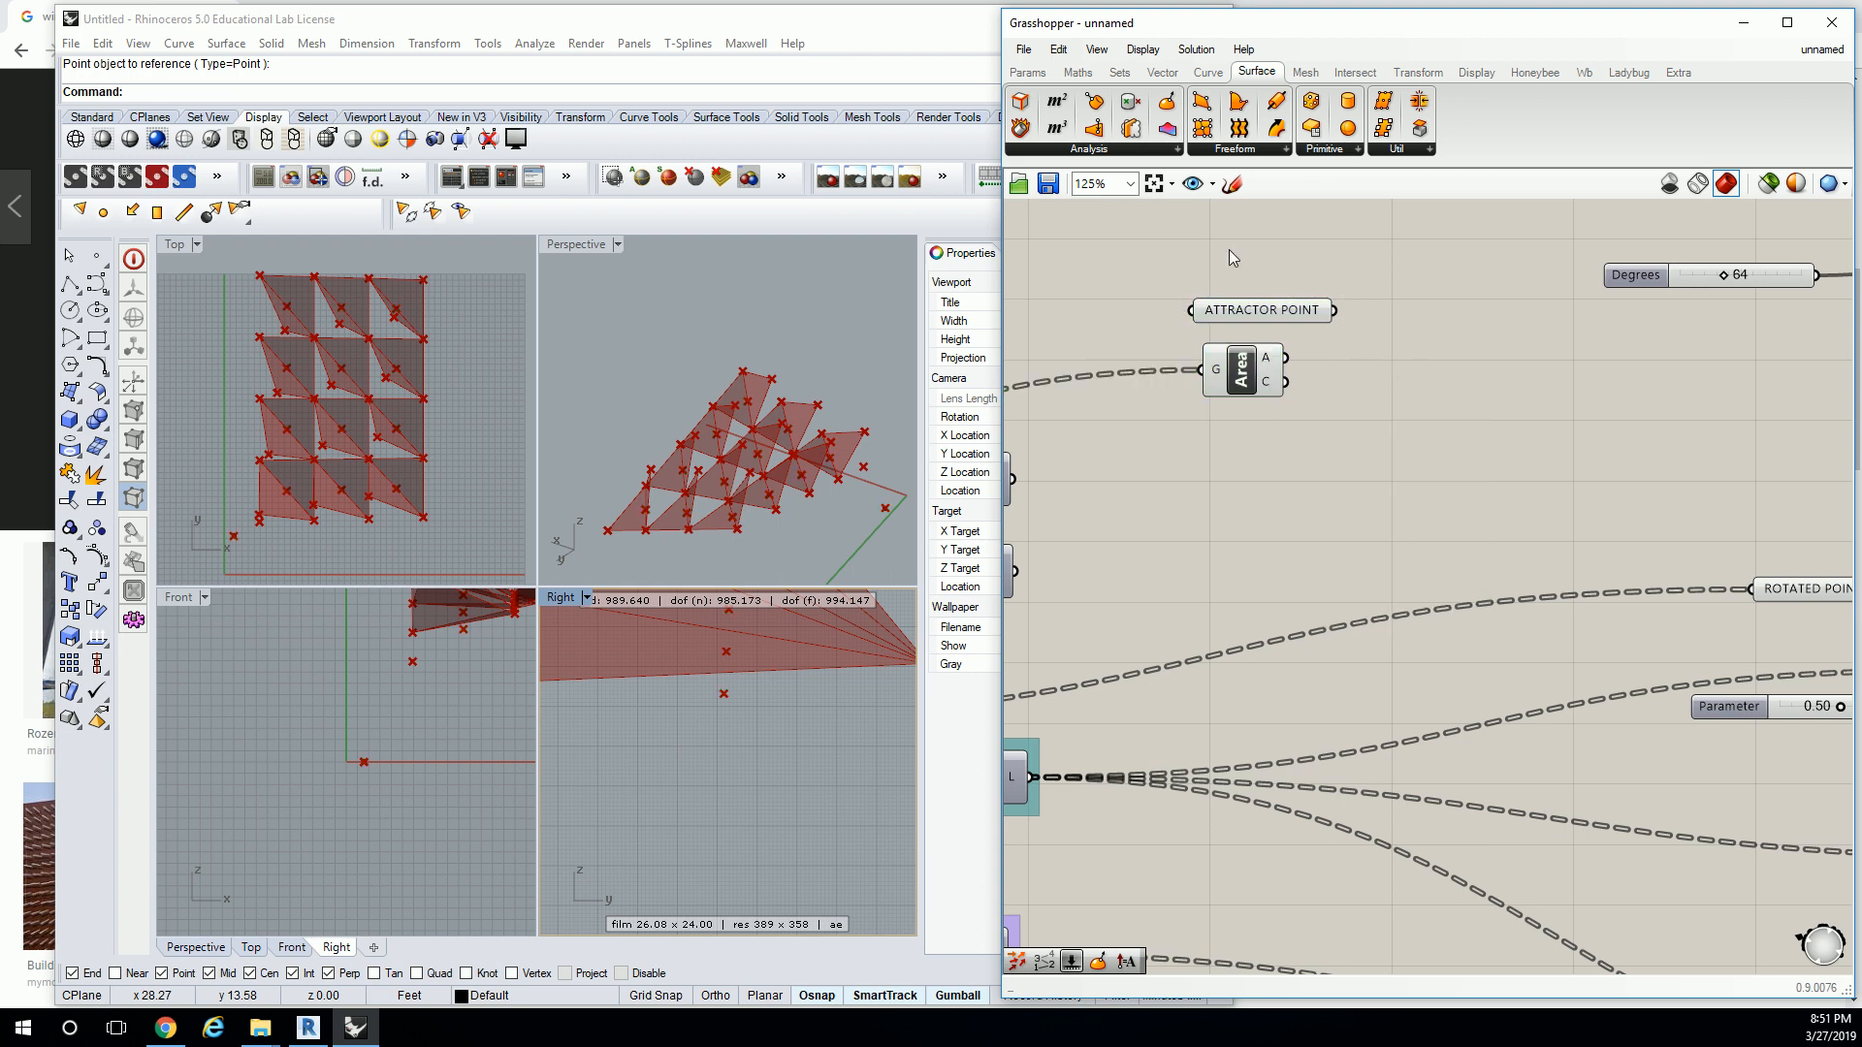
mouse_move(1233, 183)
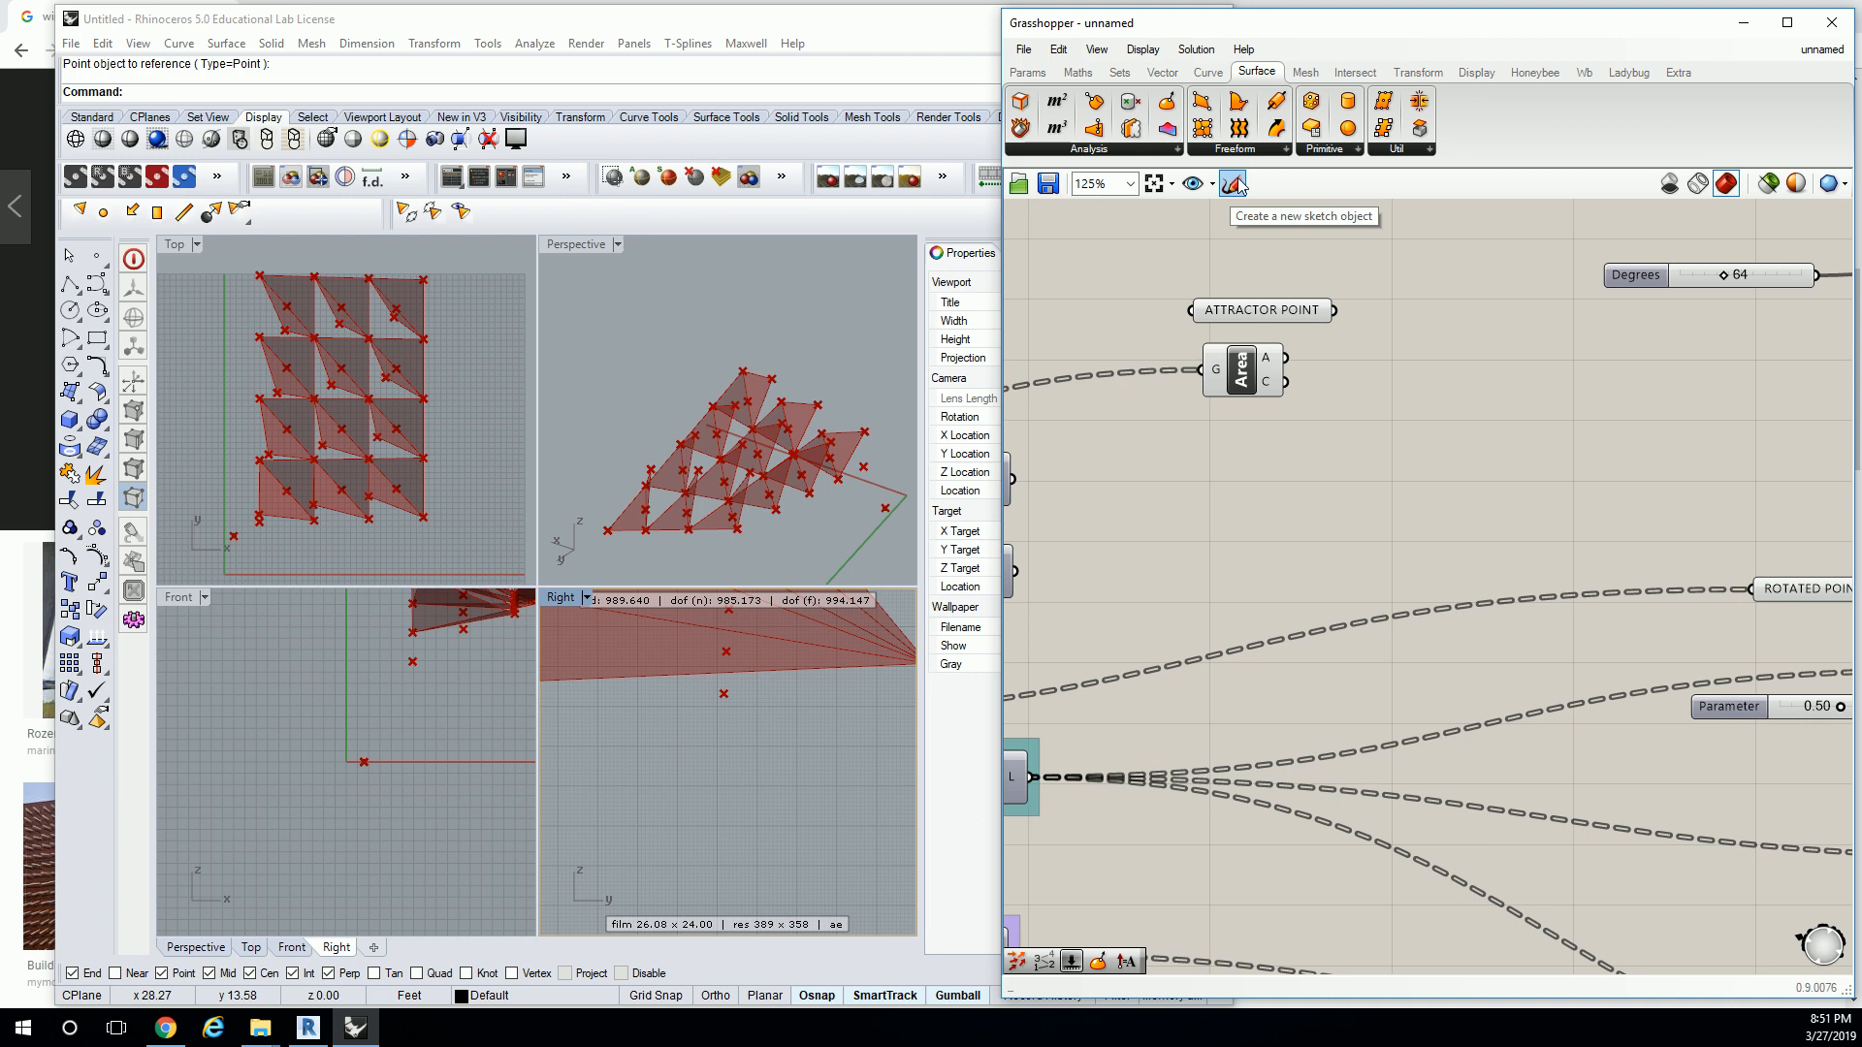
Add a Closest Point component from Vector > Point and feed it the panel centroids.
click(1161, 73)
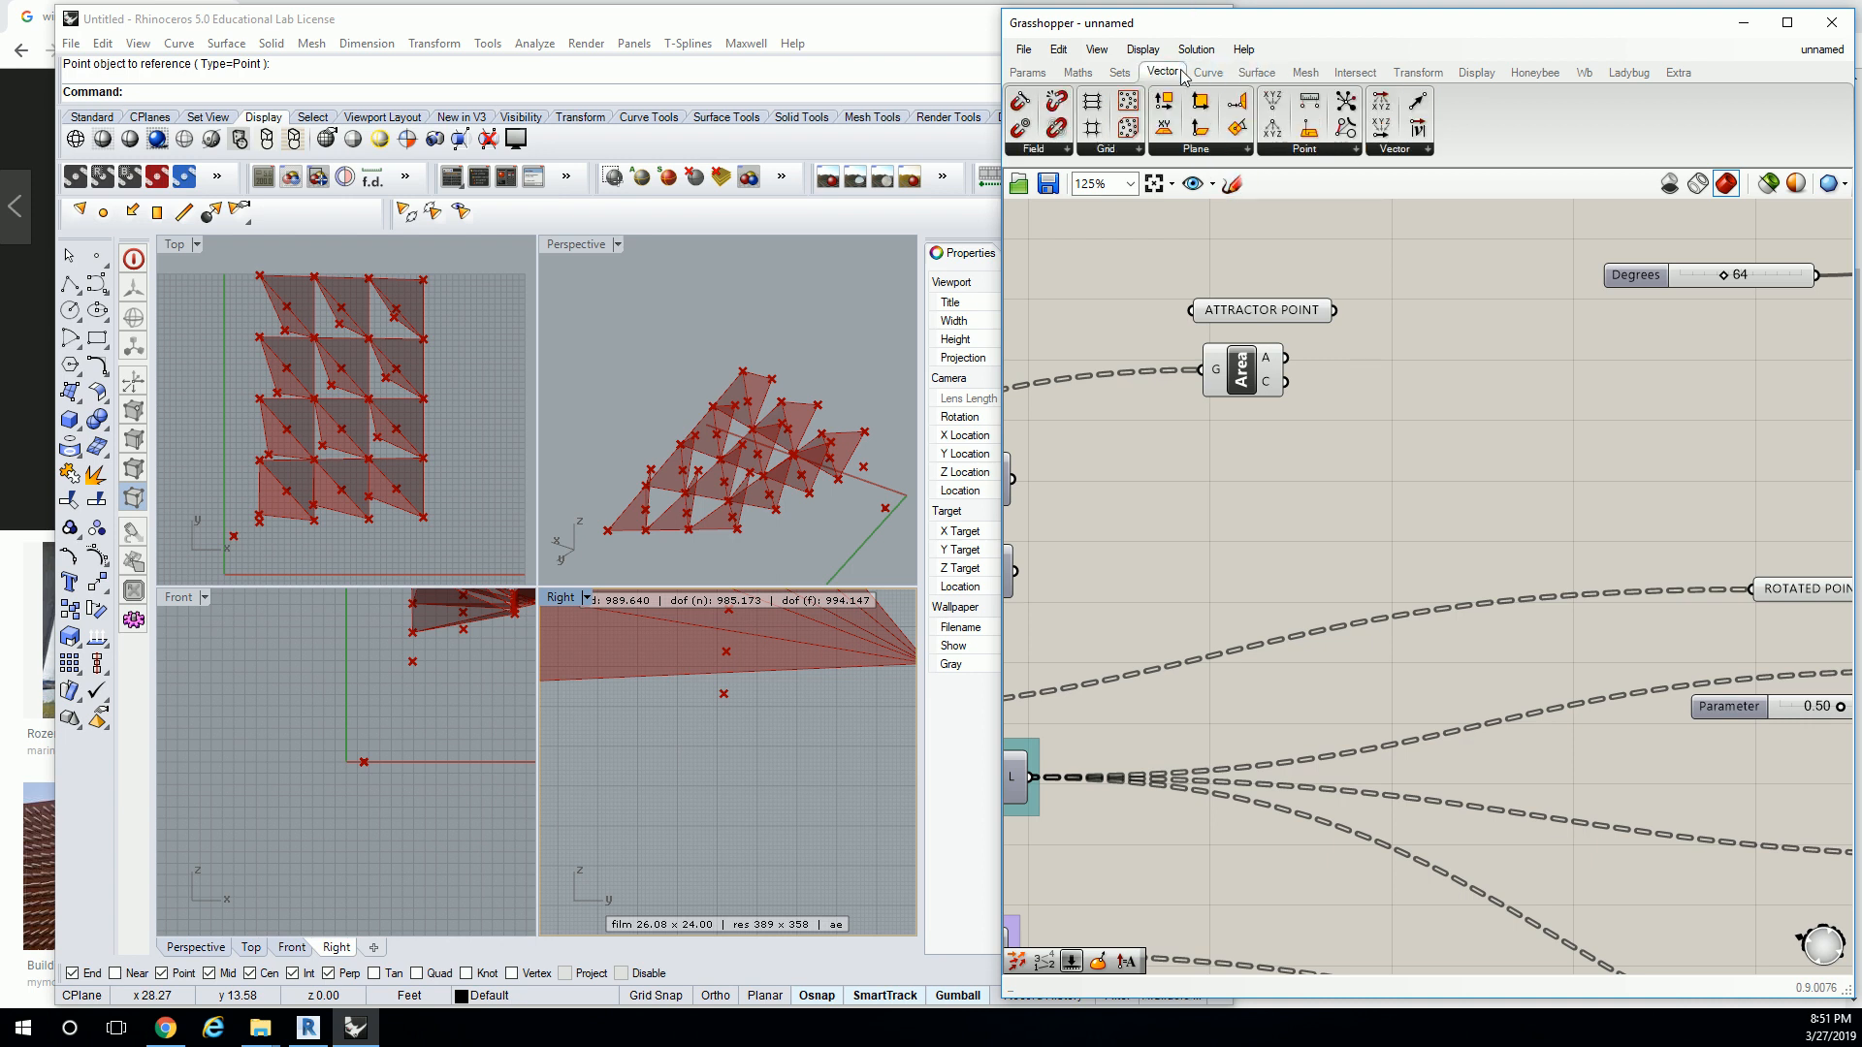
click(1304, 123)
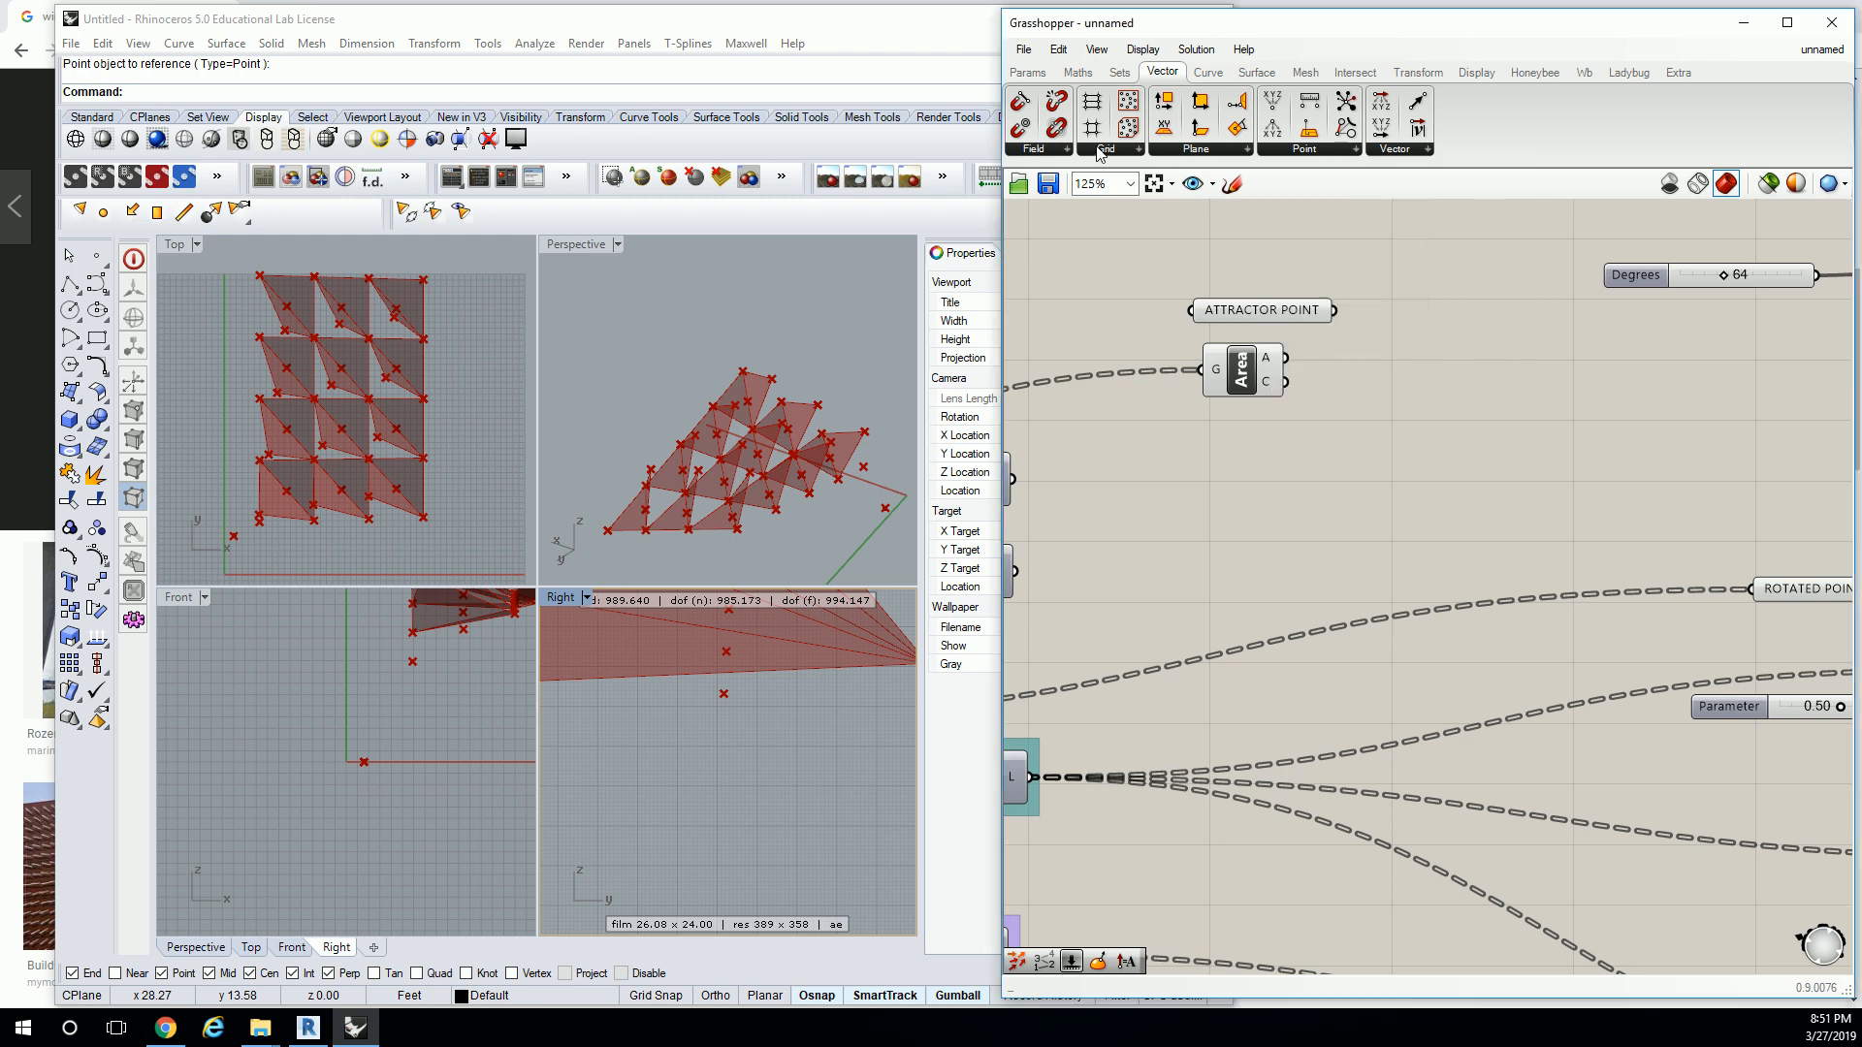
mouse_move(1371, 155)
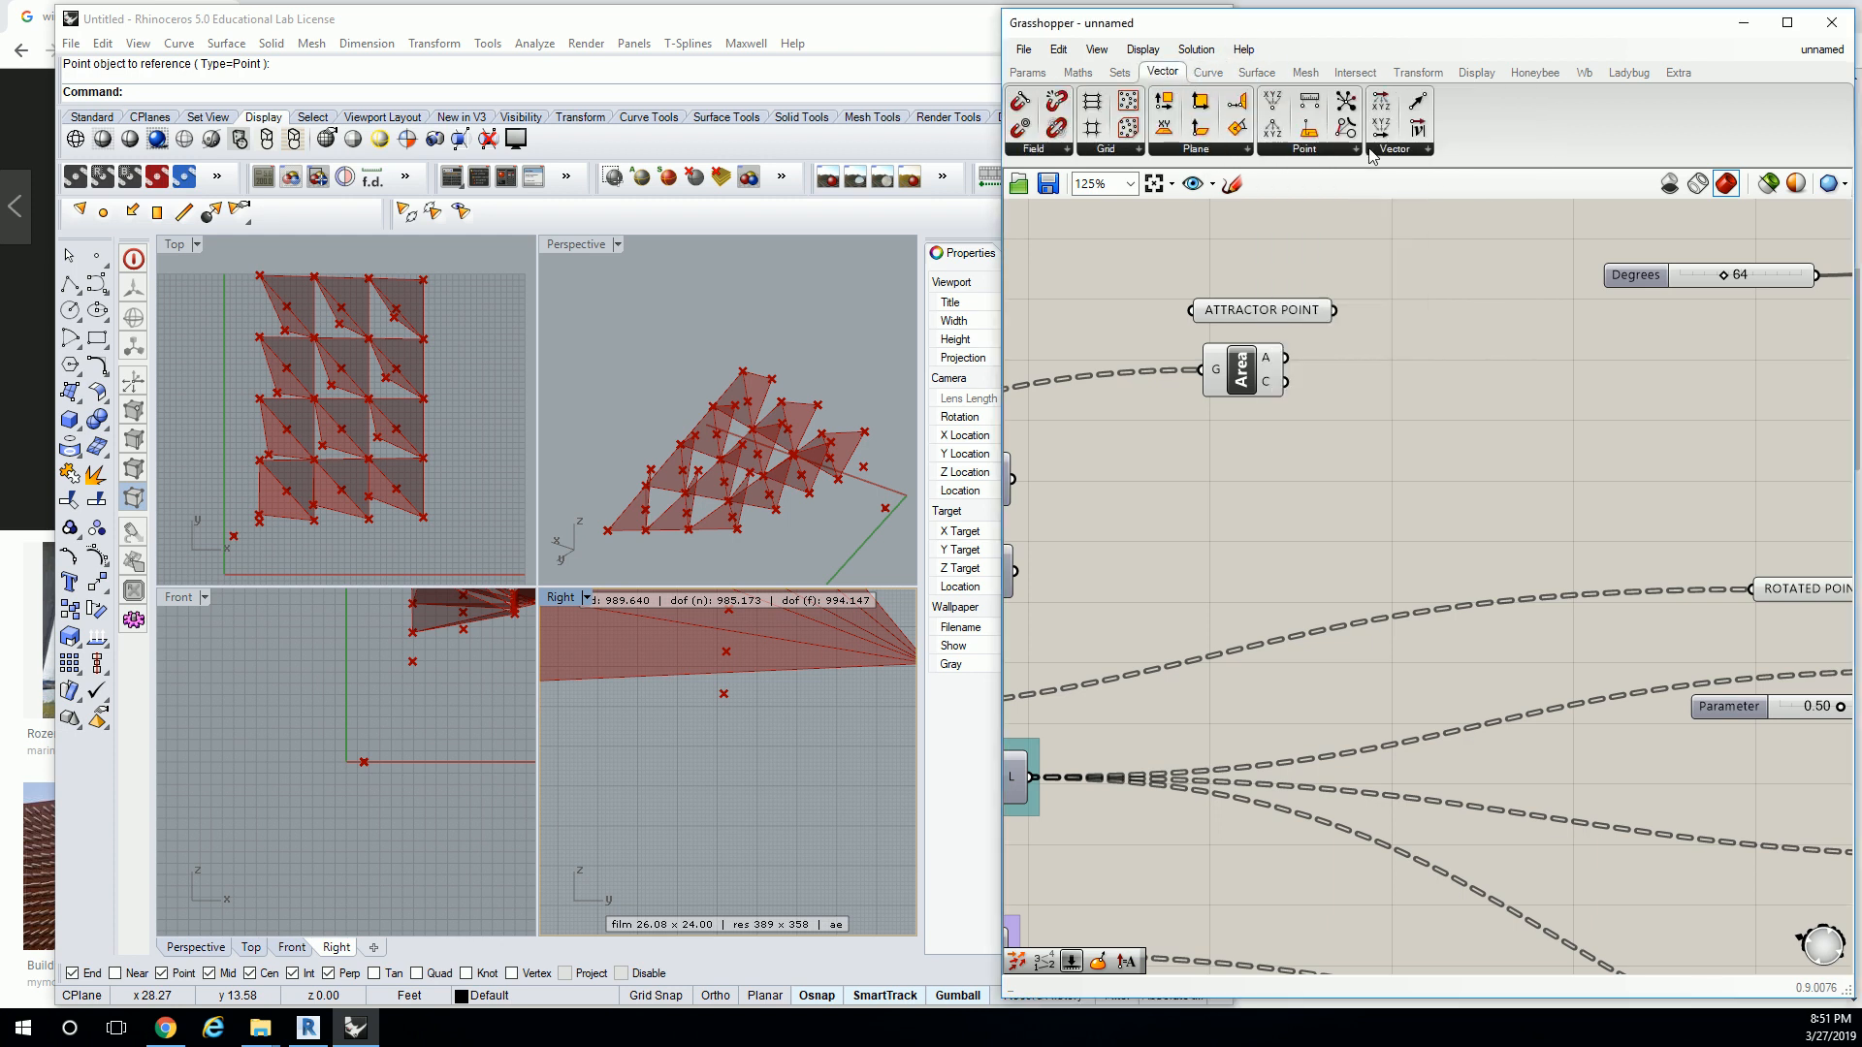
mouse_move(1077, 73)
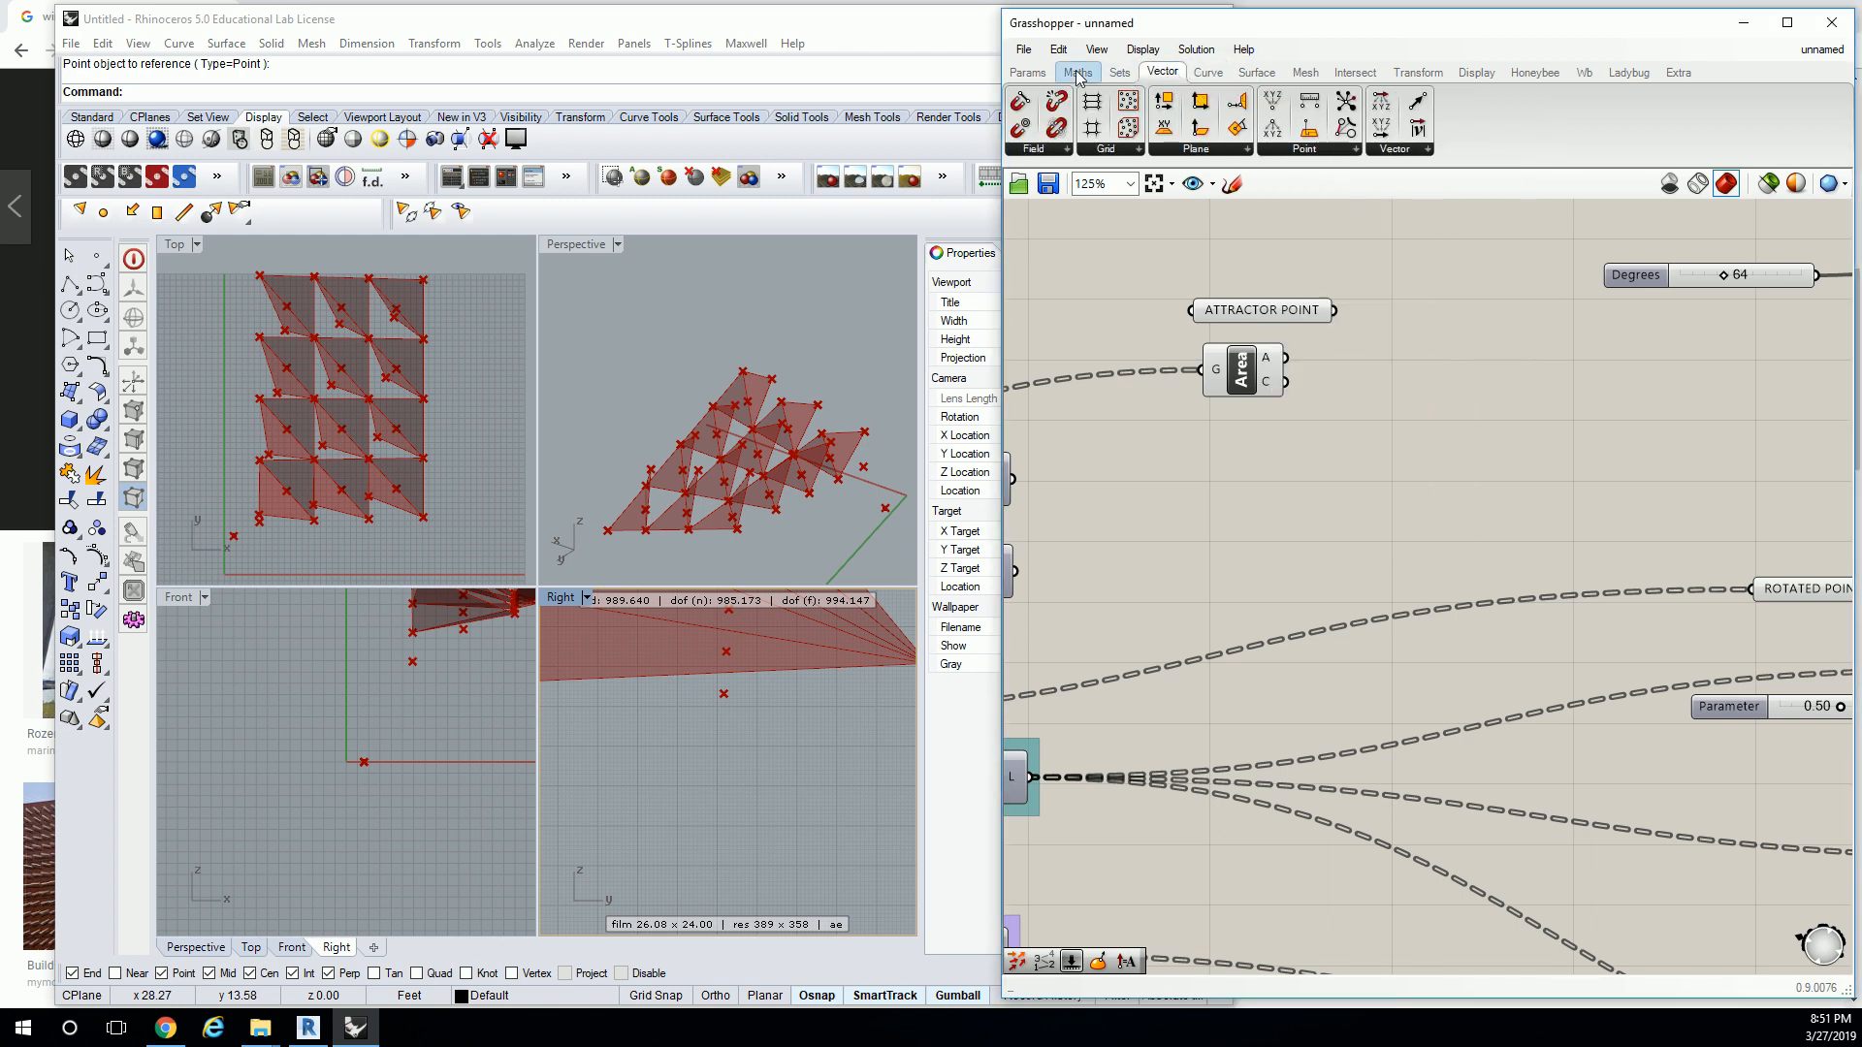
click(1306, 149)
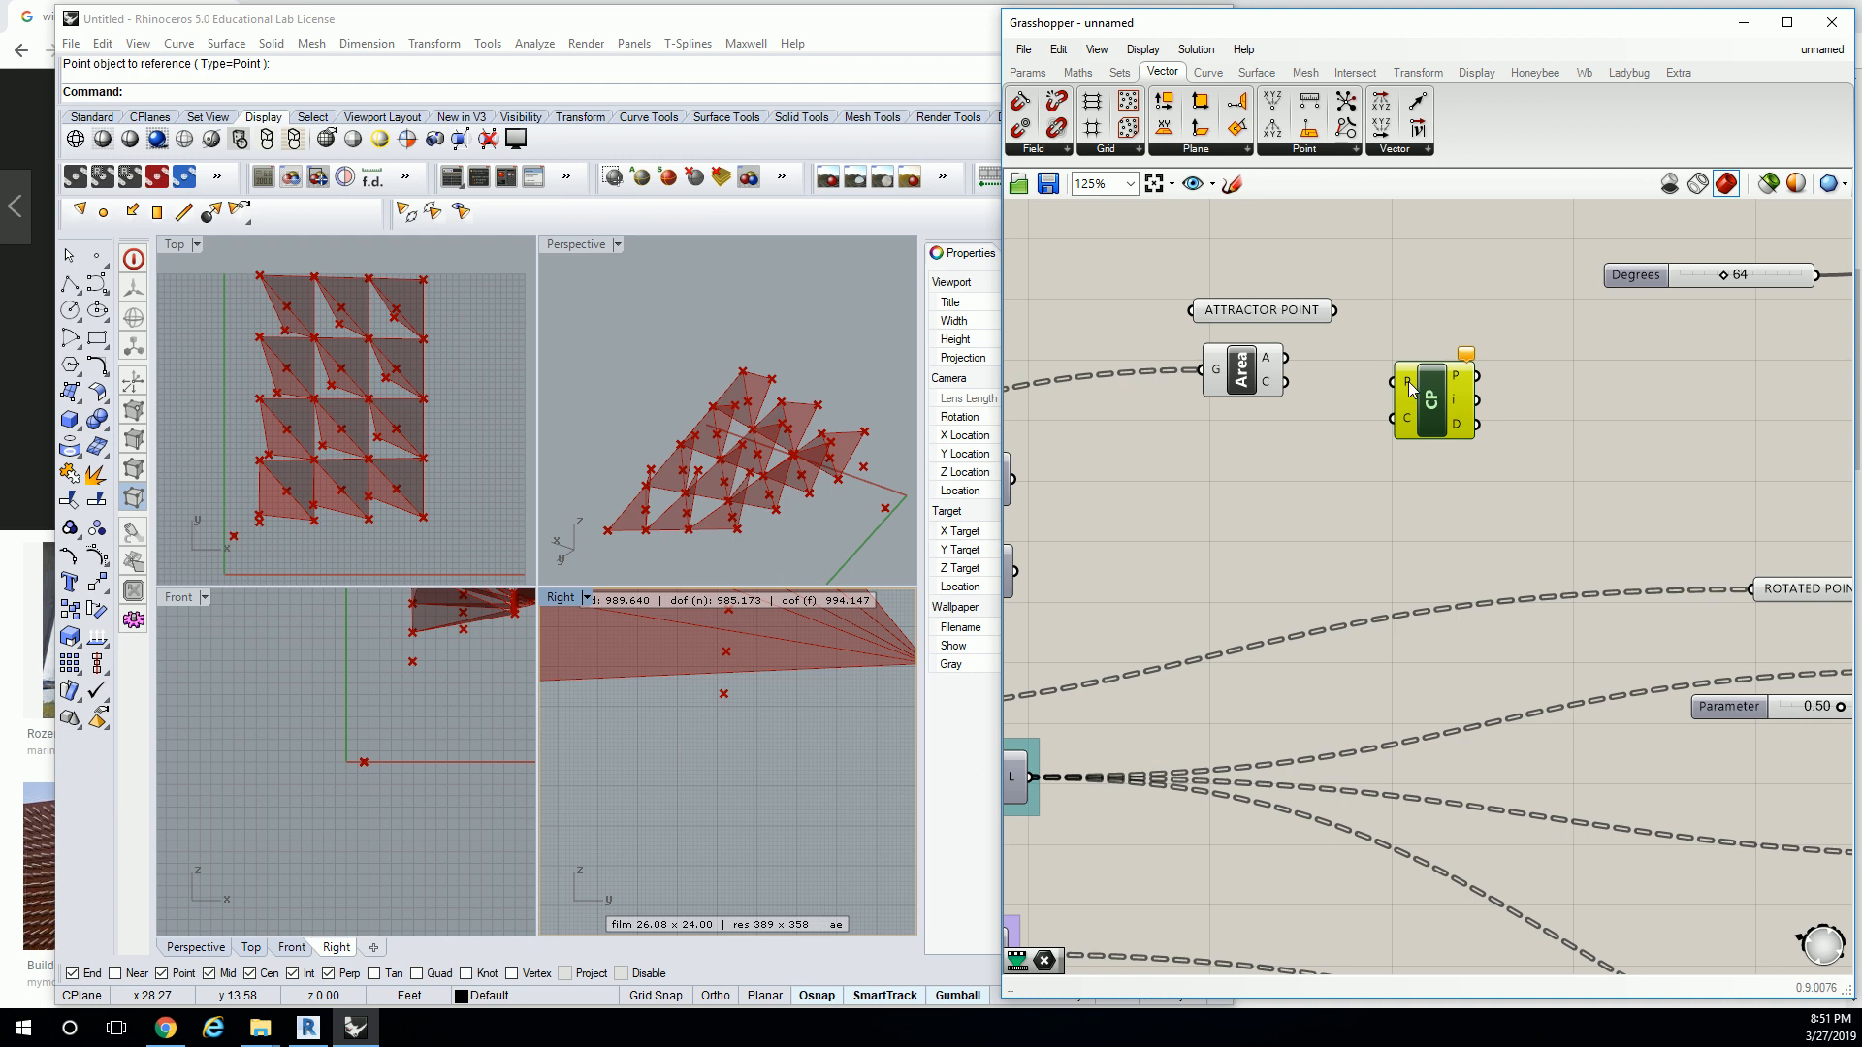
mouse_move(1458, 377)
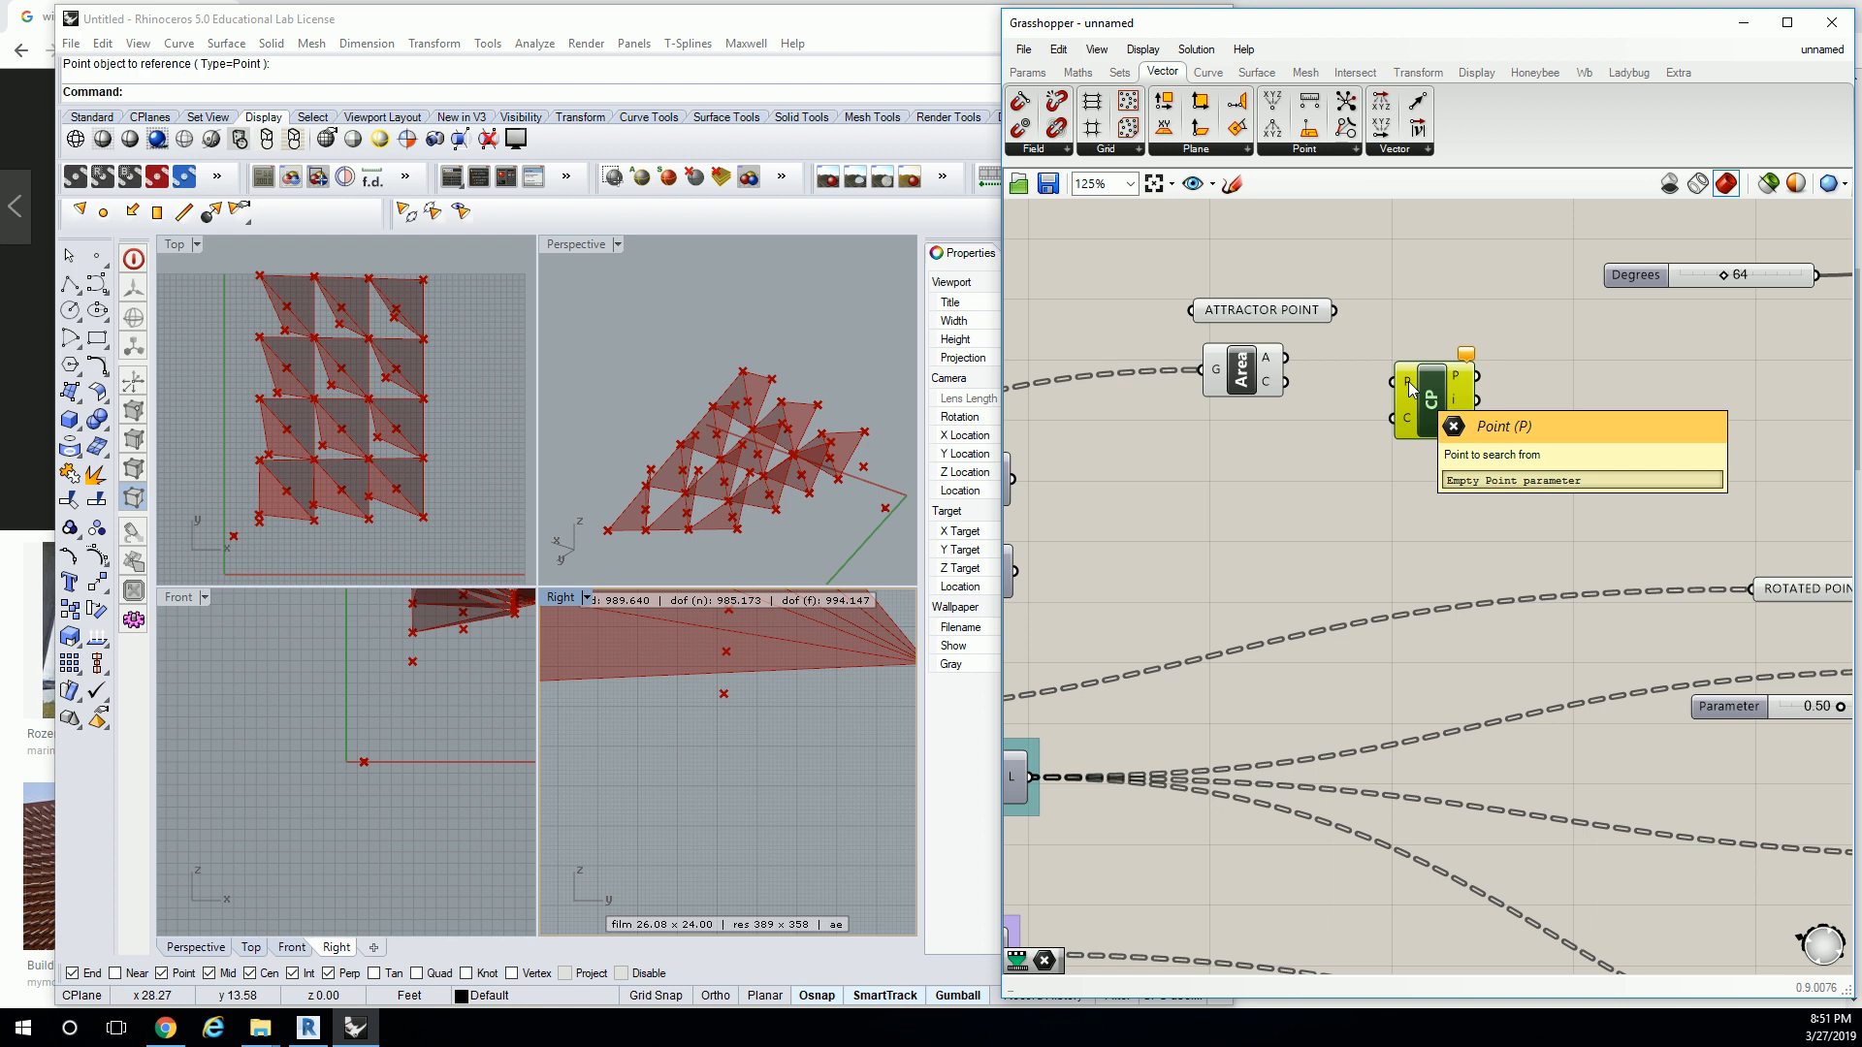
mouse_move(1407, 424)
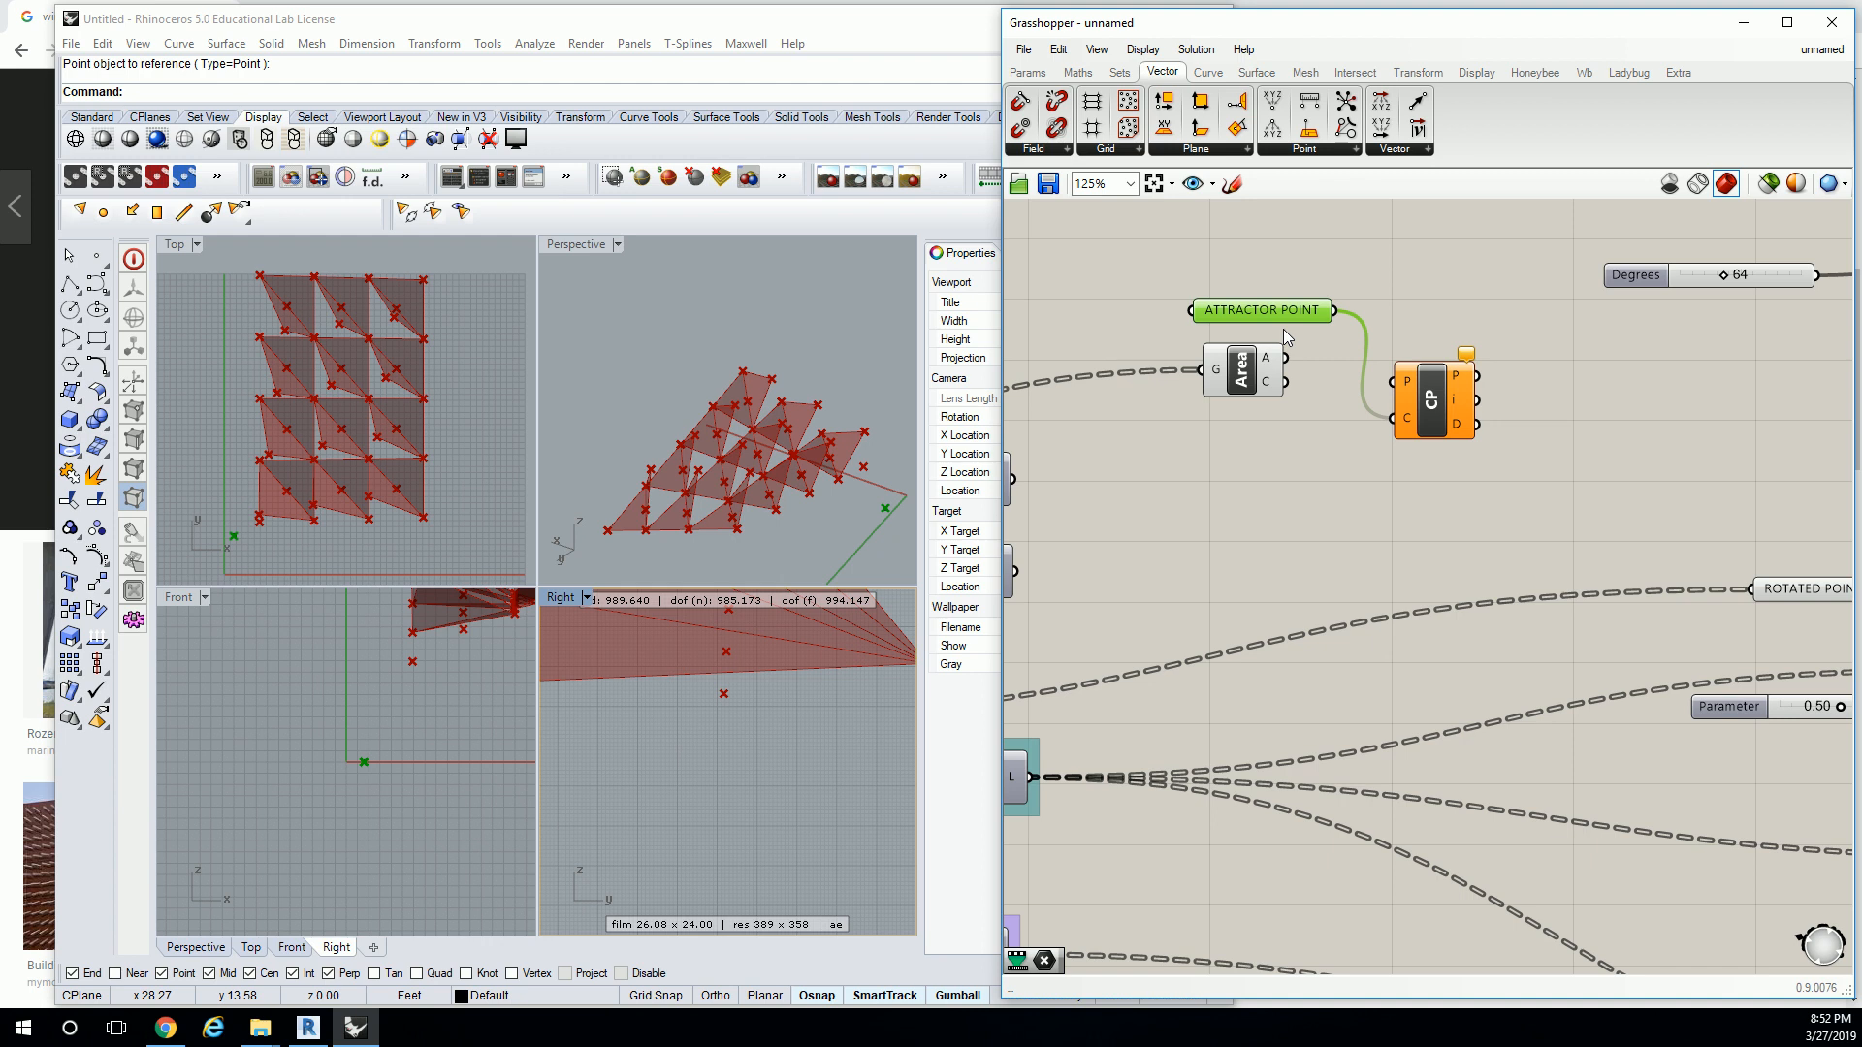
click(1433, 396)
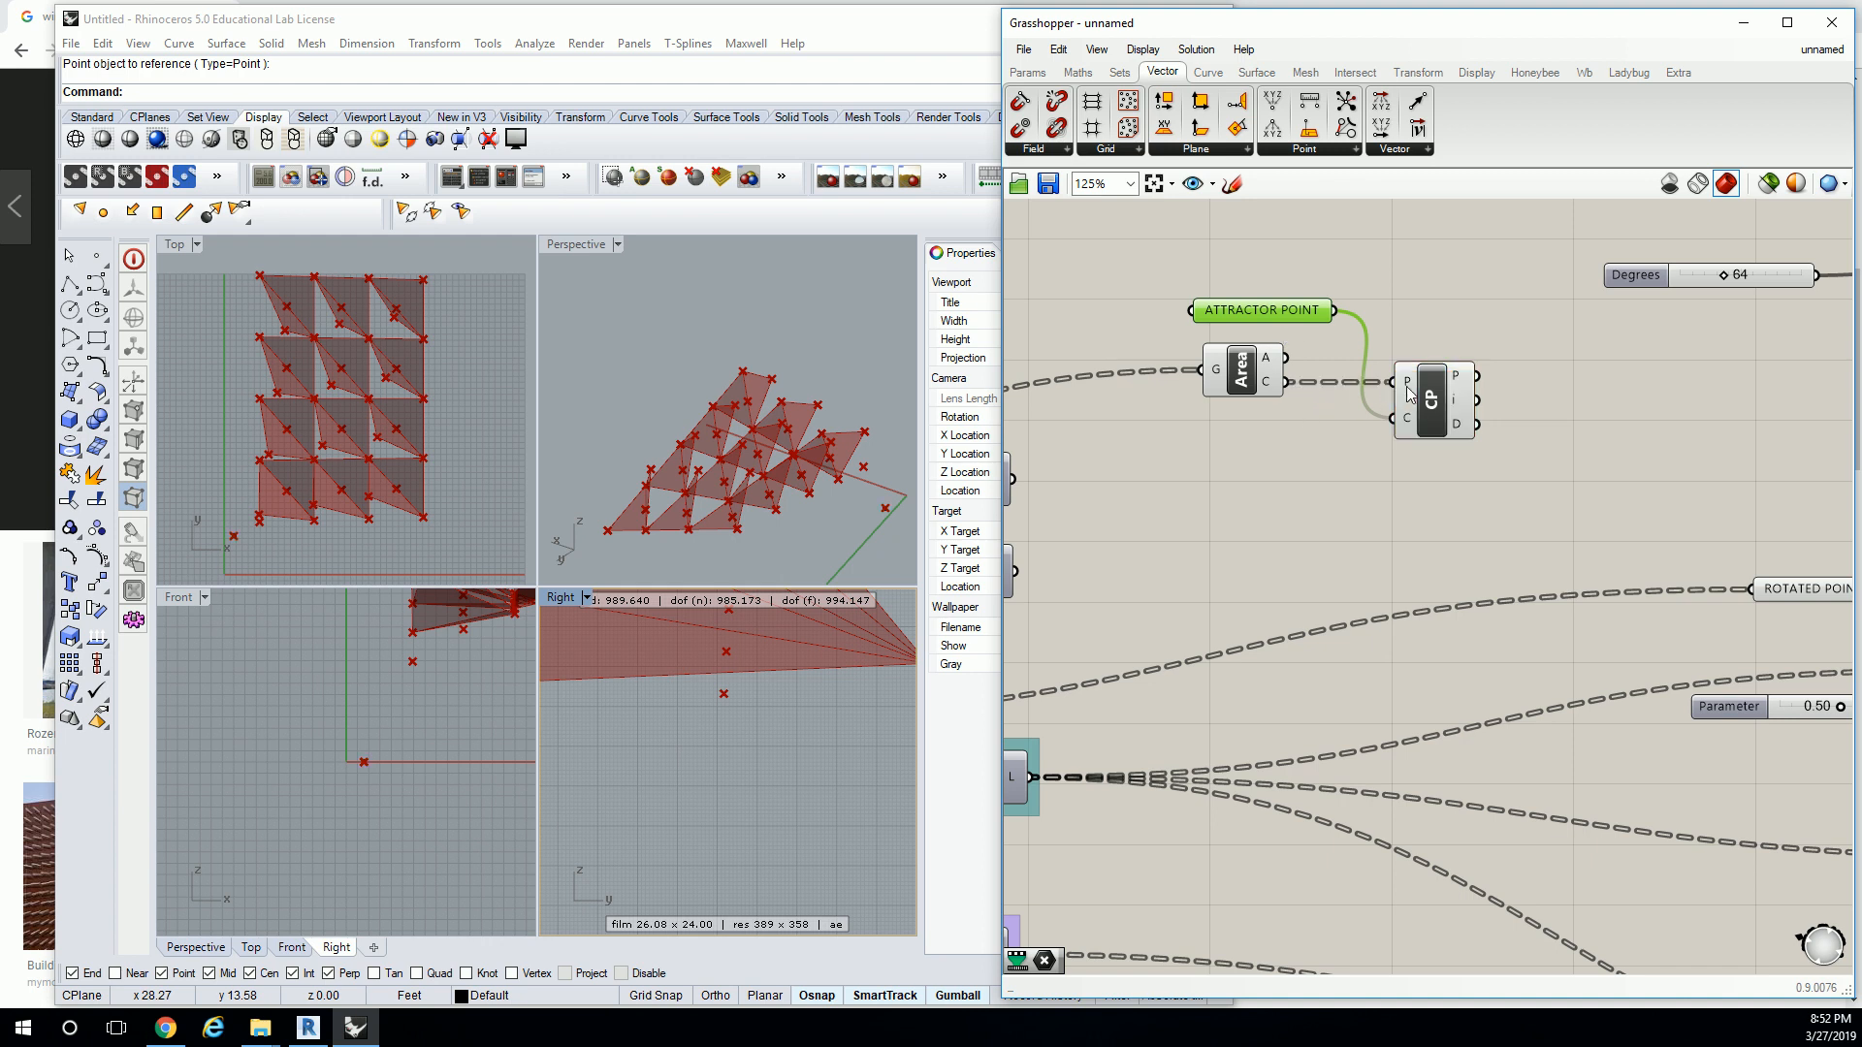
mouse_move(1407, 398)
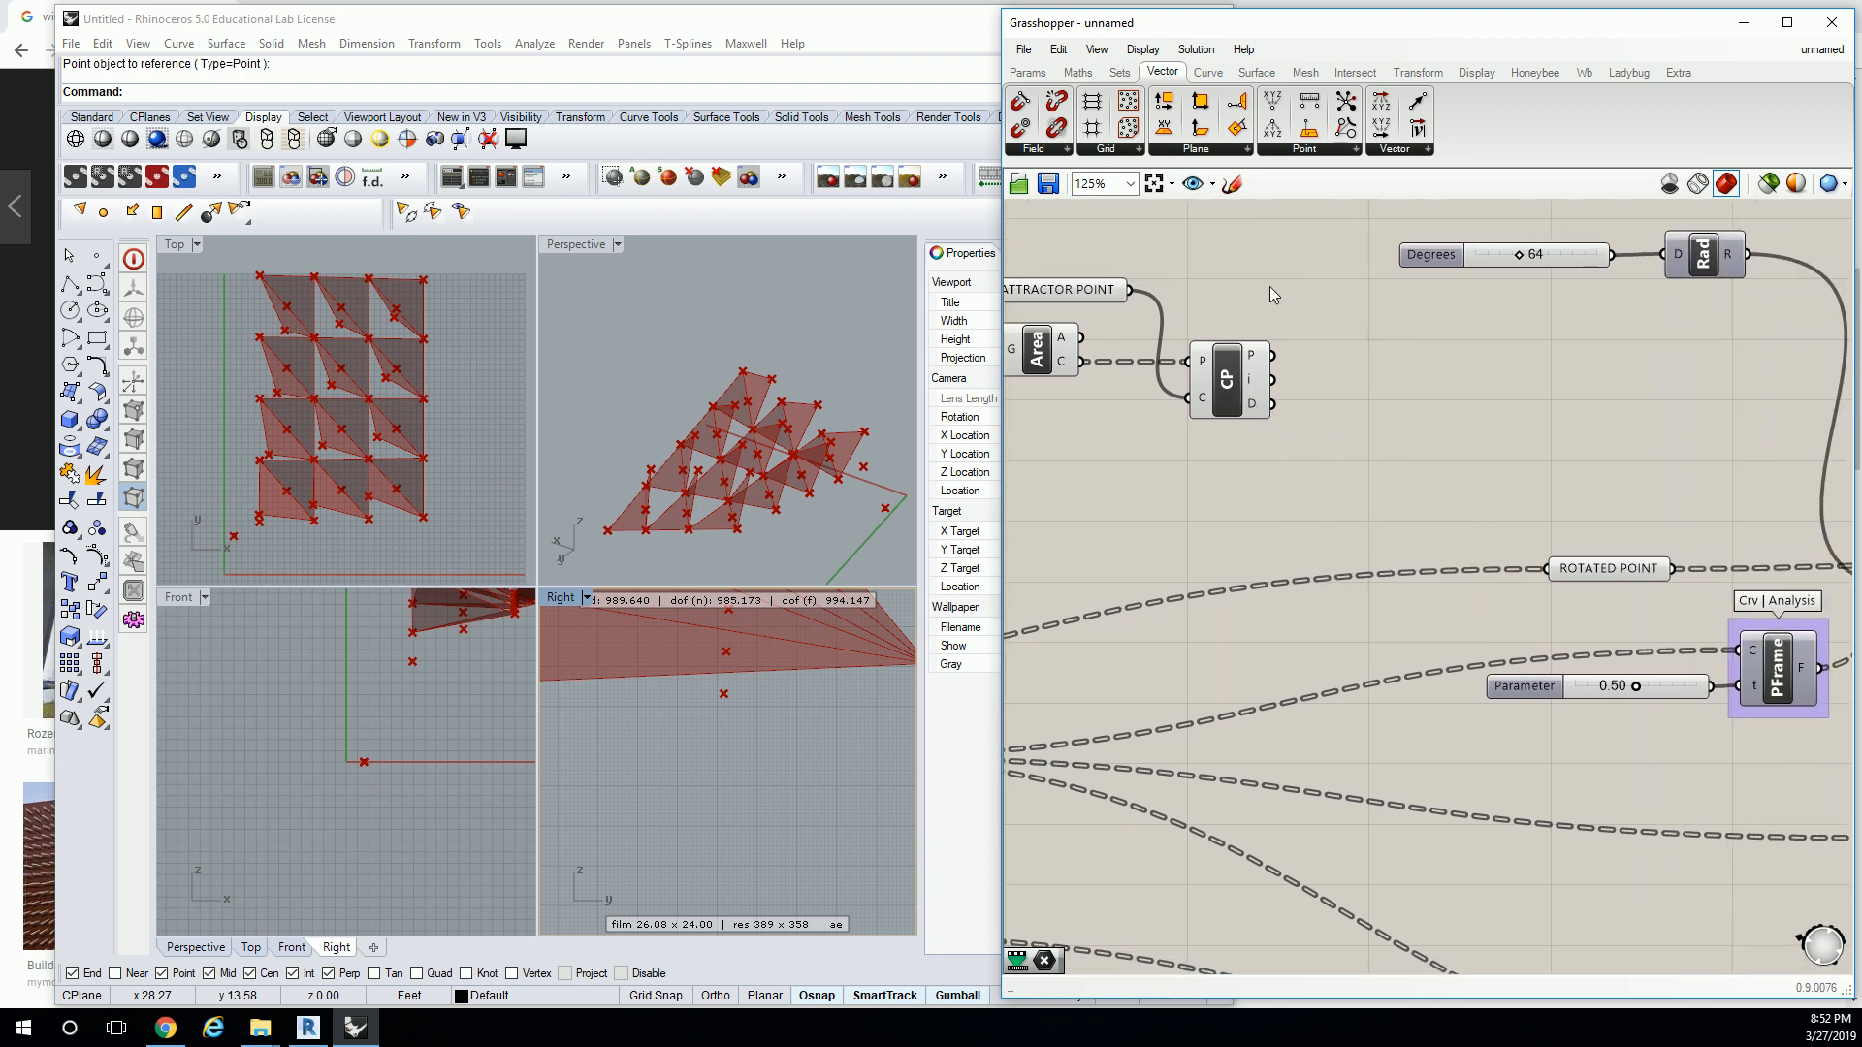
mouse_move(1334, 335)
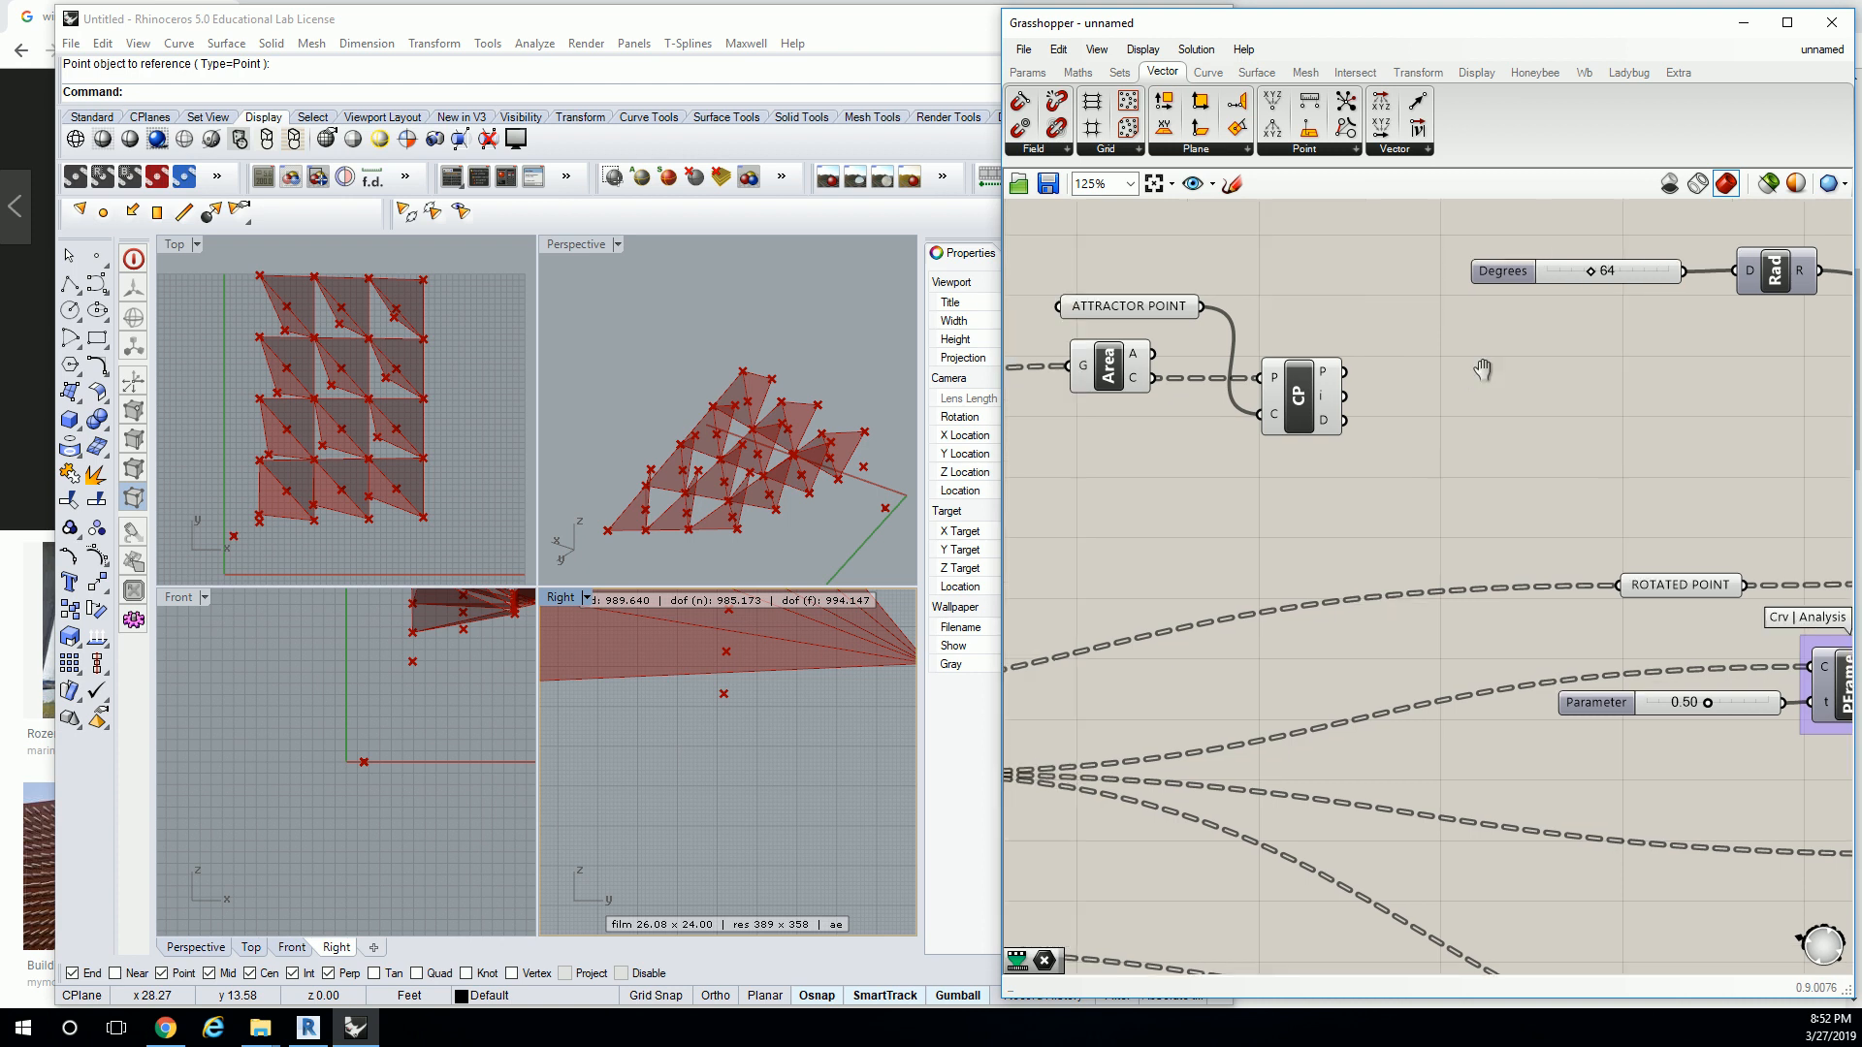
click(1026, 73)
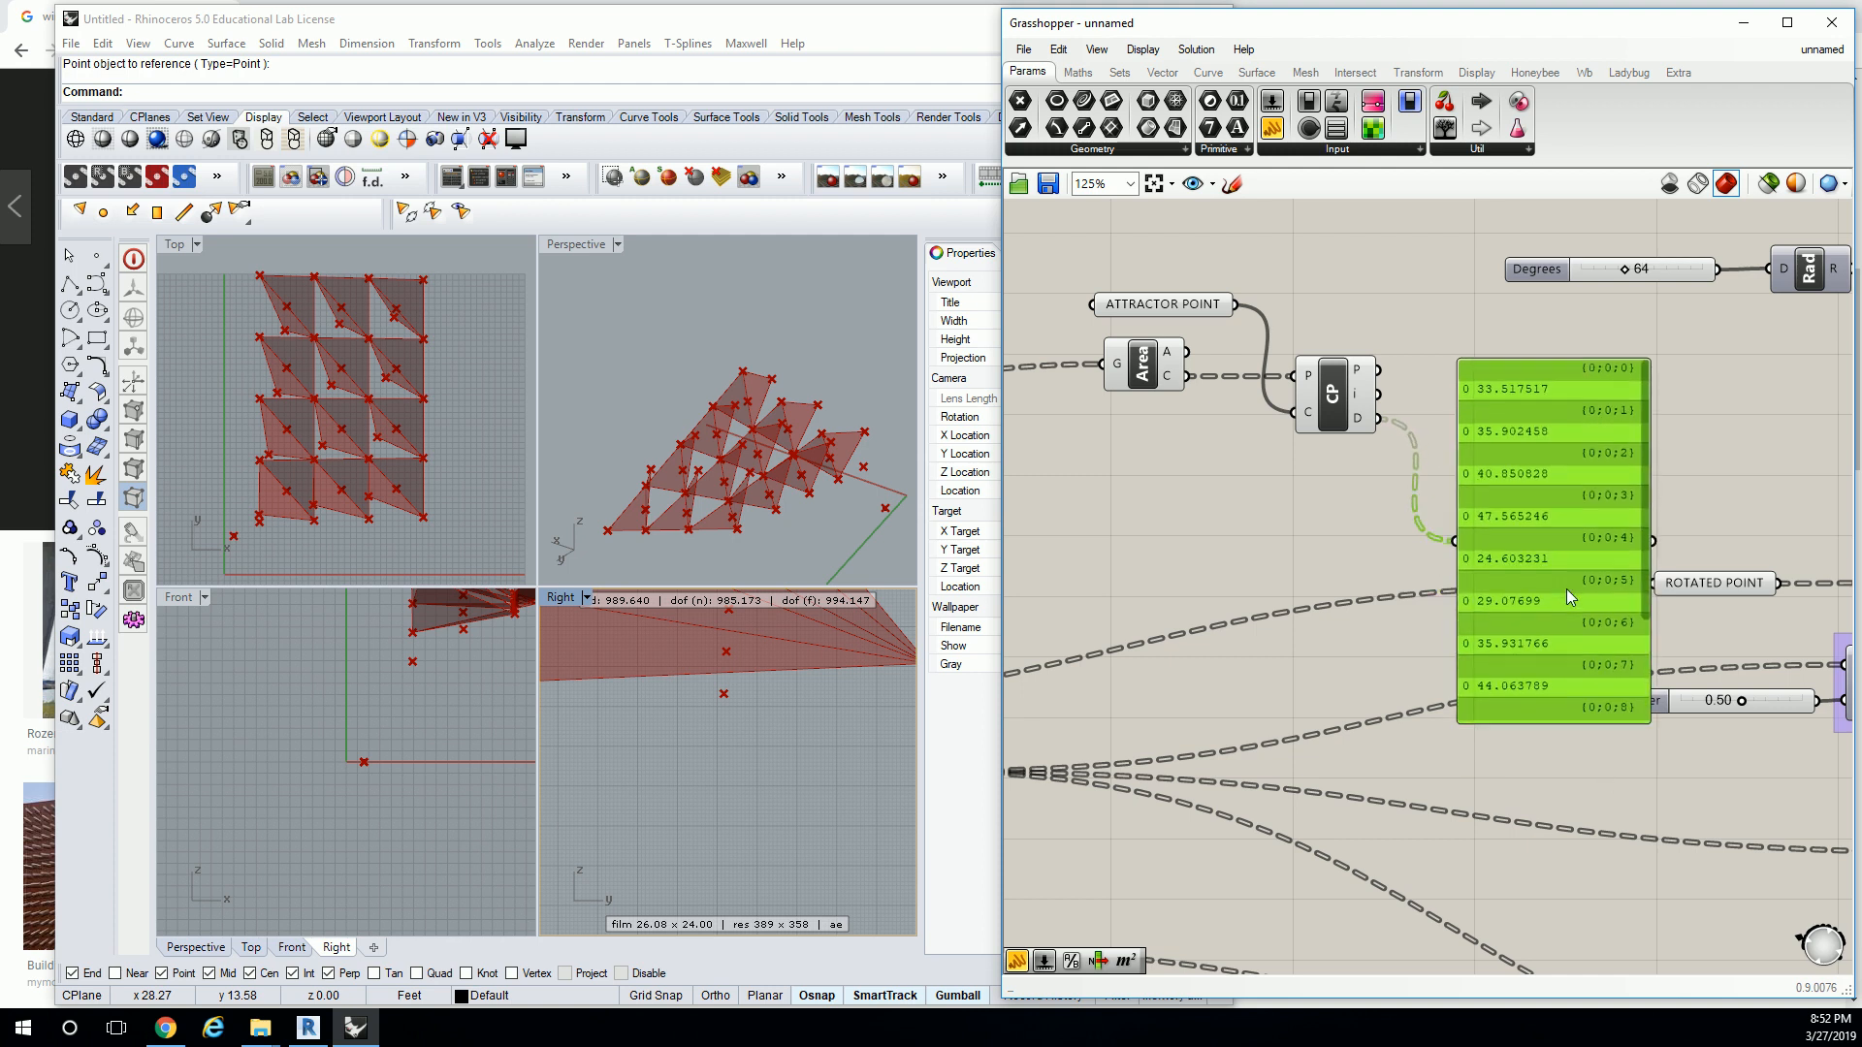
mouse_move(1570, 597)
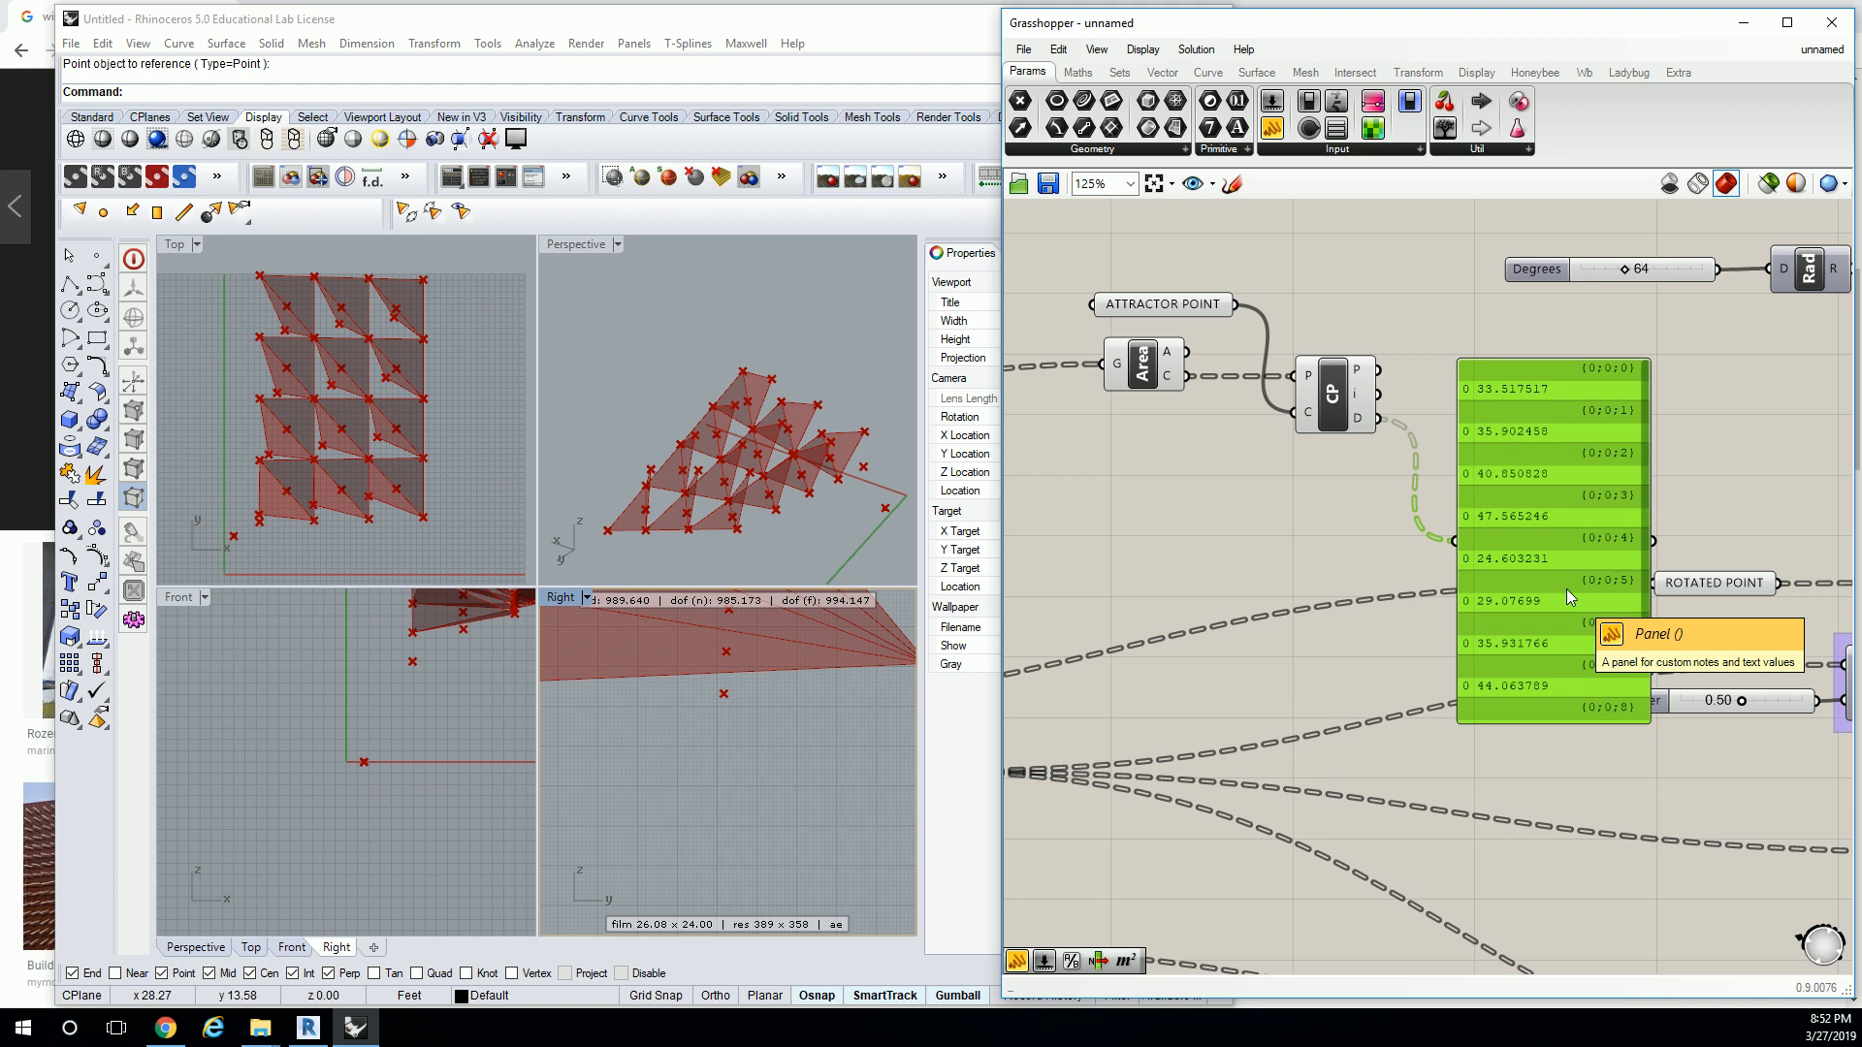
mouse_move(1548, 443)
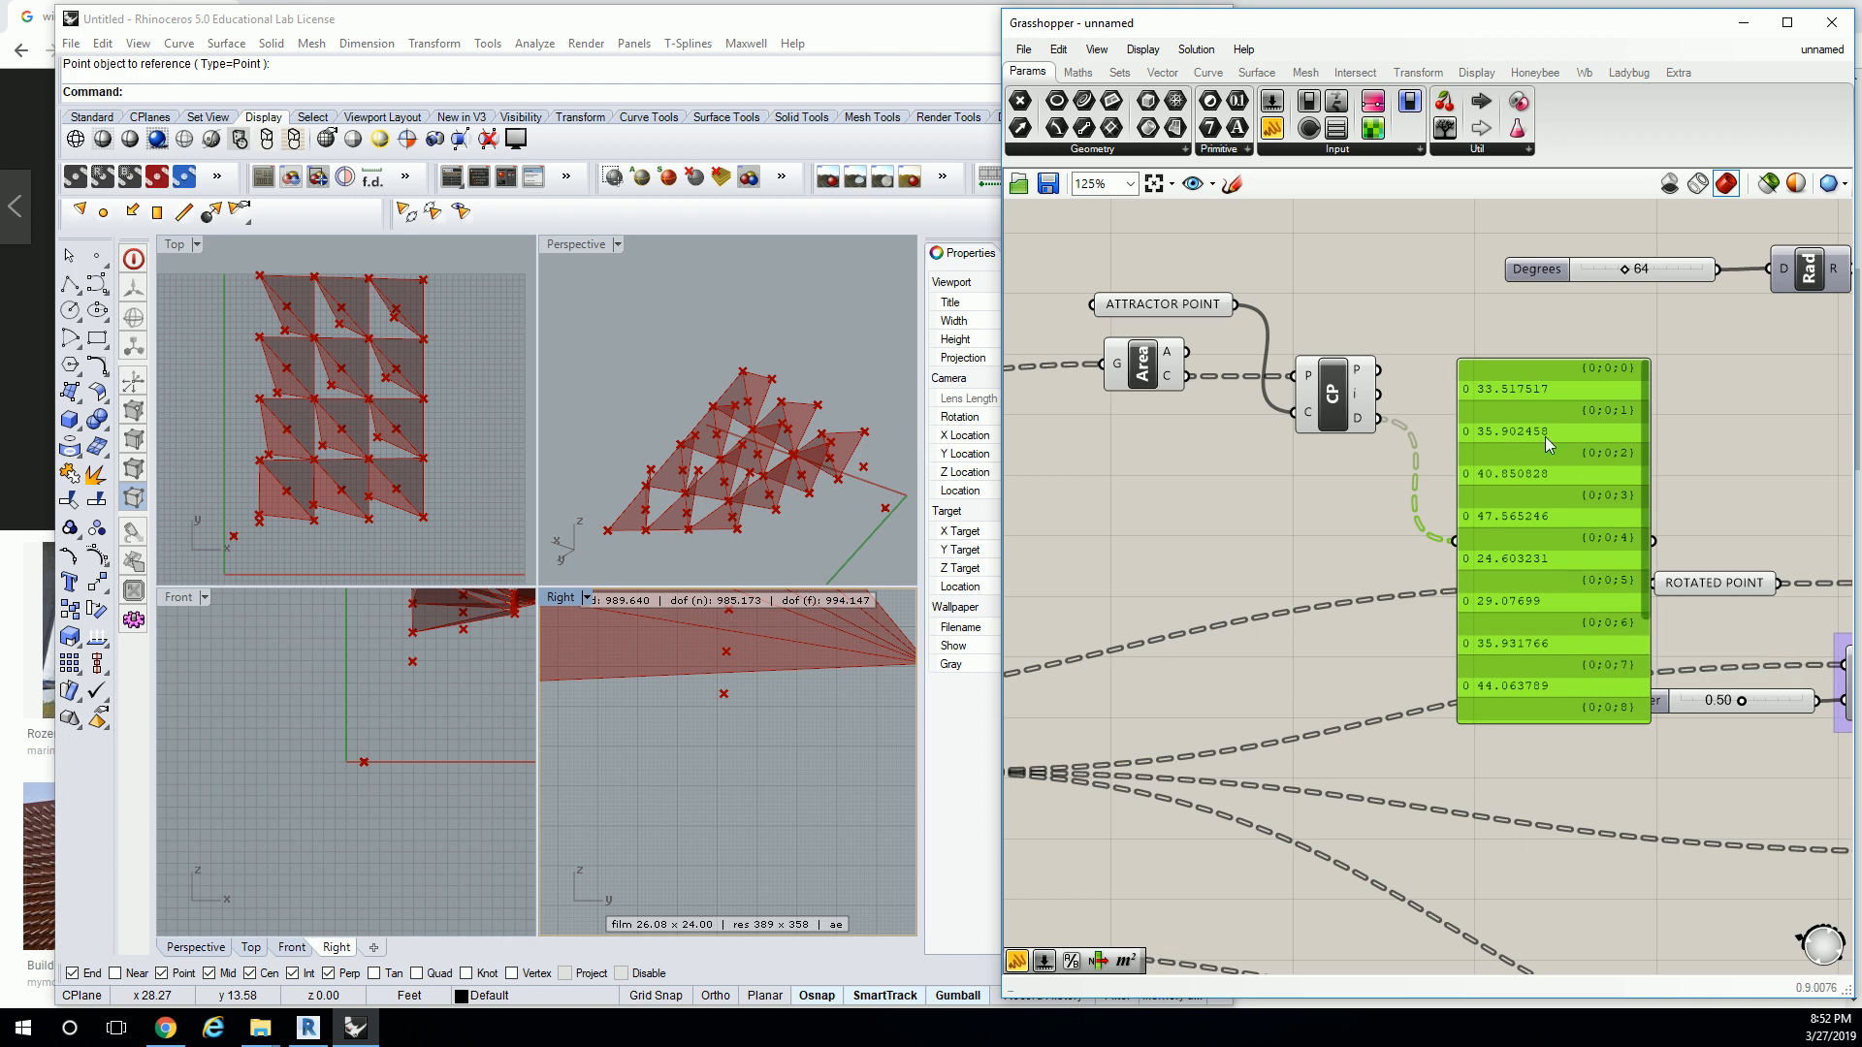
mouse_move(1604, 516)
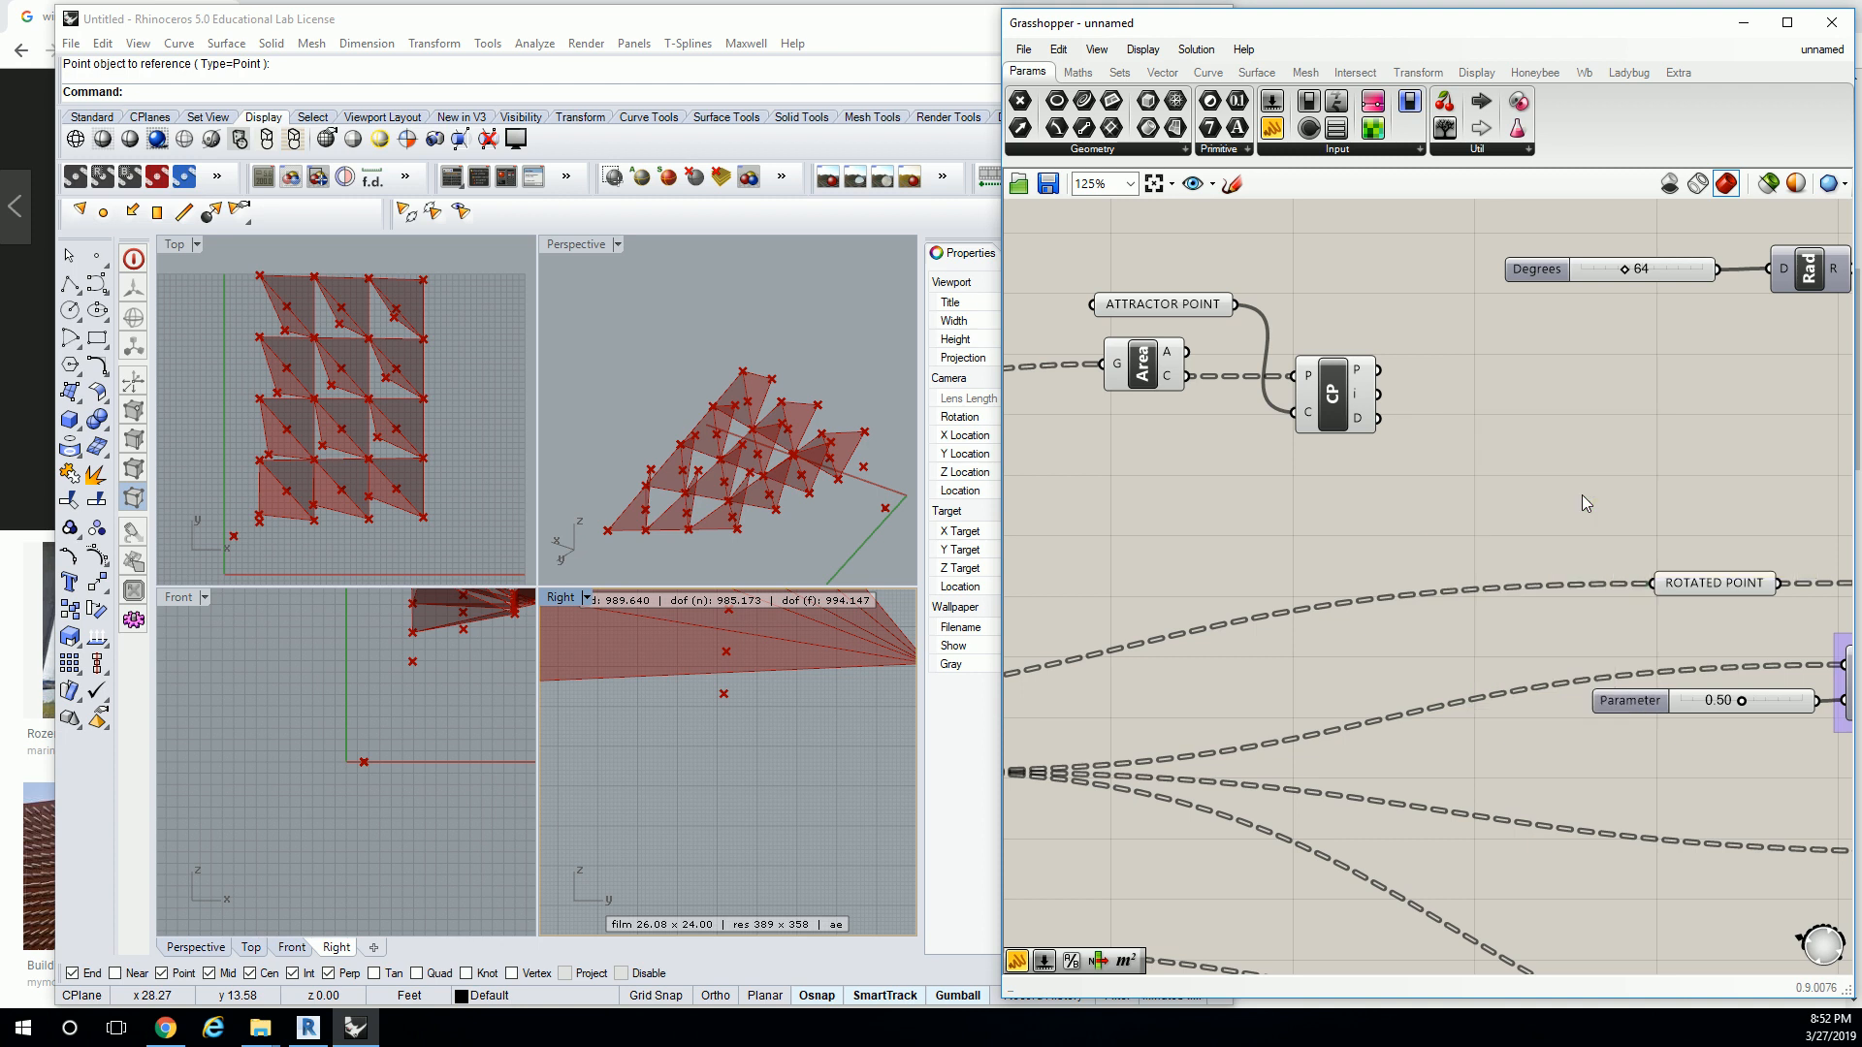
Remove the temporary distance panel and add Bounds from Maths > Domain.
right_click(1356, 393)
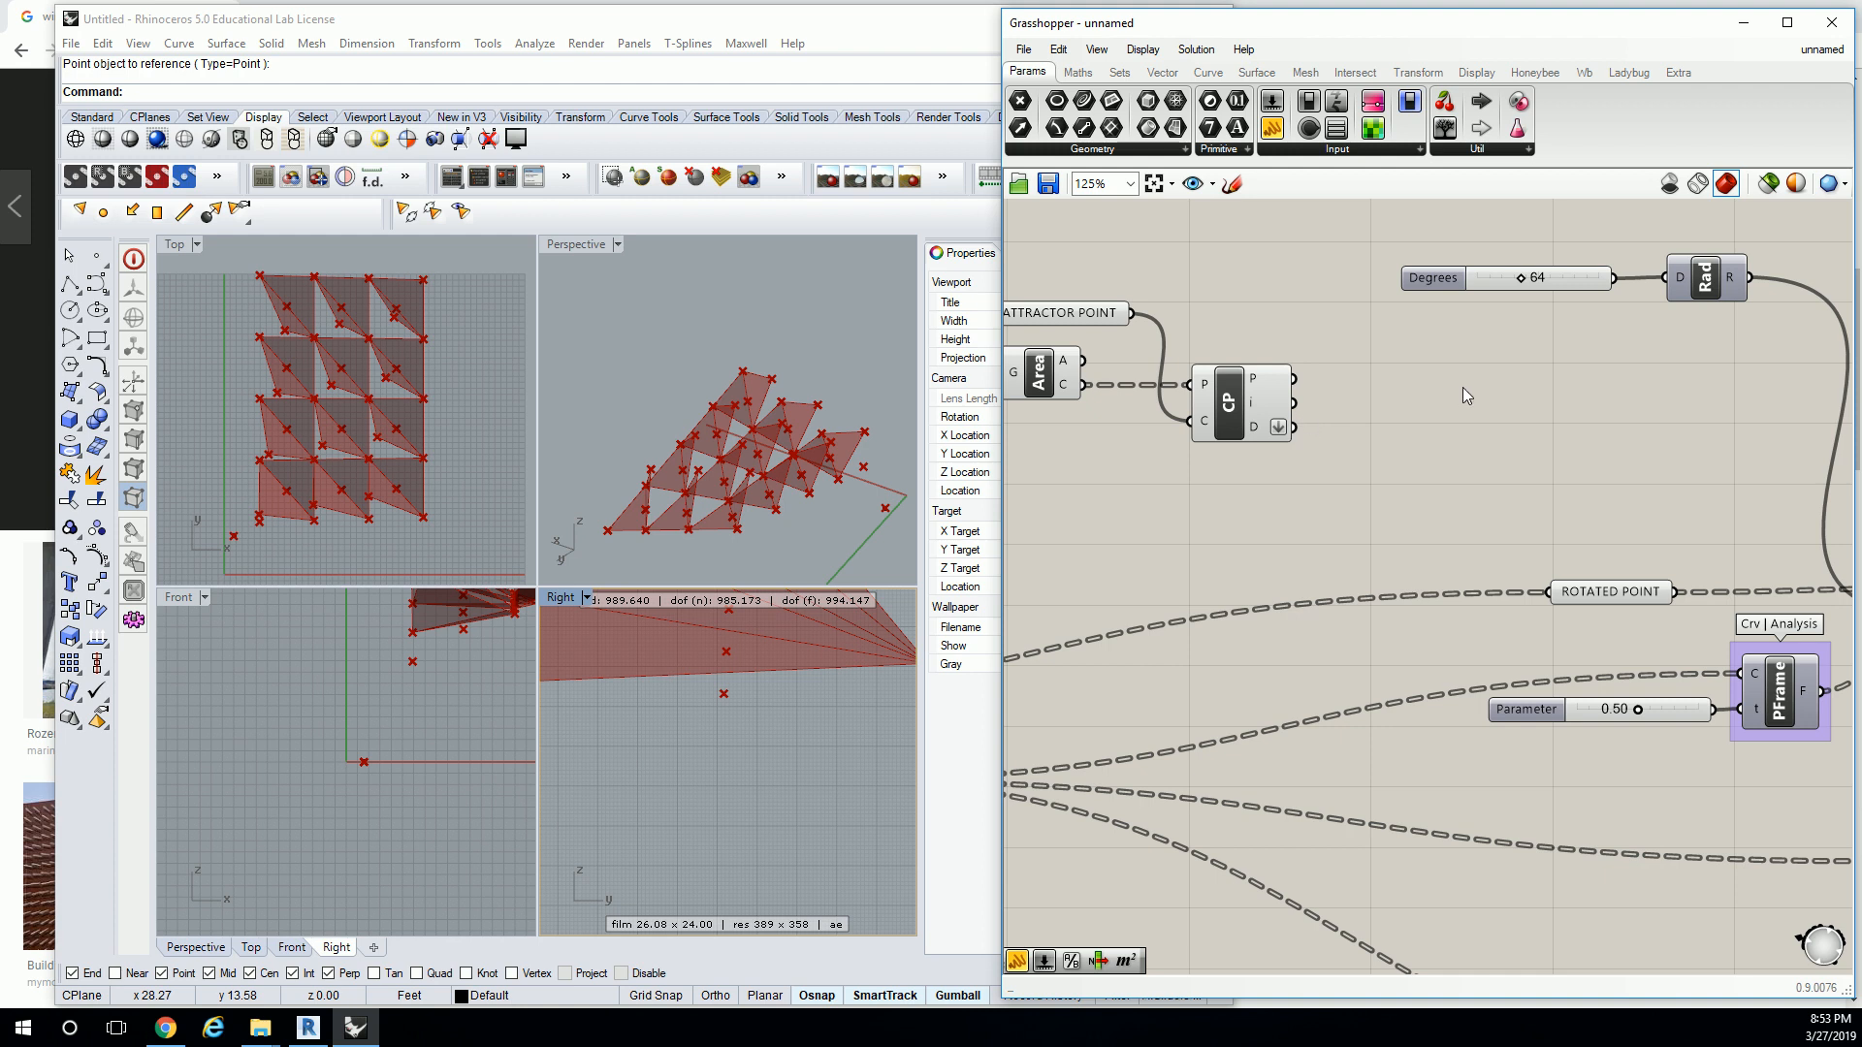
mouse_move(1424, 395)
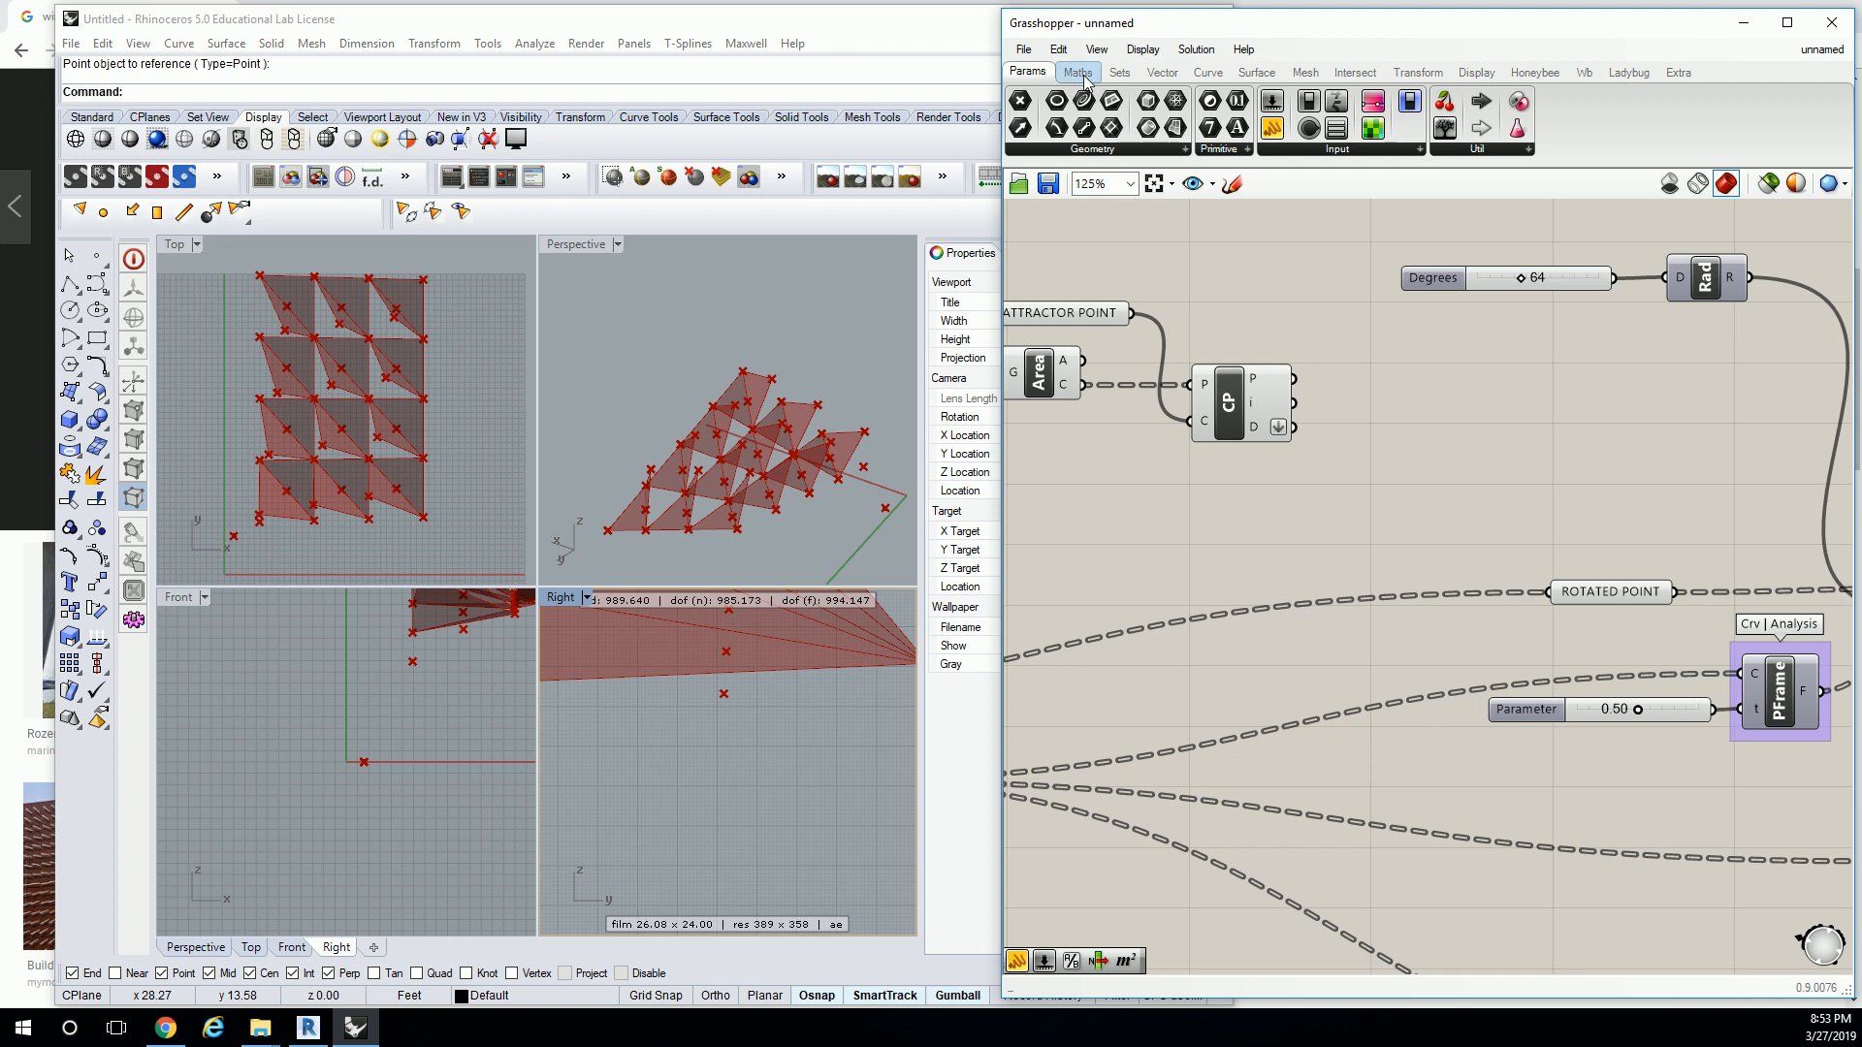
click(1075, 73)
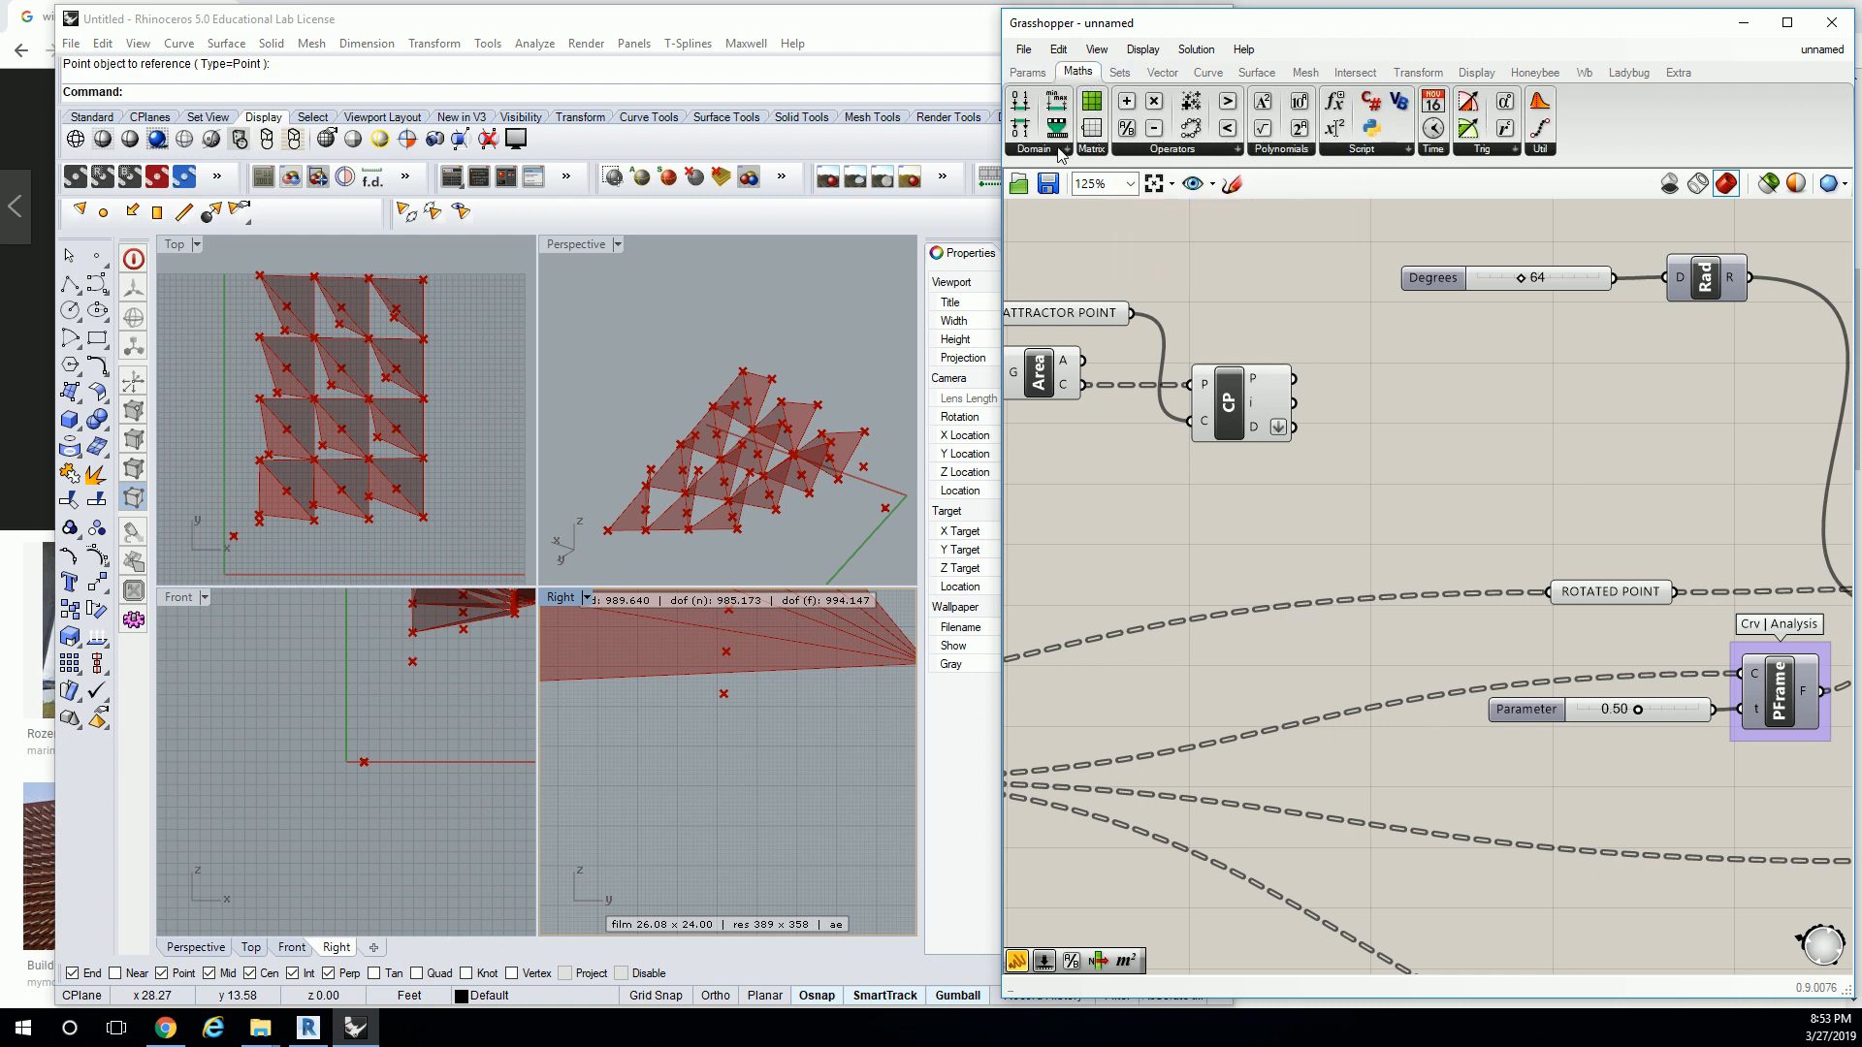
click(1032, 149)
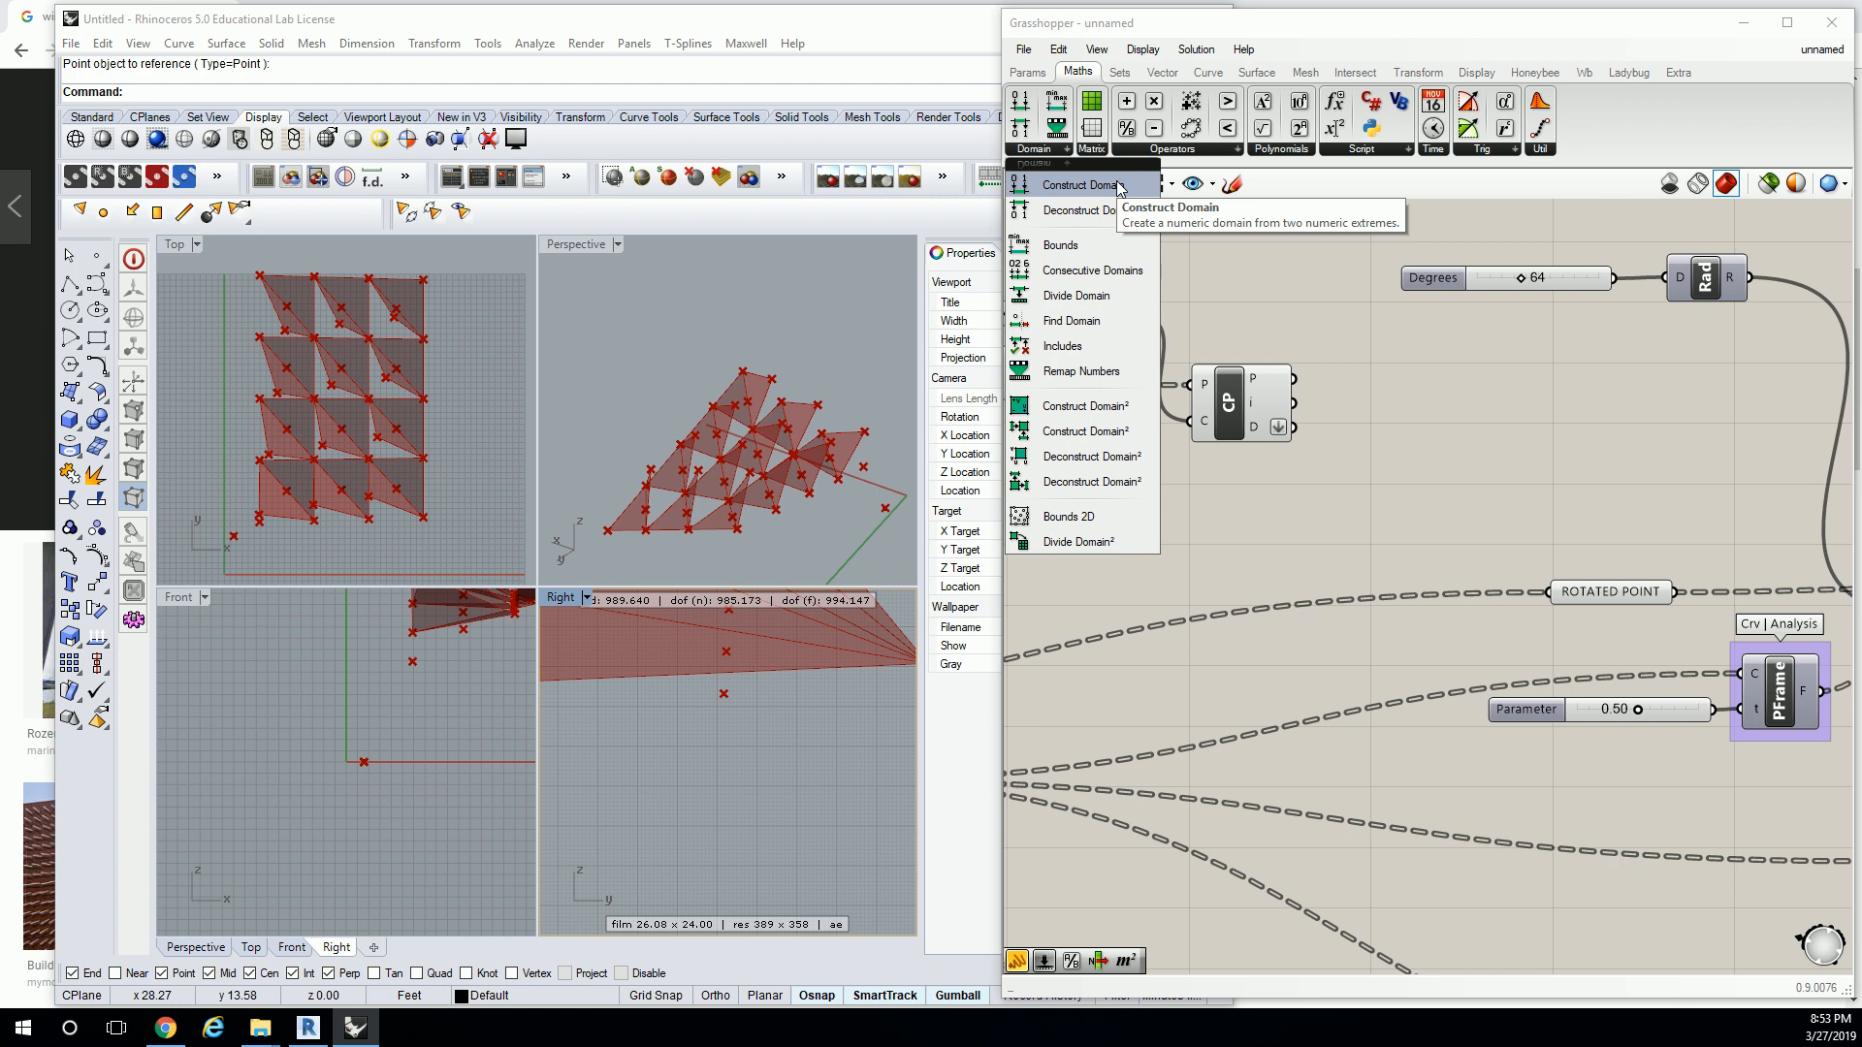
mouse_move(1085, 211)
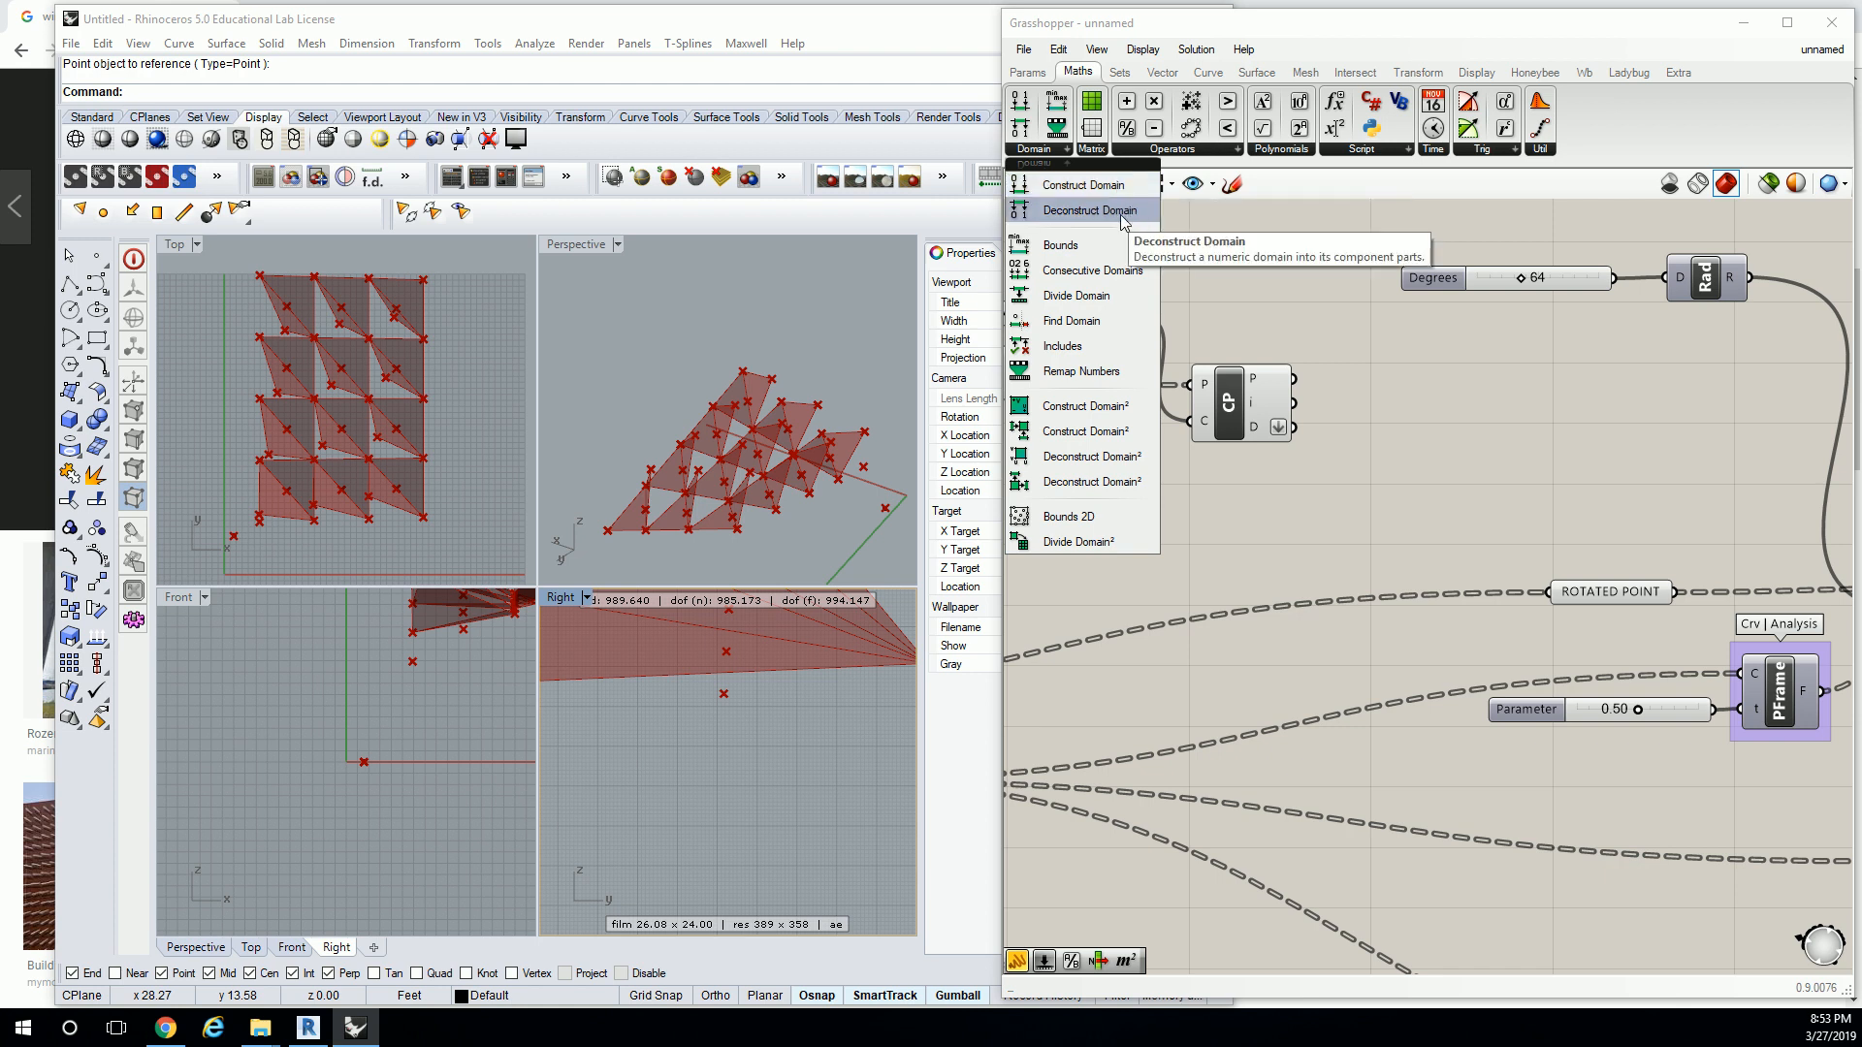
mouse_move(1082, 185)
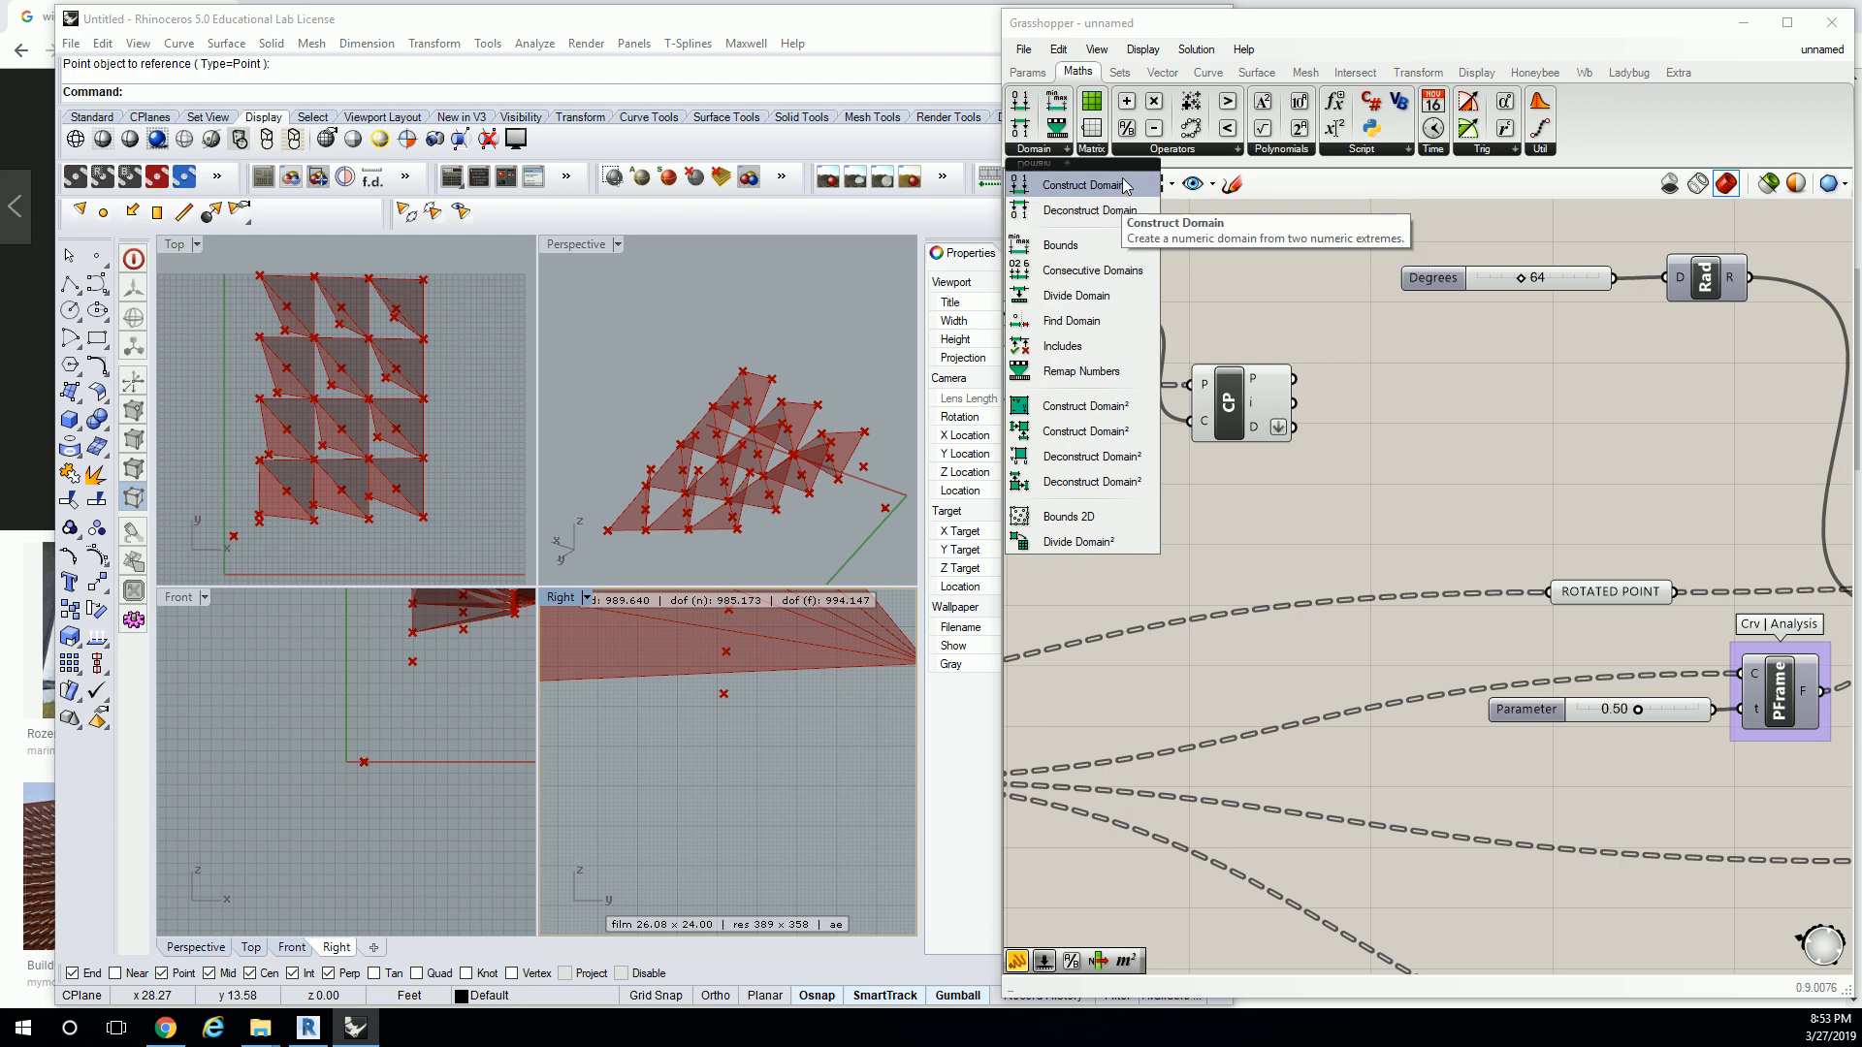
mouse_move(1097, 455)
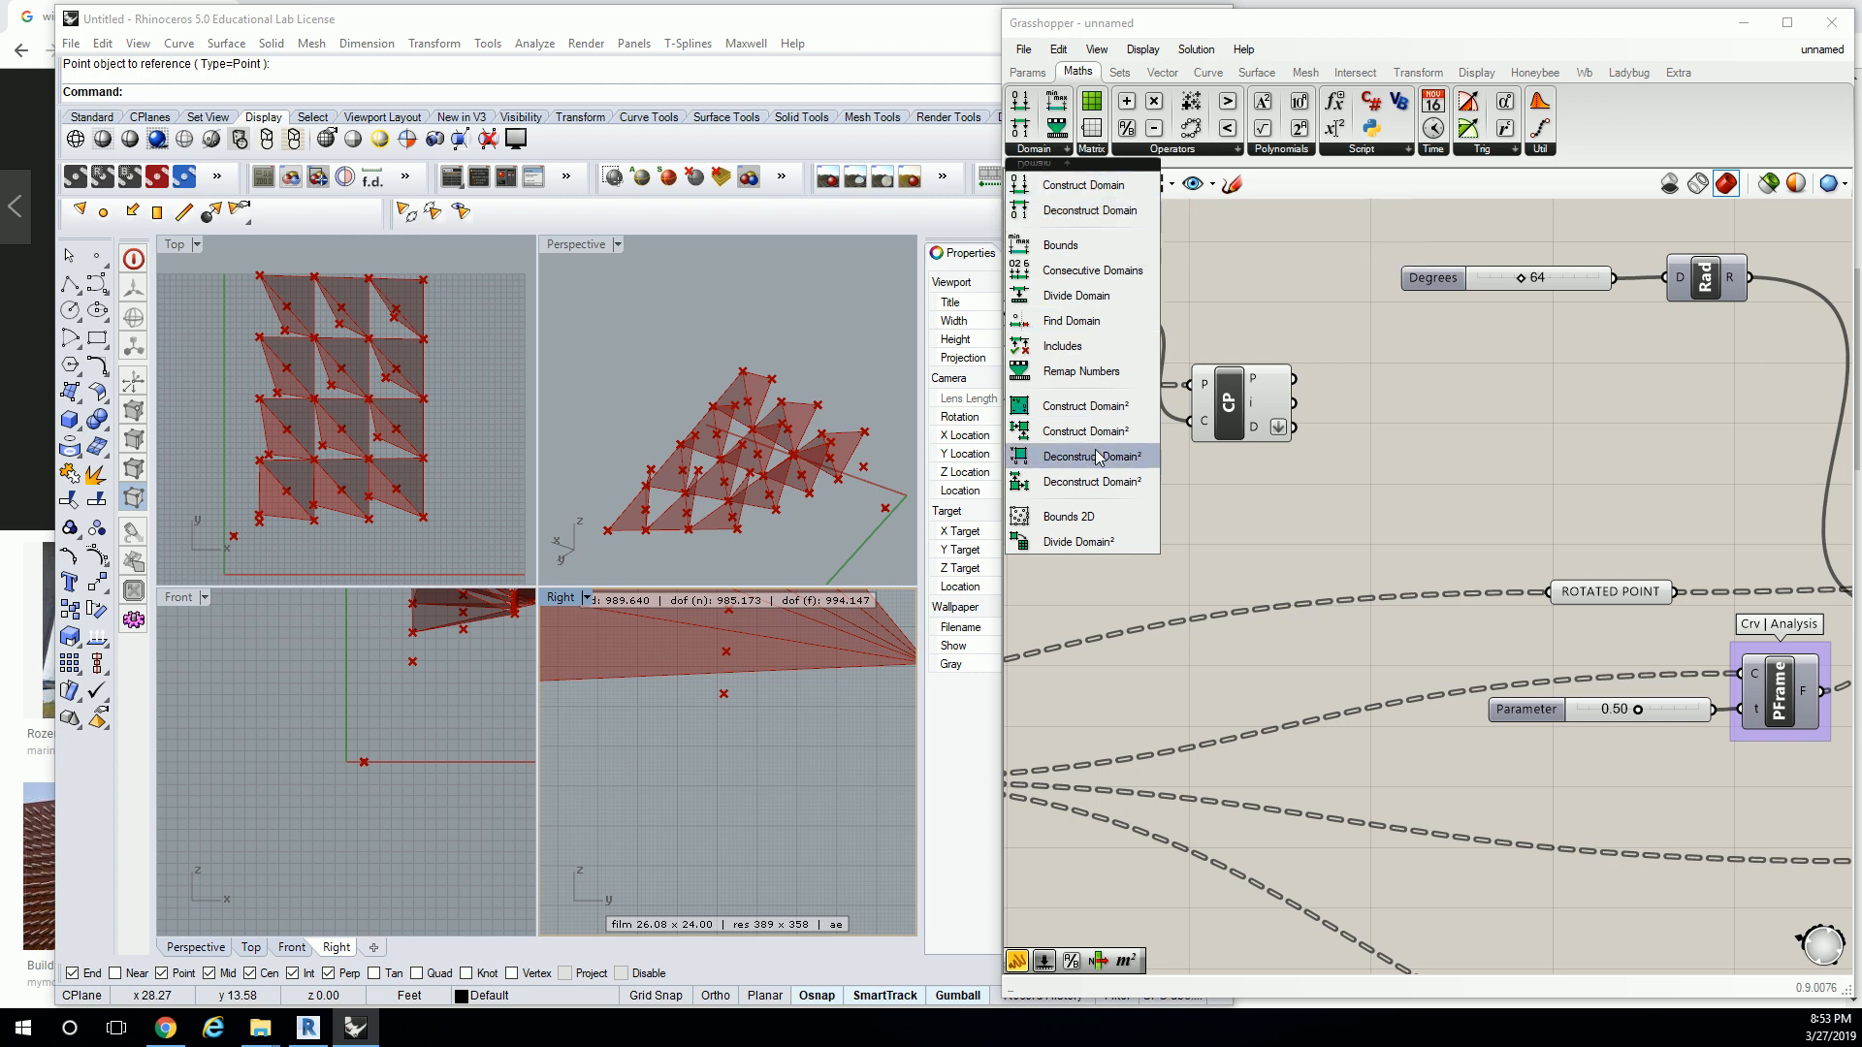
mouse_move(1083, 406)
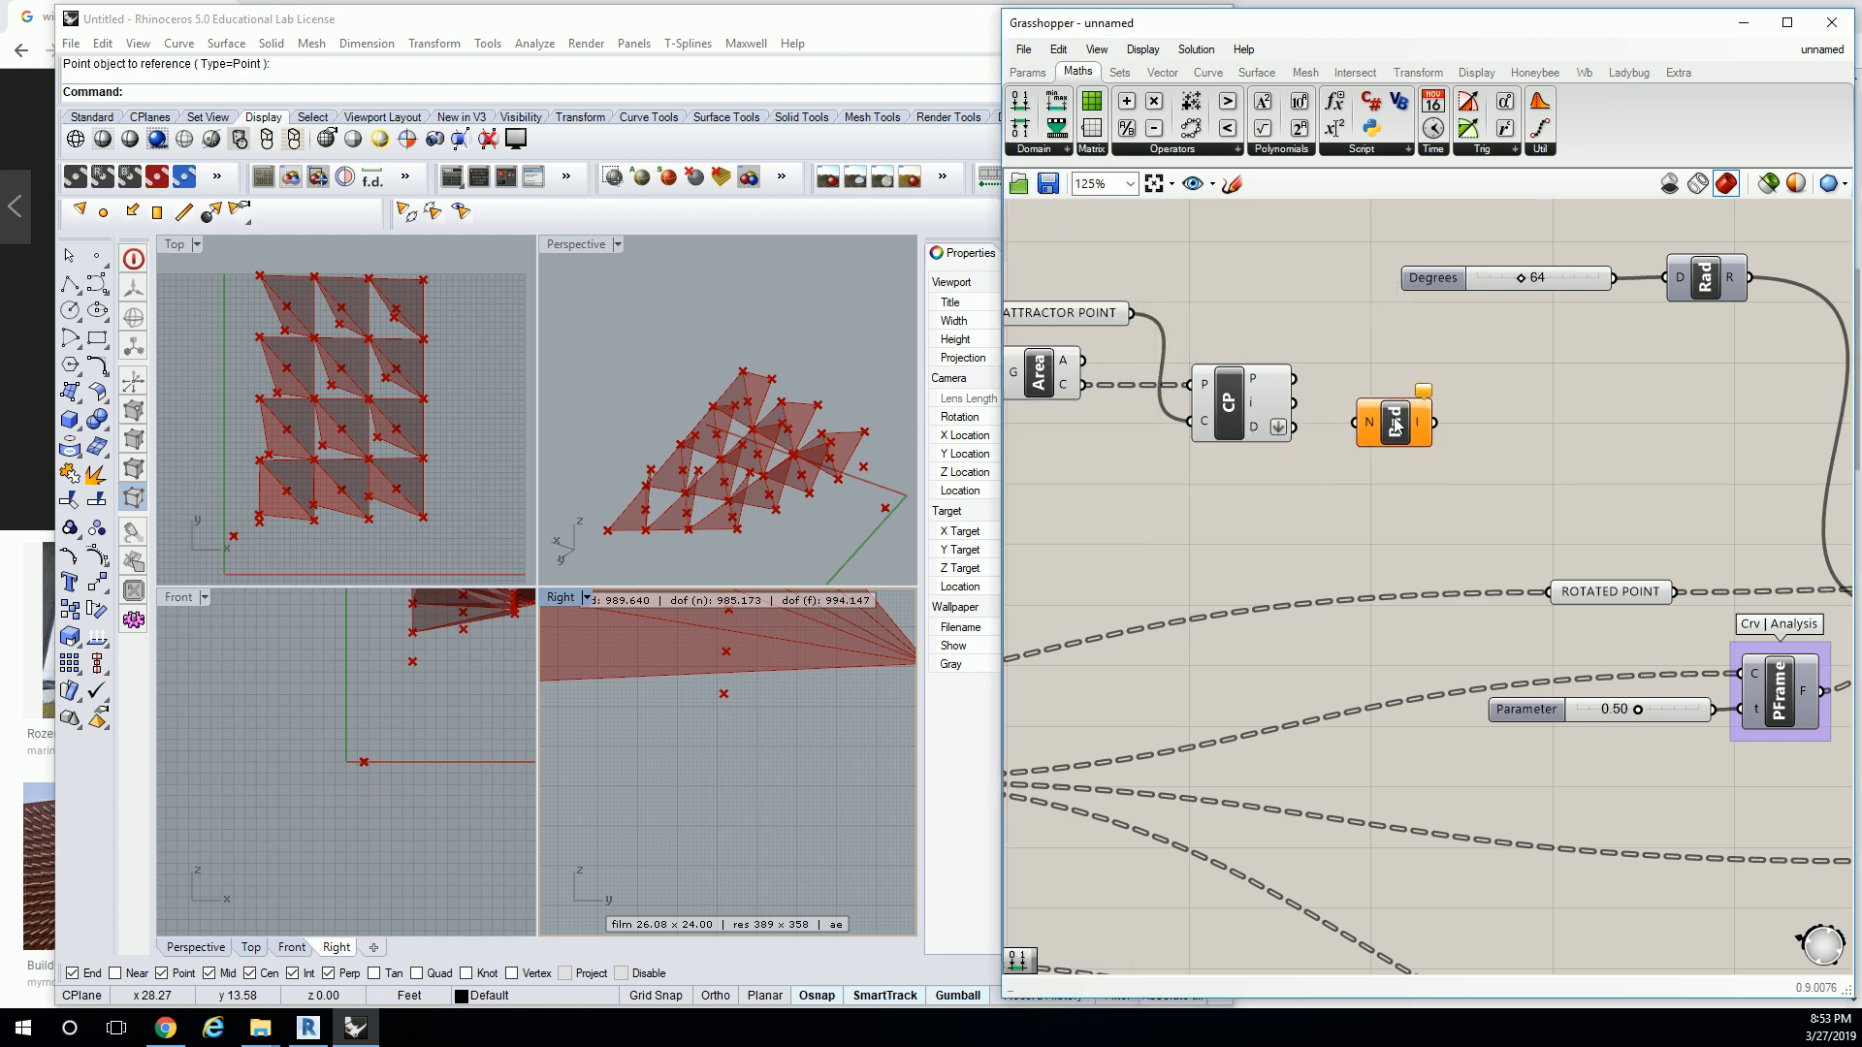
click(1031, 149)
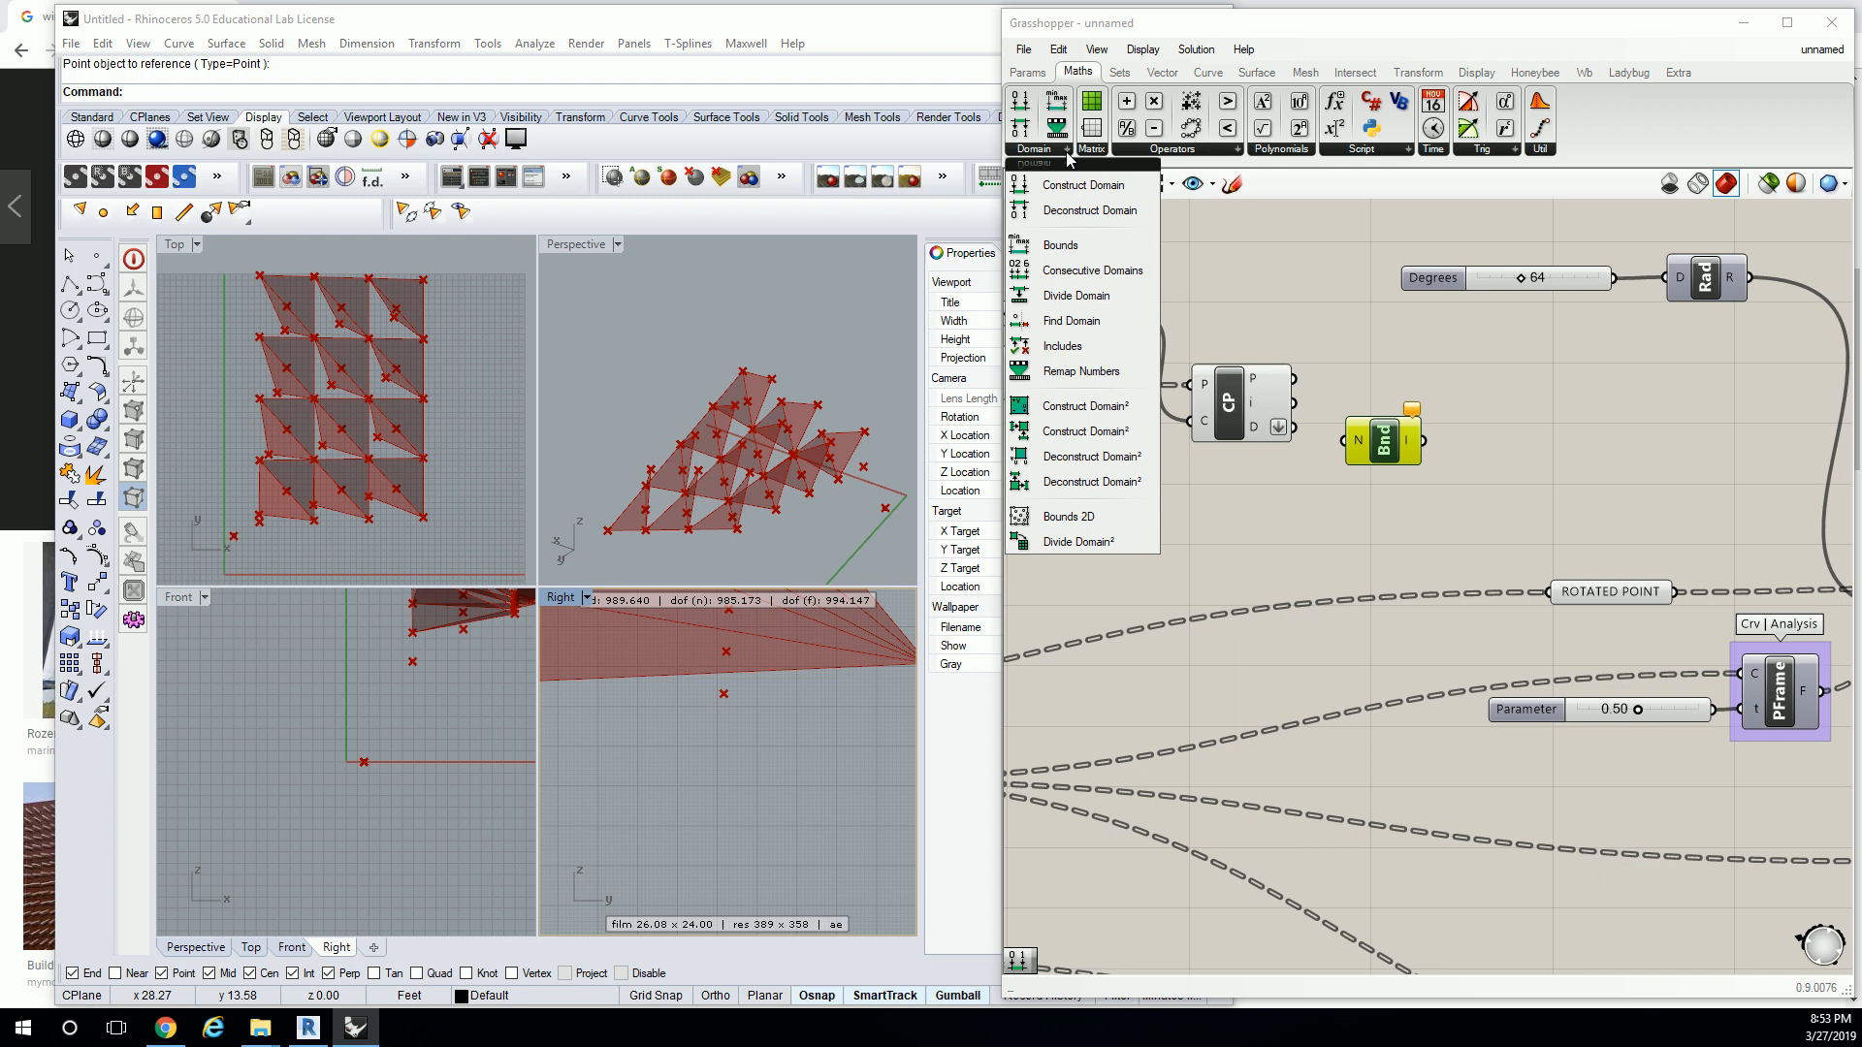
mouse_move(1049, 210)
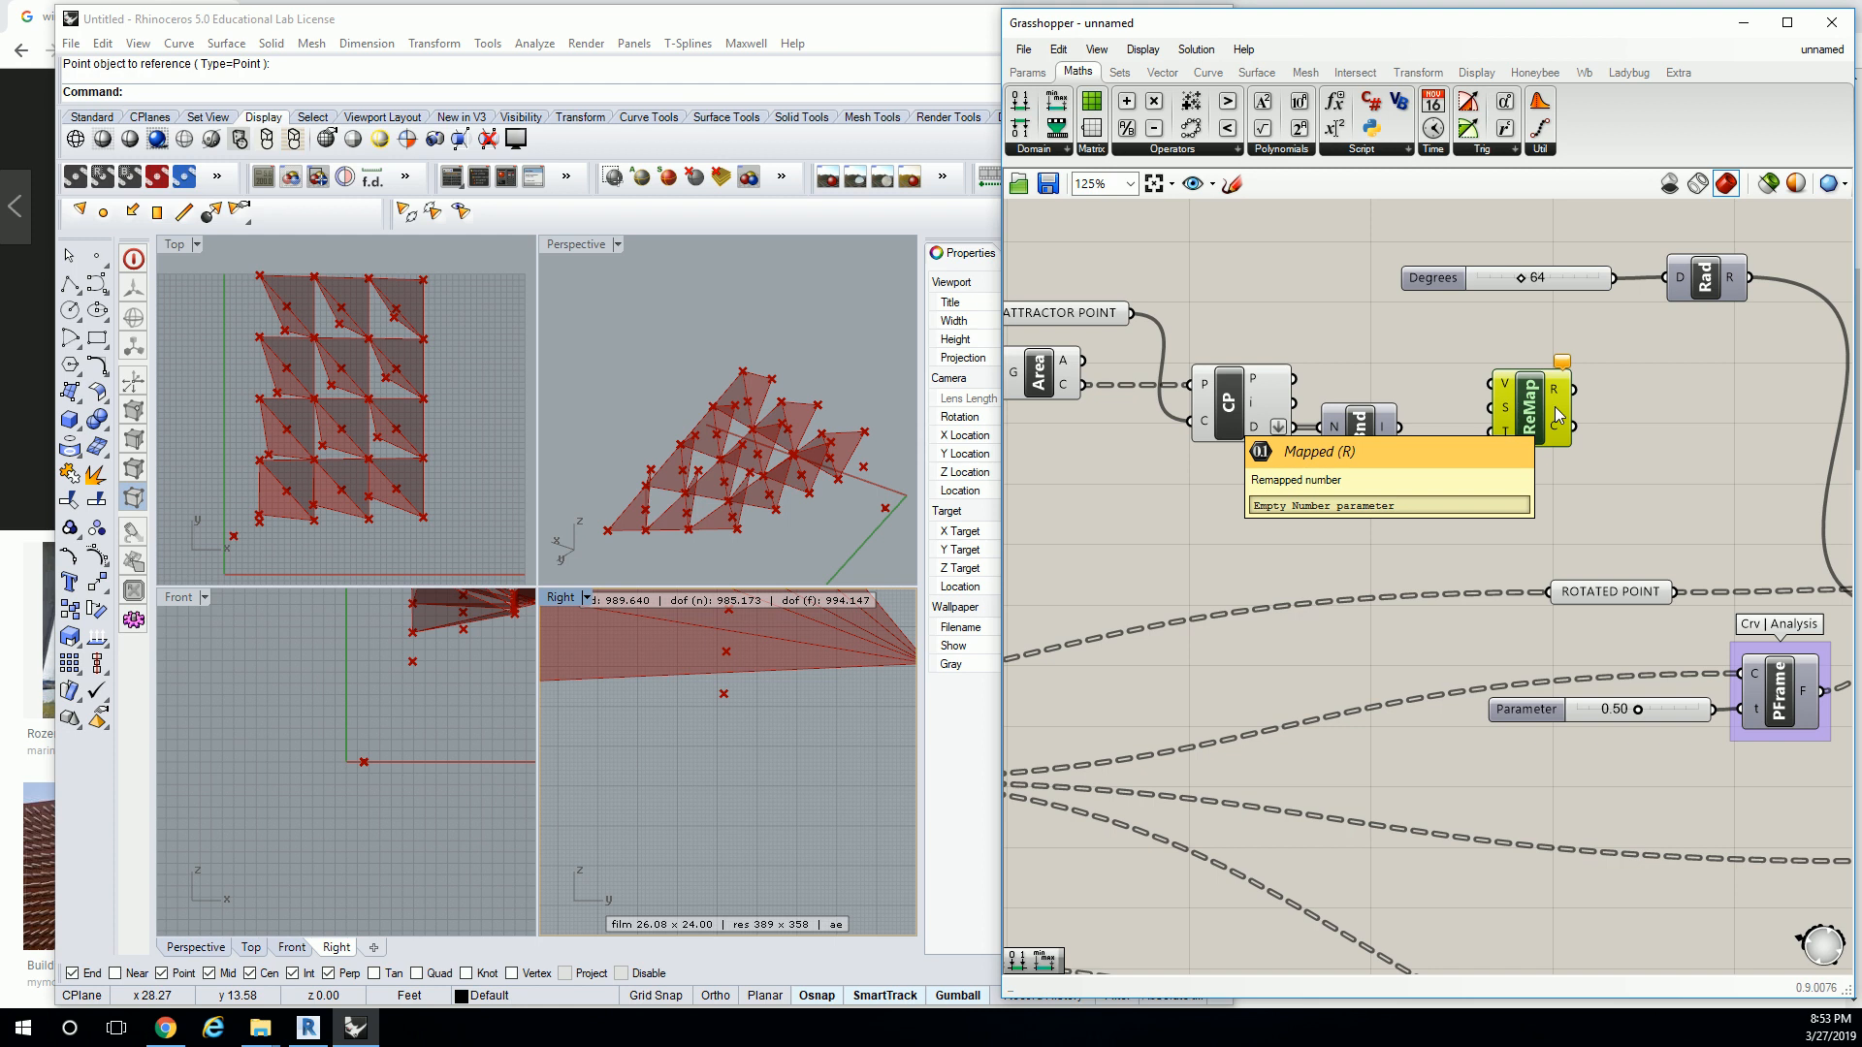
mouse_move(1434, 442)
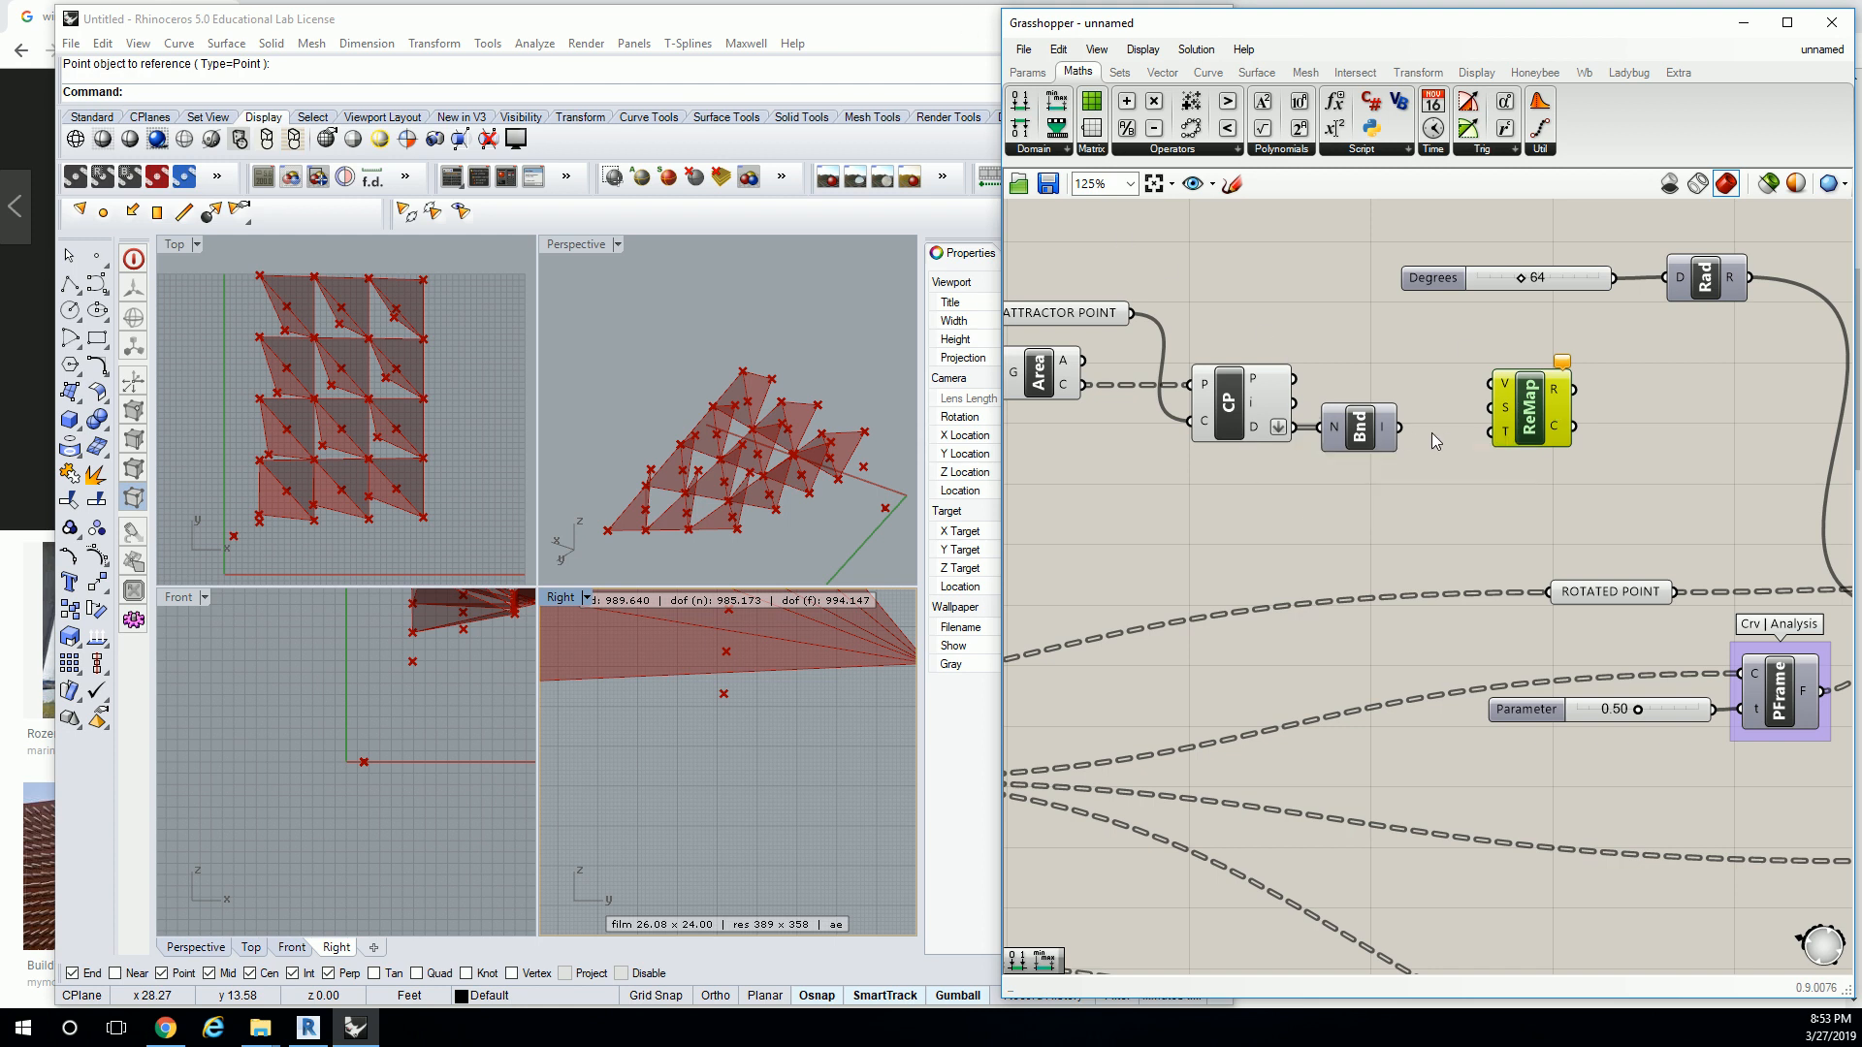
mouse_move(1377, 430)
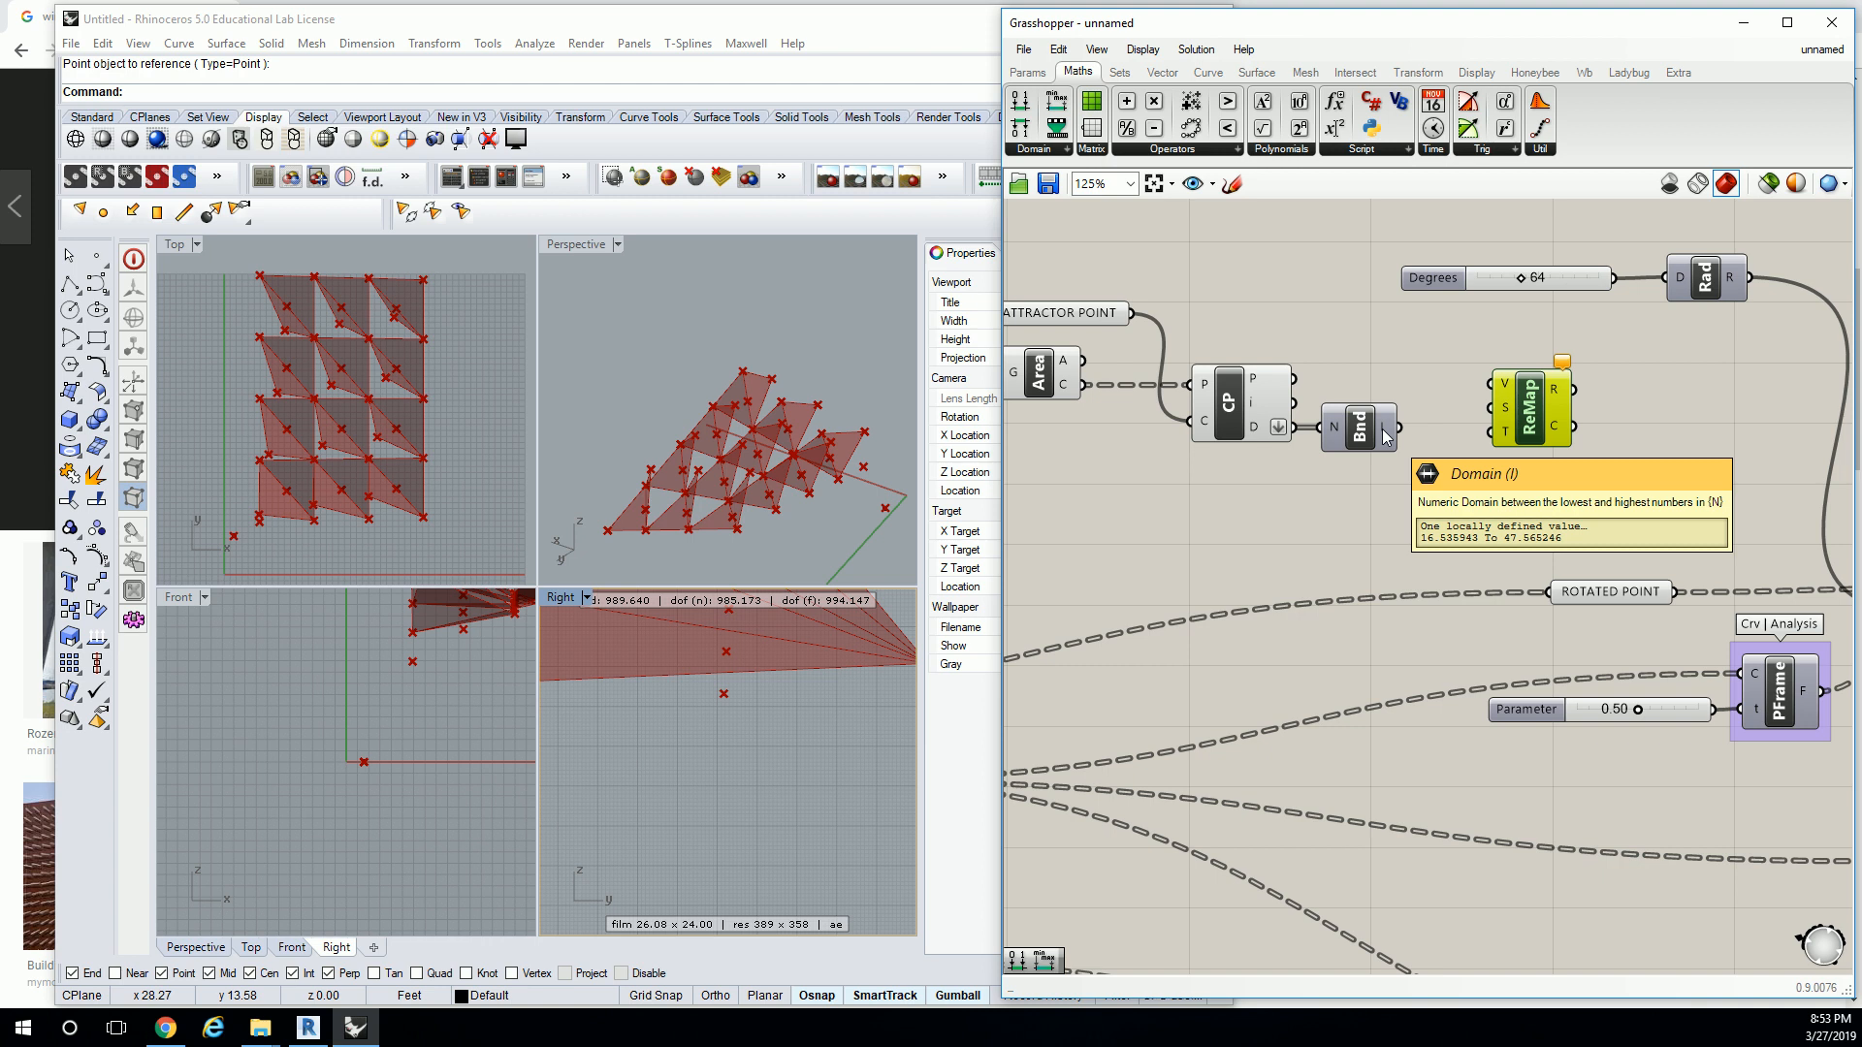
mouse_move(1500, 387)
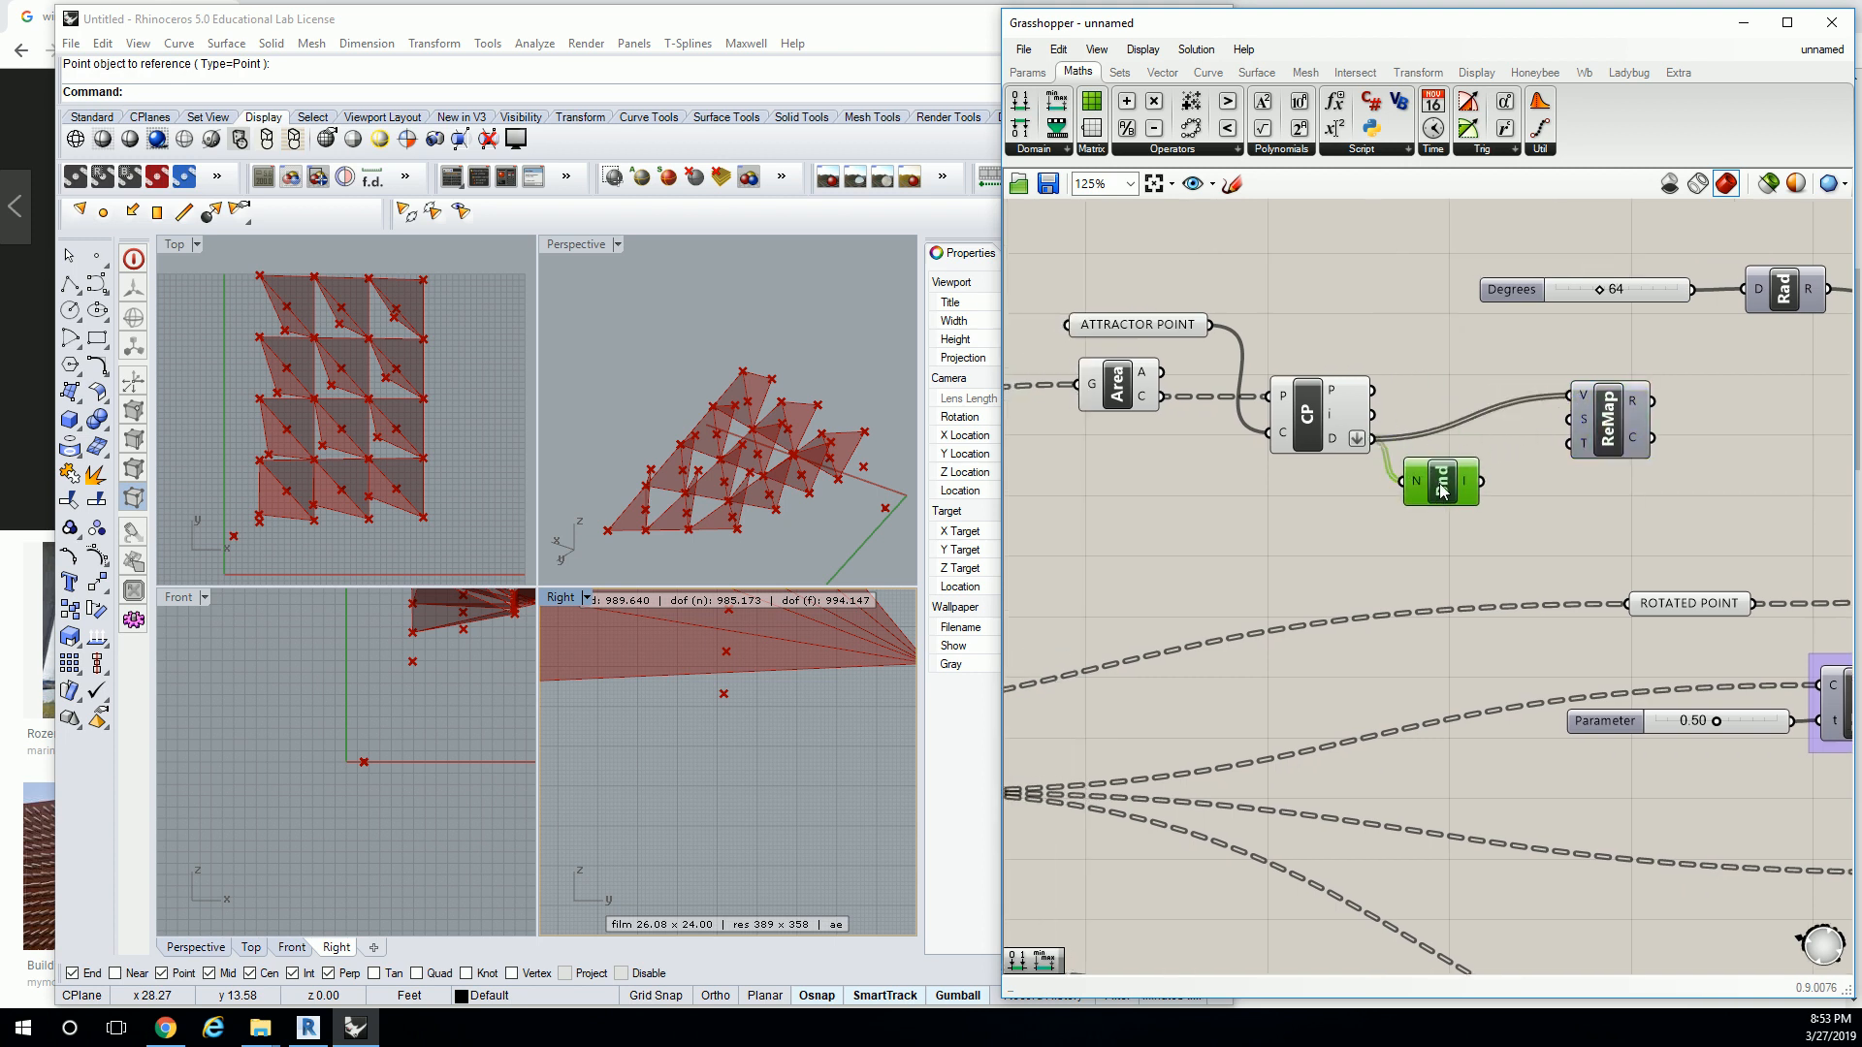
mouse_move(1580, 457)
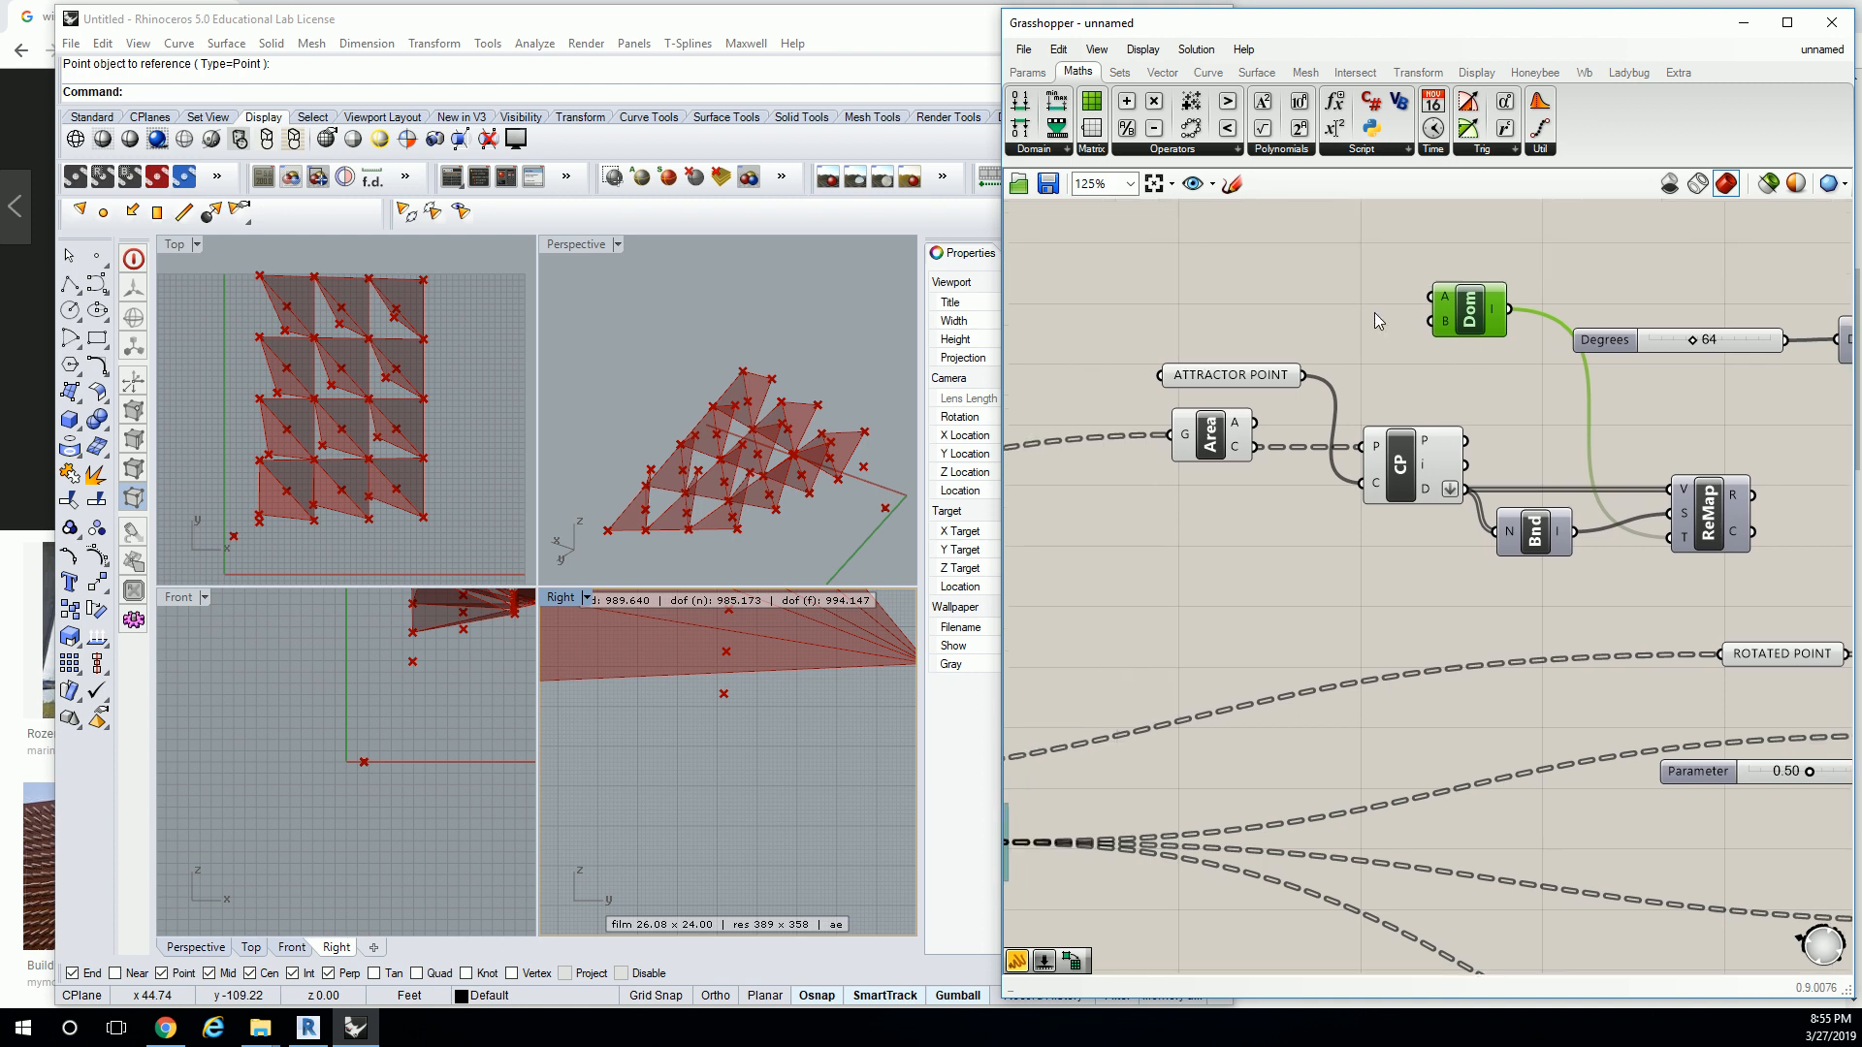
mouse_move(1398, 311)
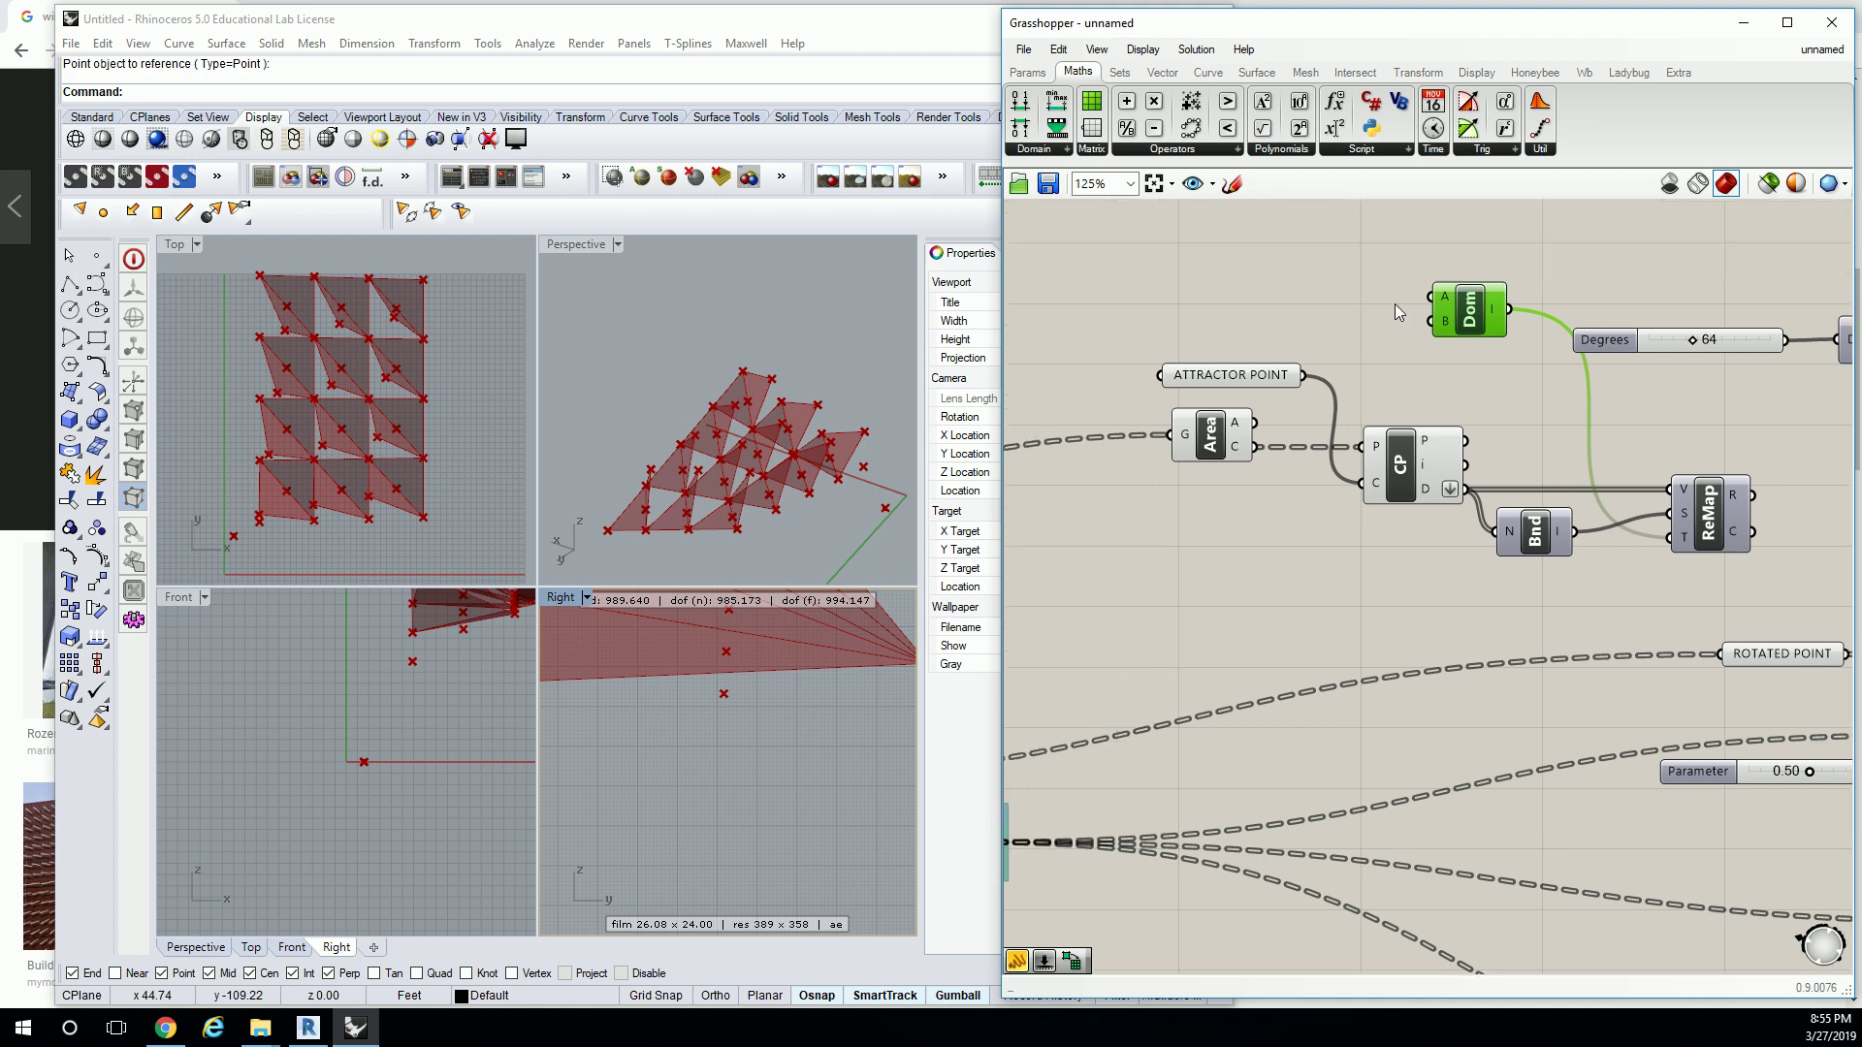
mouse_move(1333, 304)
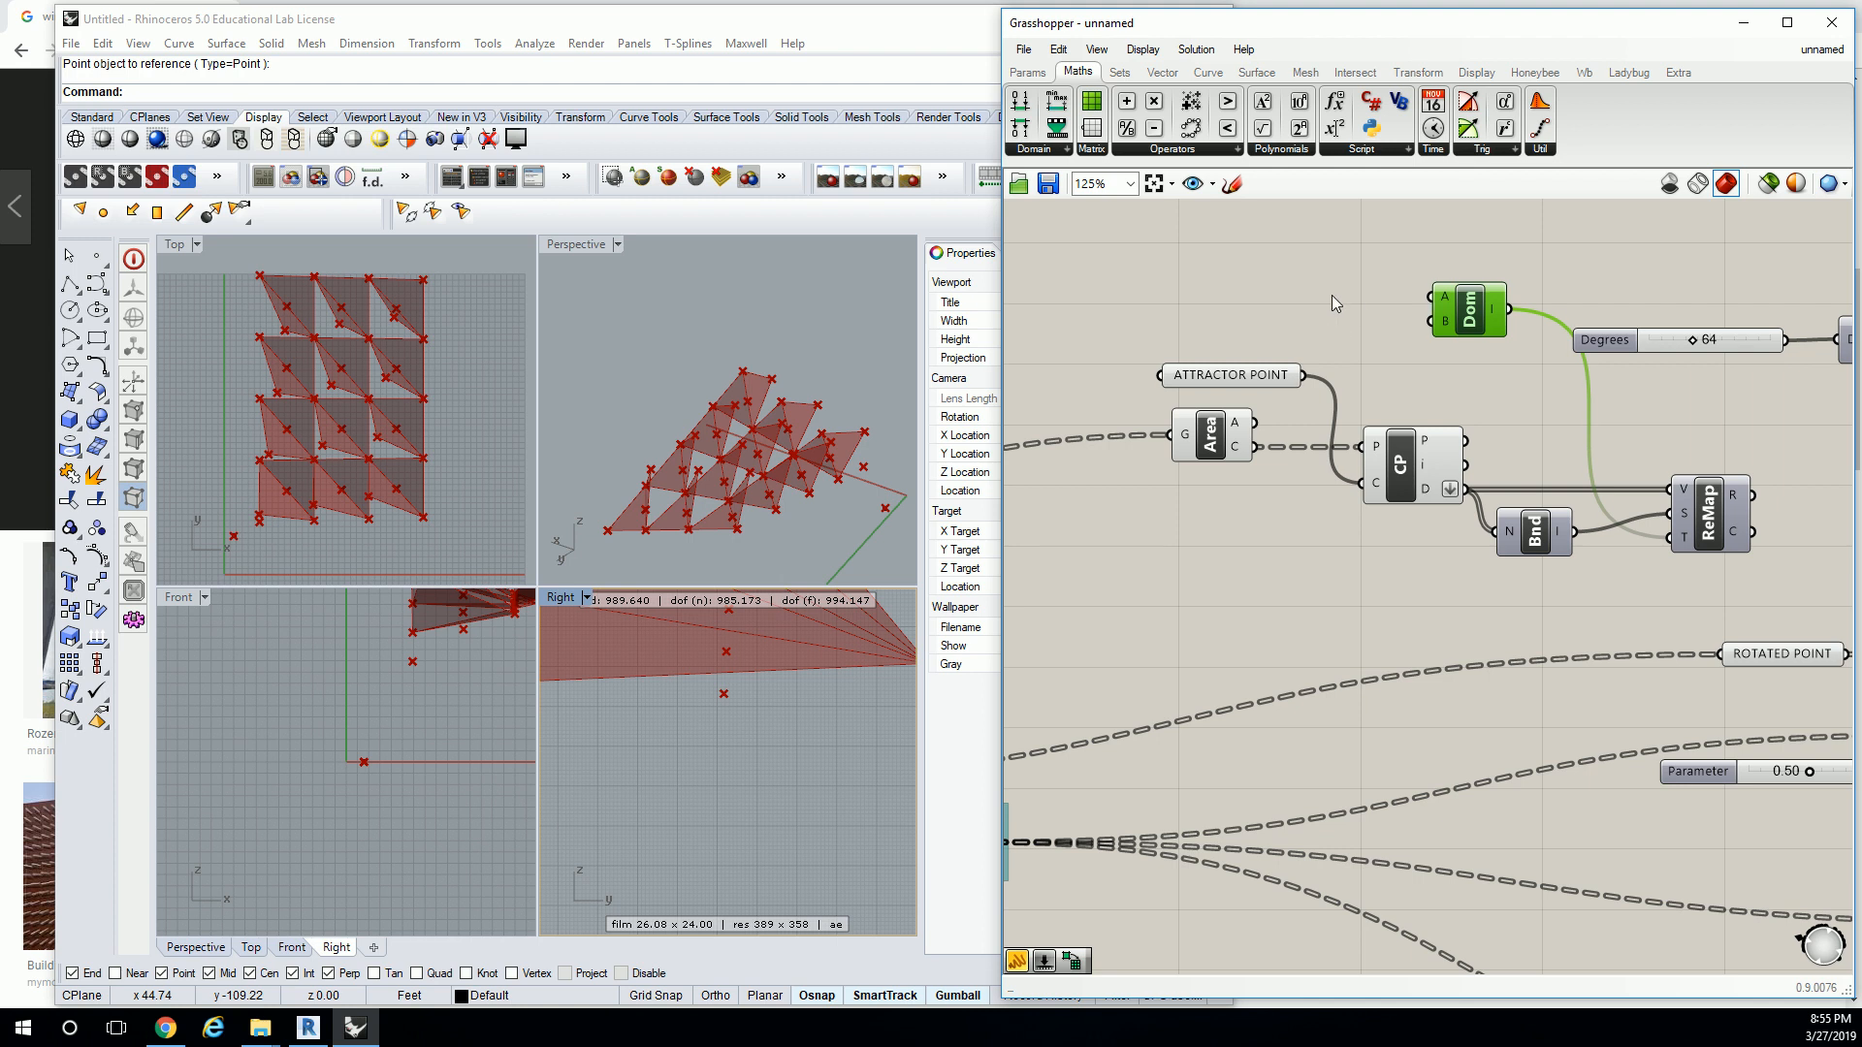
Add a Panel containing 0 for the domain start, then search for Number Slider.
click(1027, 72)
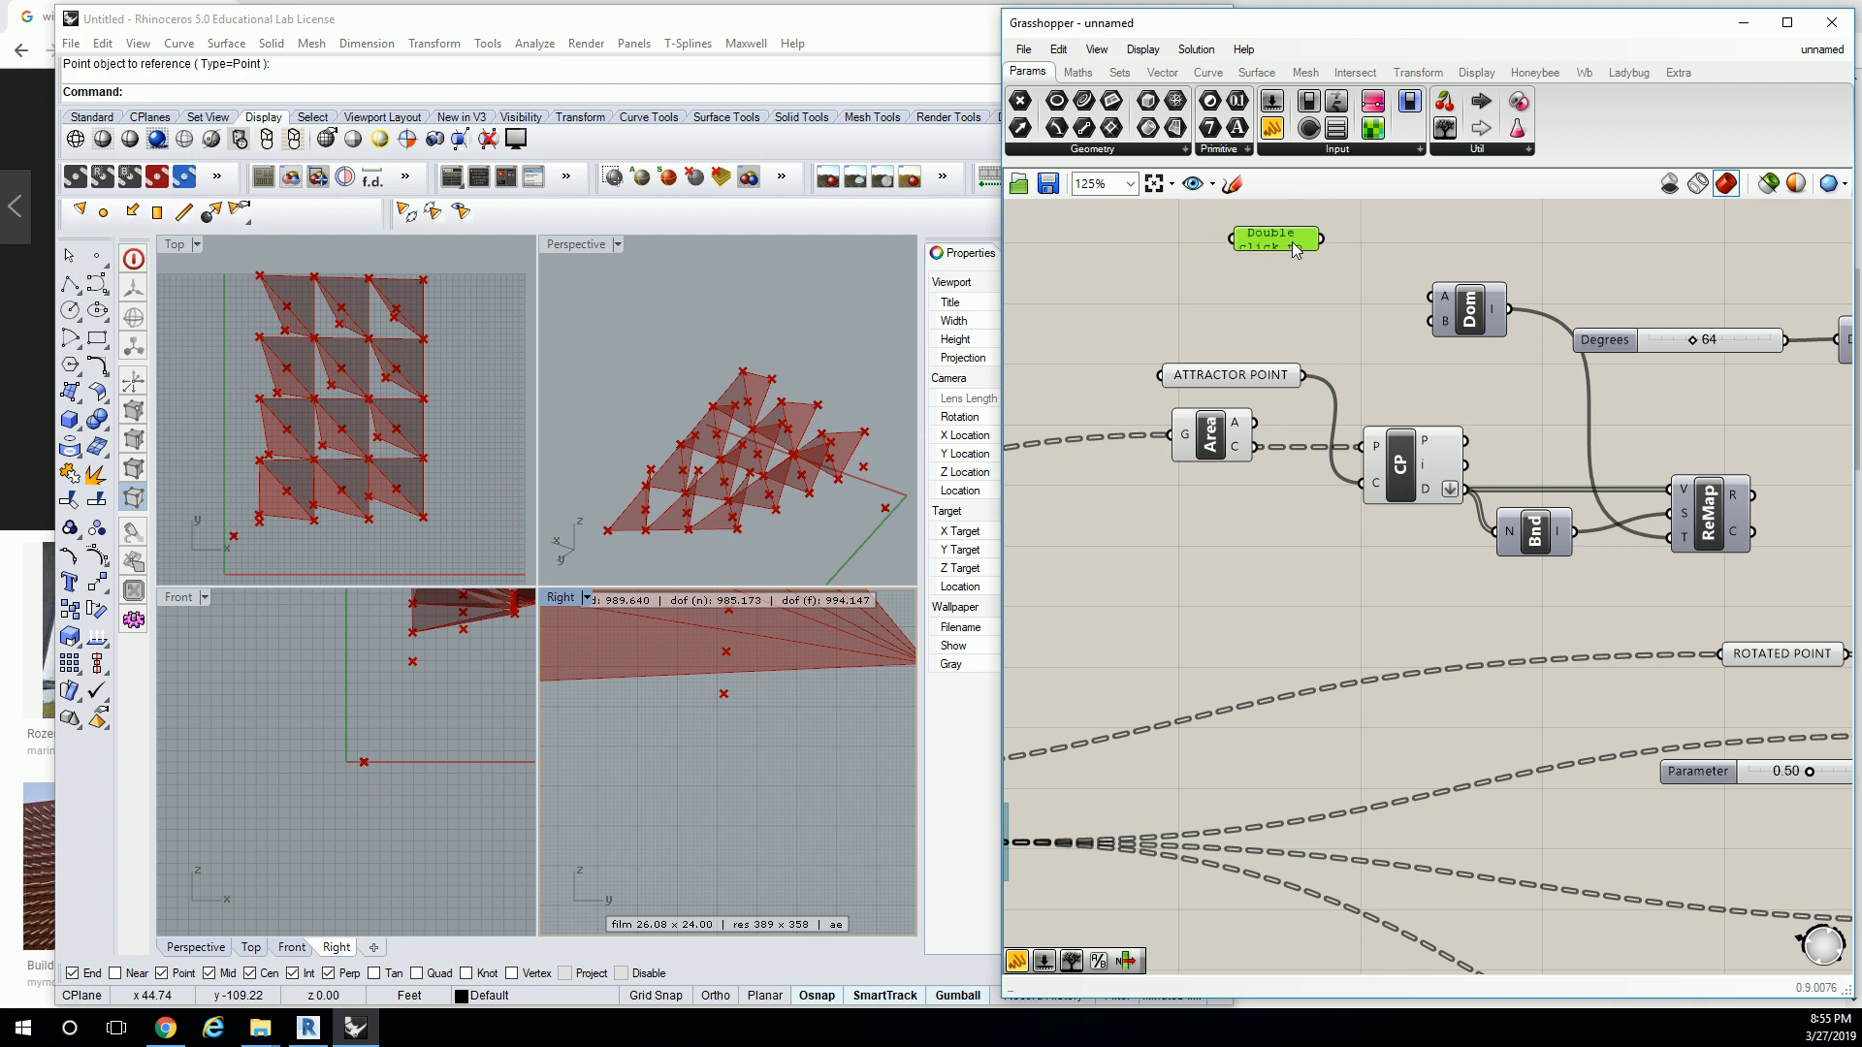
double_click(1271, 239)
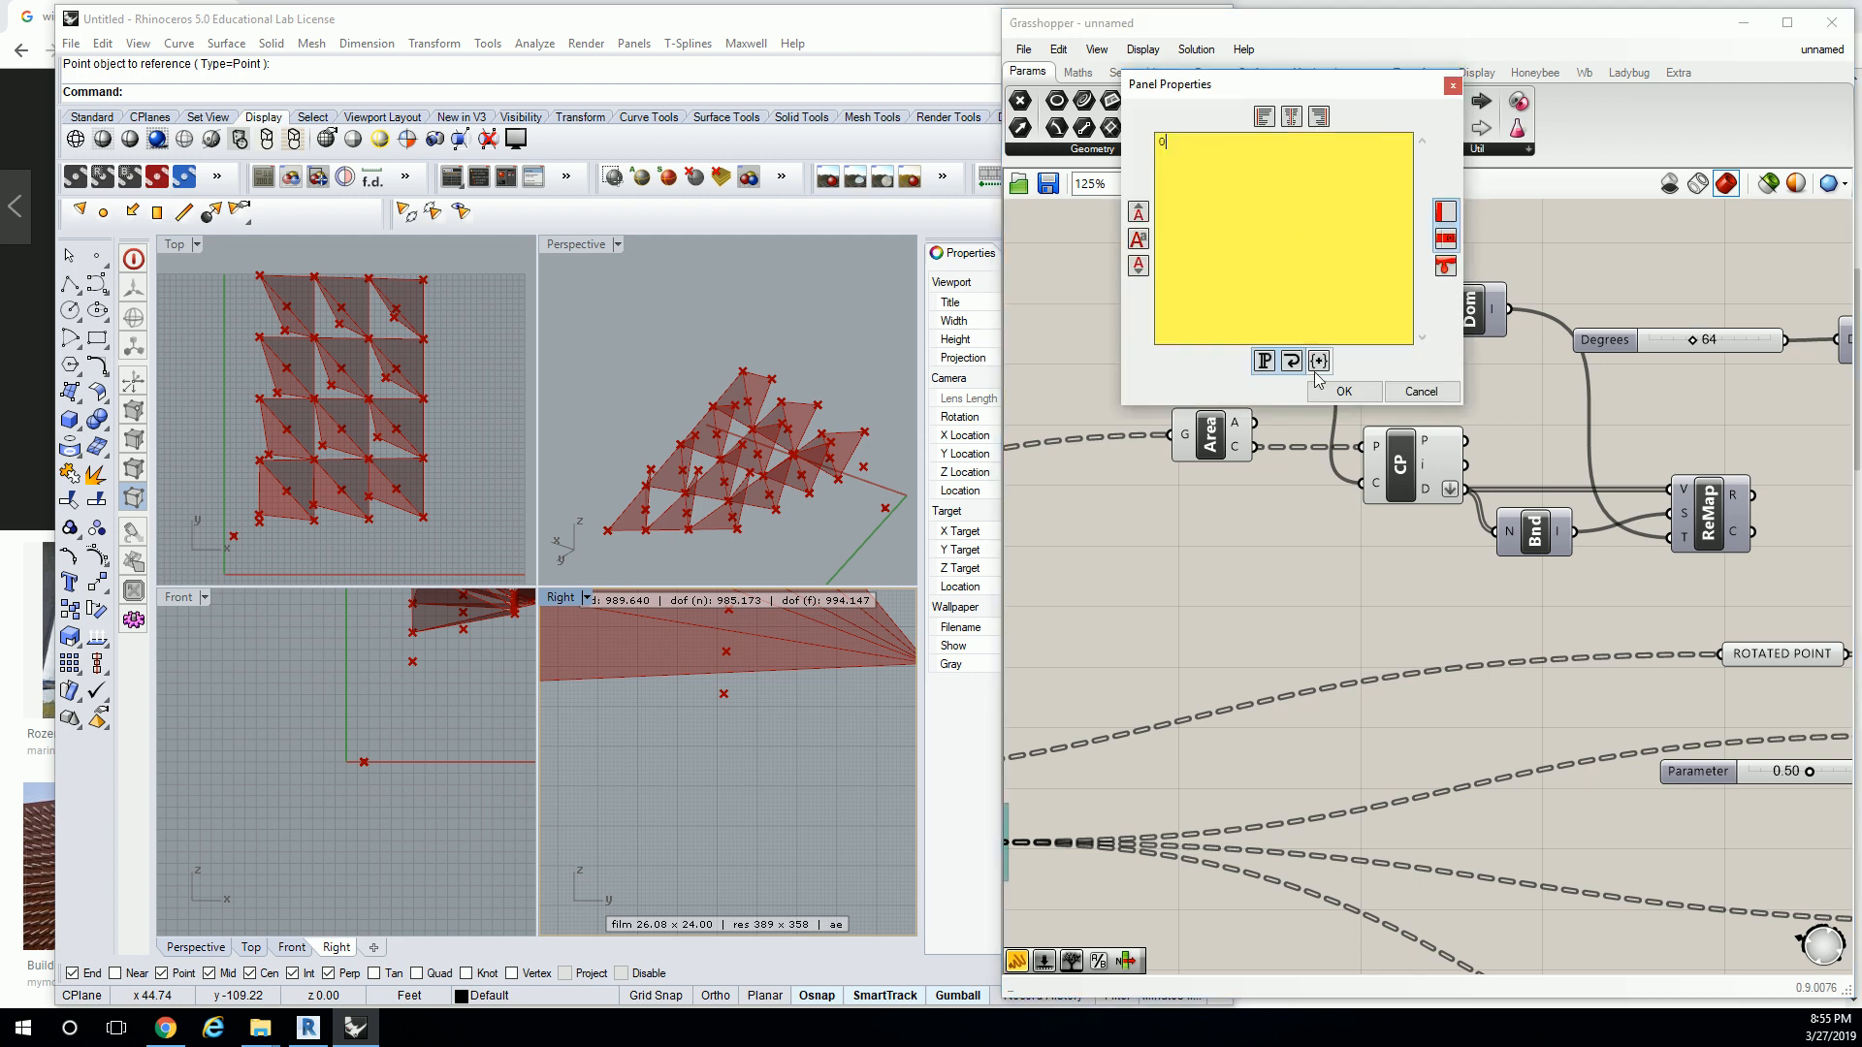
click(1344, 392)
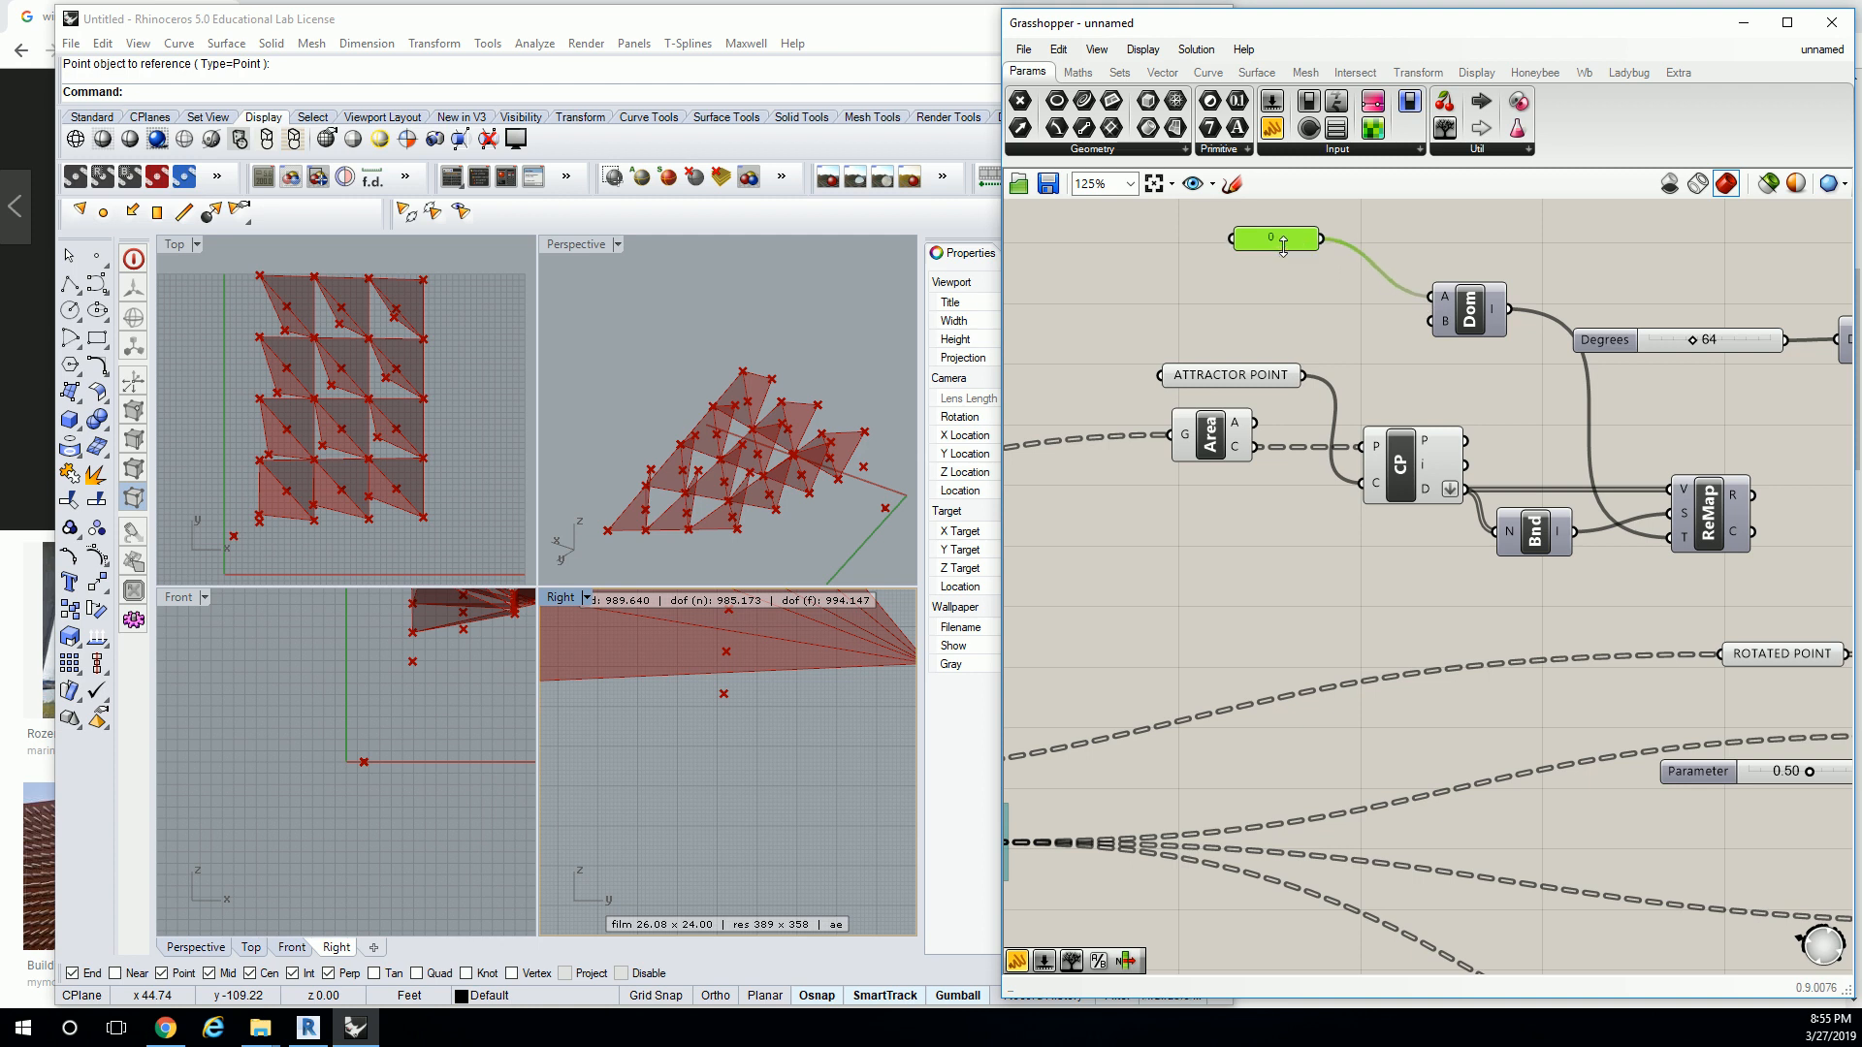
mouse_move(1360, 296)
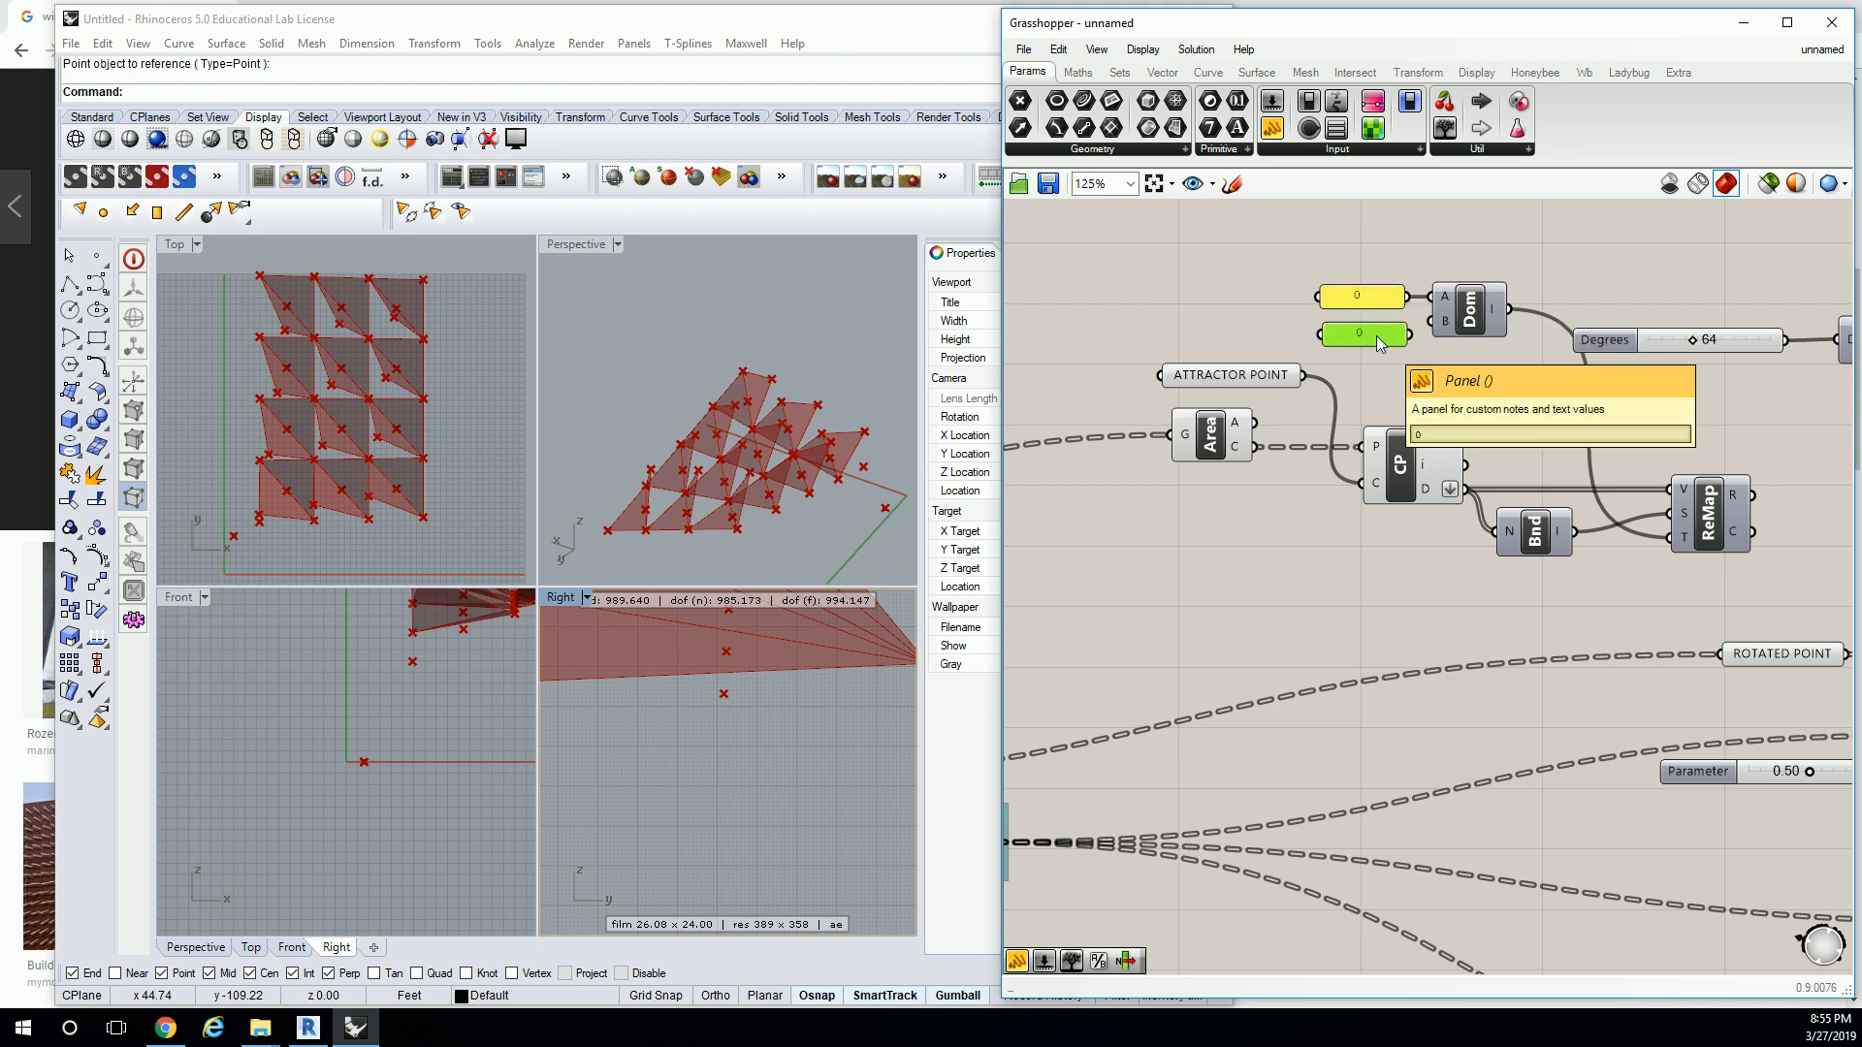
double_click(1362, 334)
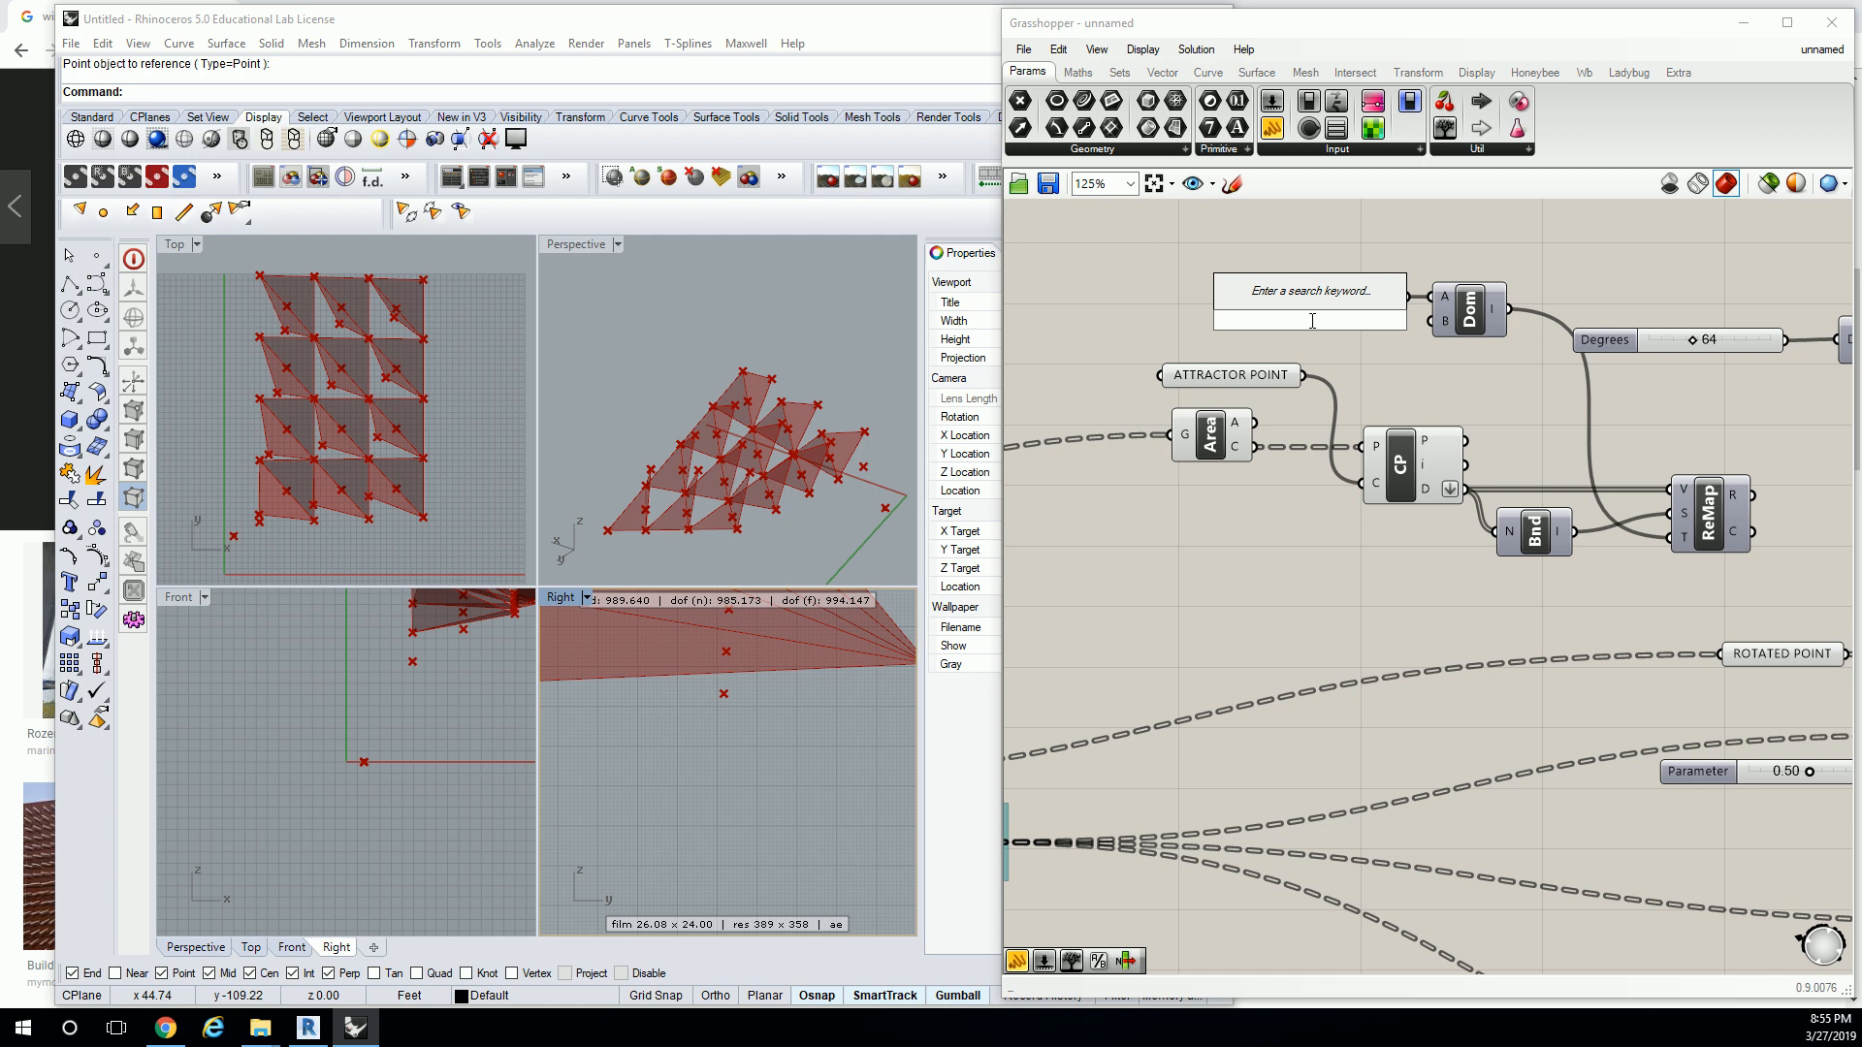
text(Number Slider)
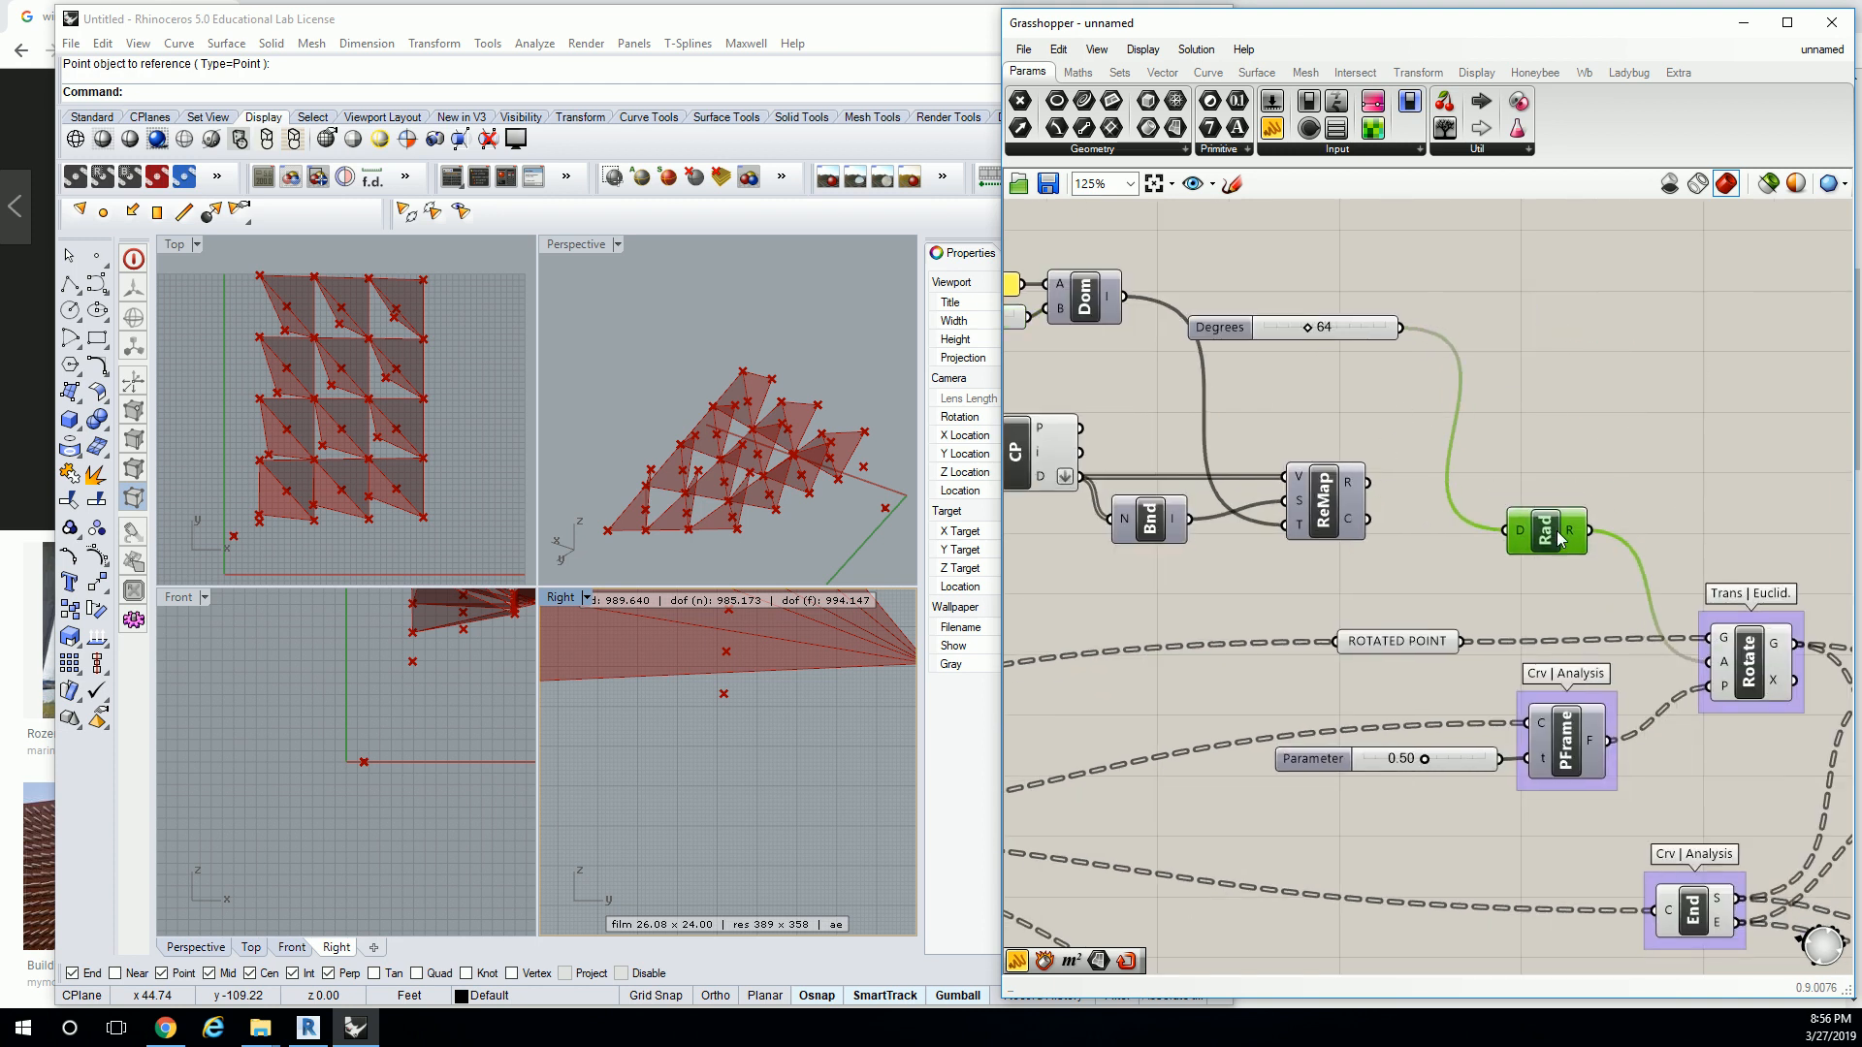
mouse_move(1350, 487)
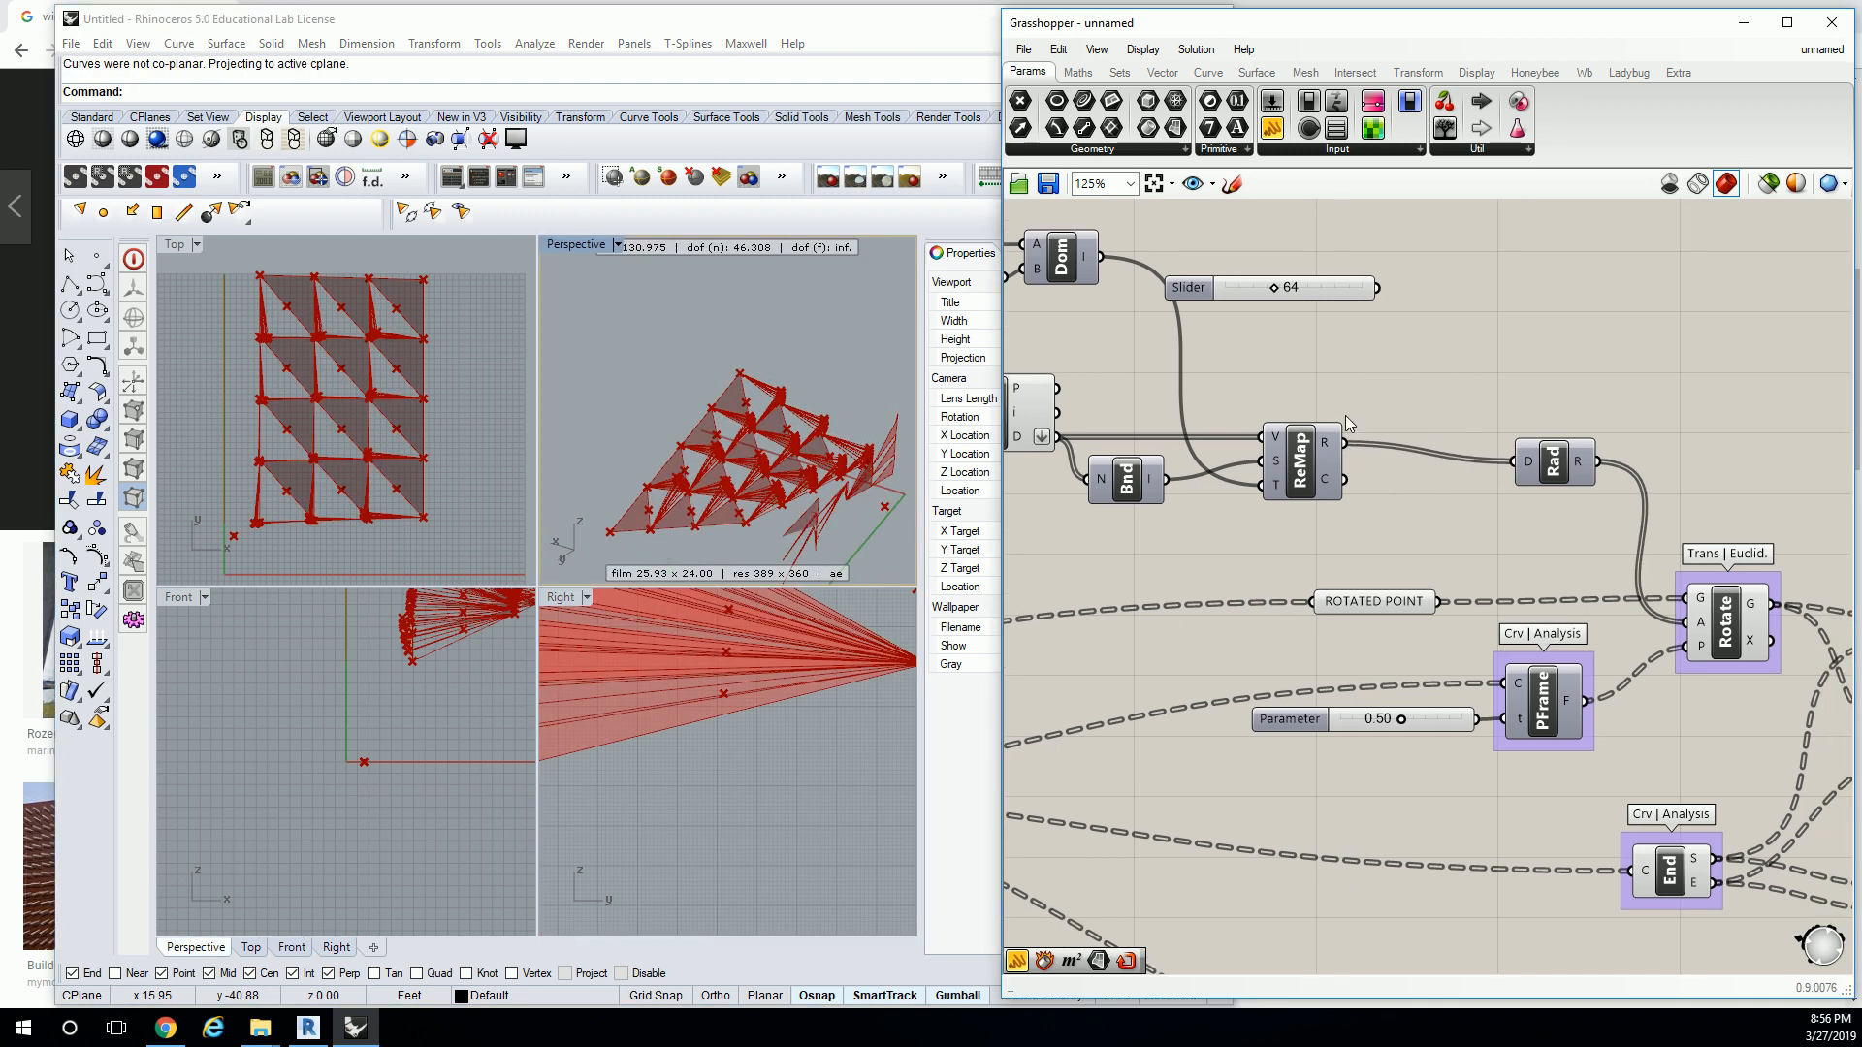
mouse_move(1333, 442)
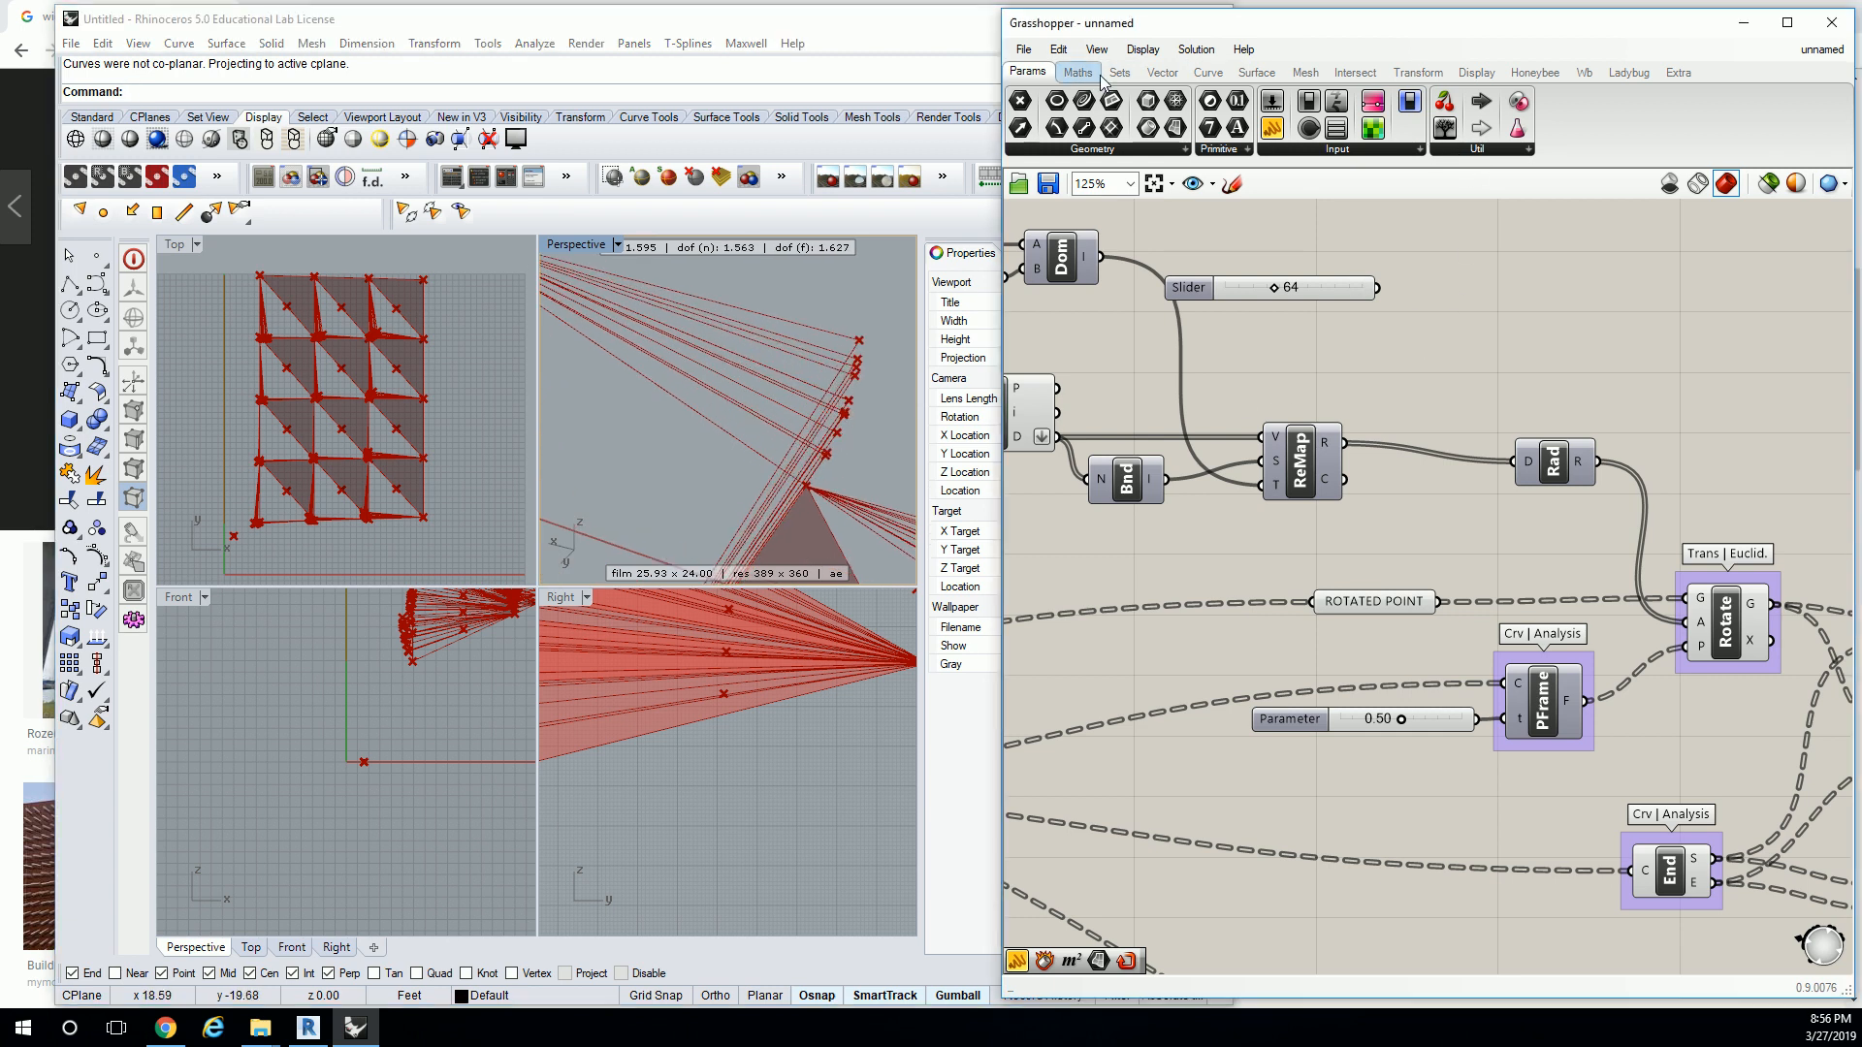
Browse the Maths components while rewiring ReMap's output into the Radians input.
click(1118, 71)
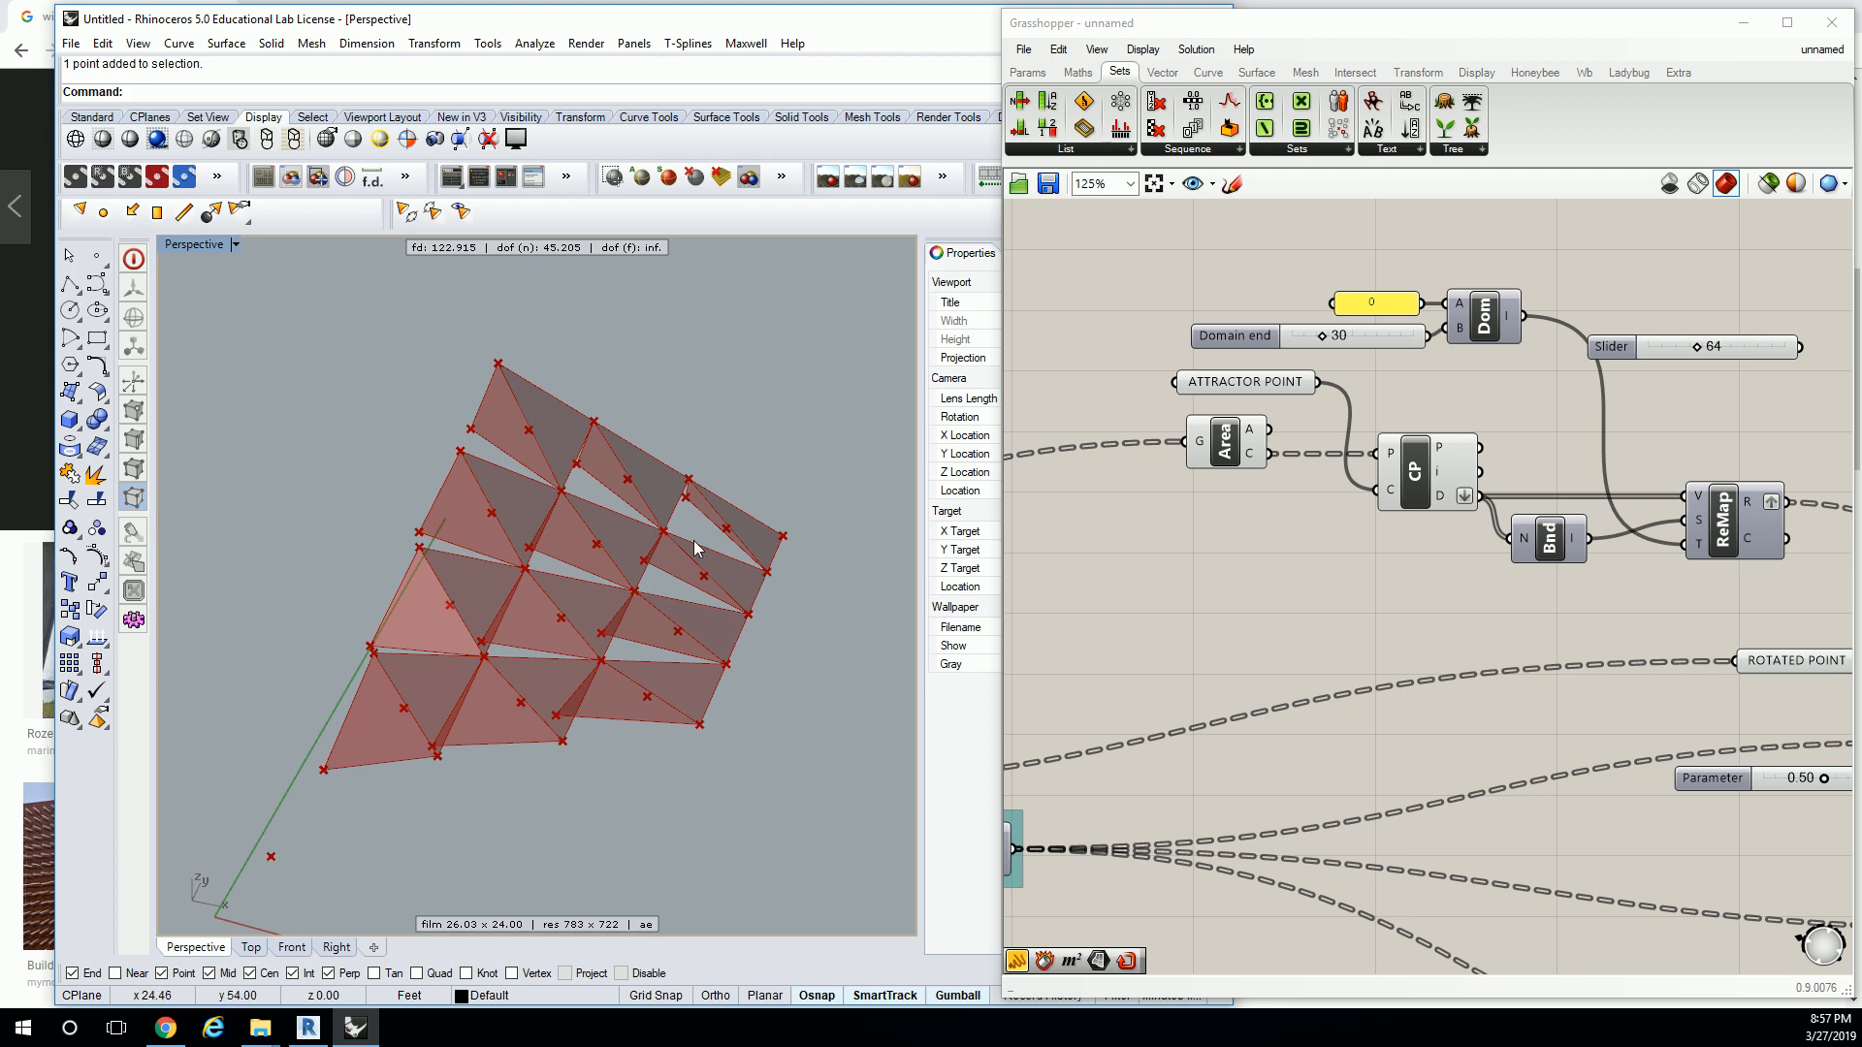
mouse_move(704, 513)
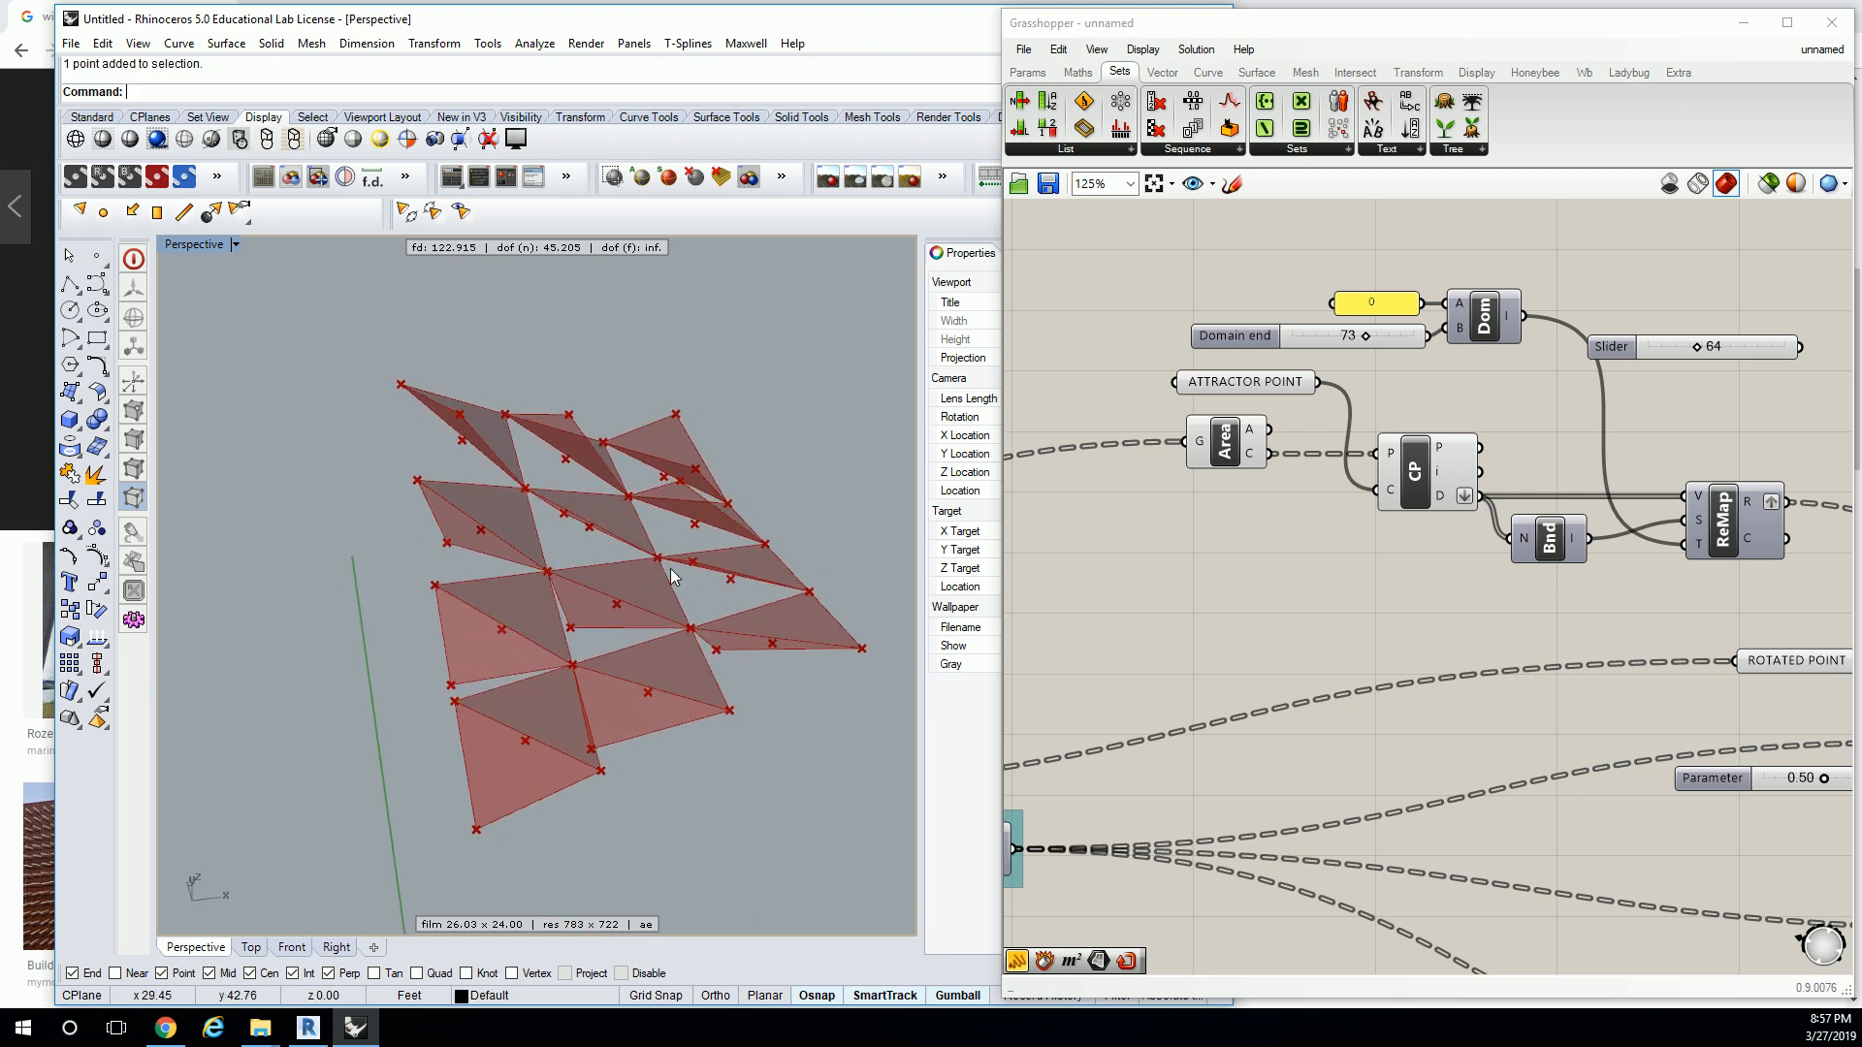
mouse_move(787, 519)
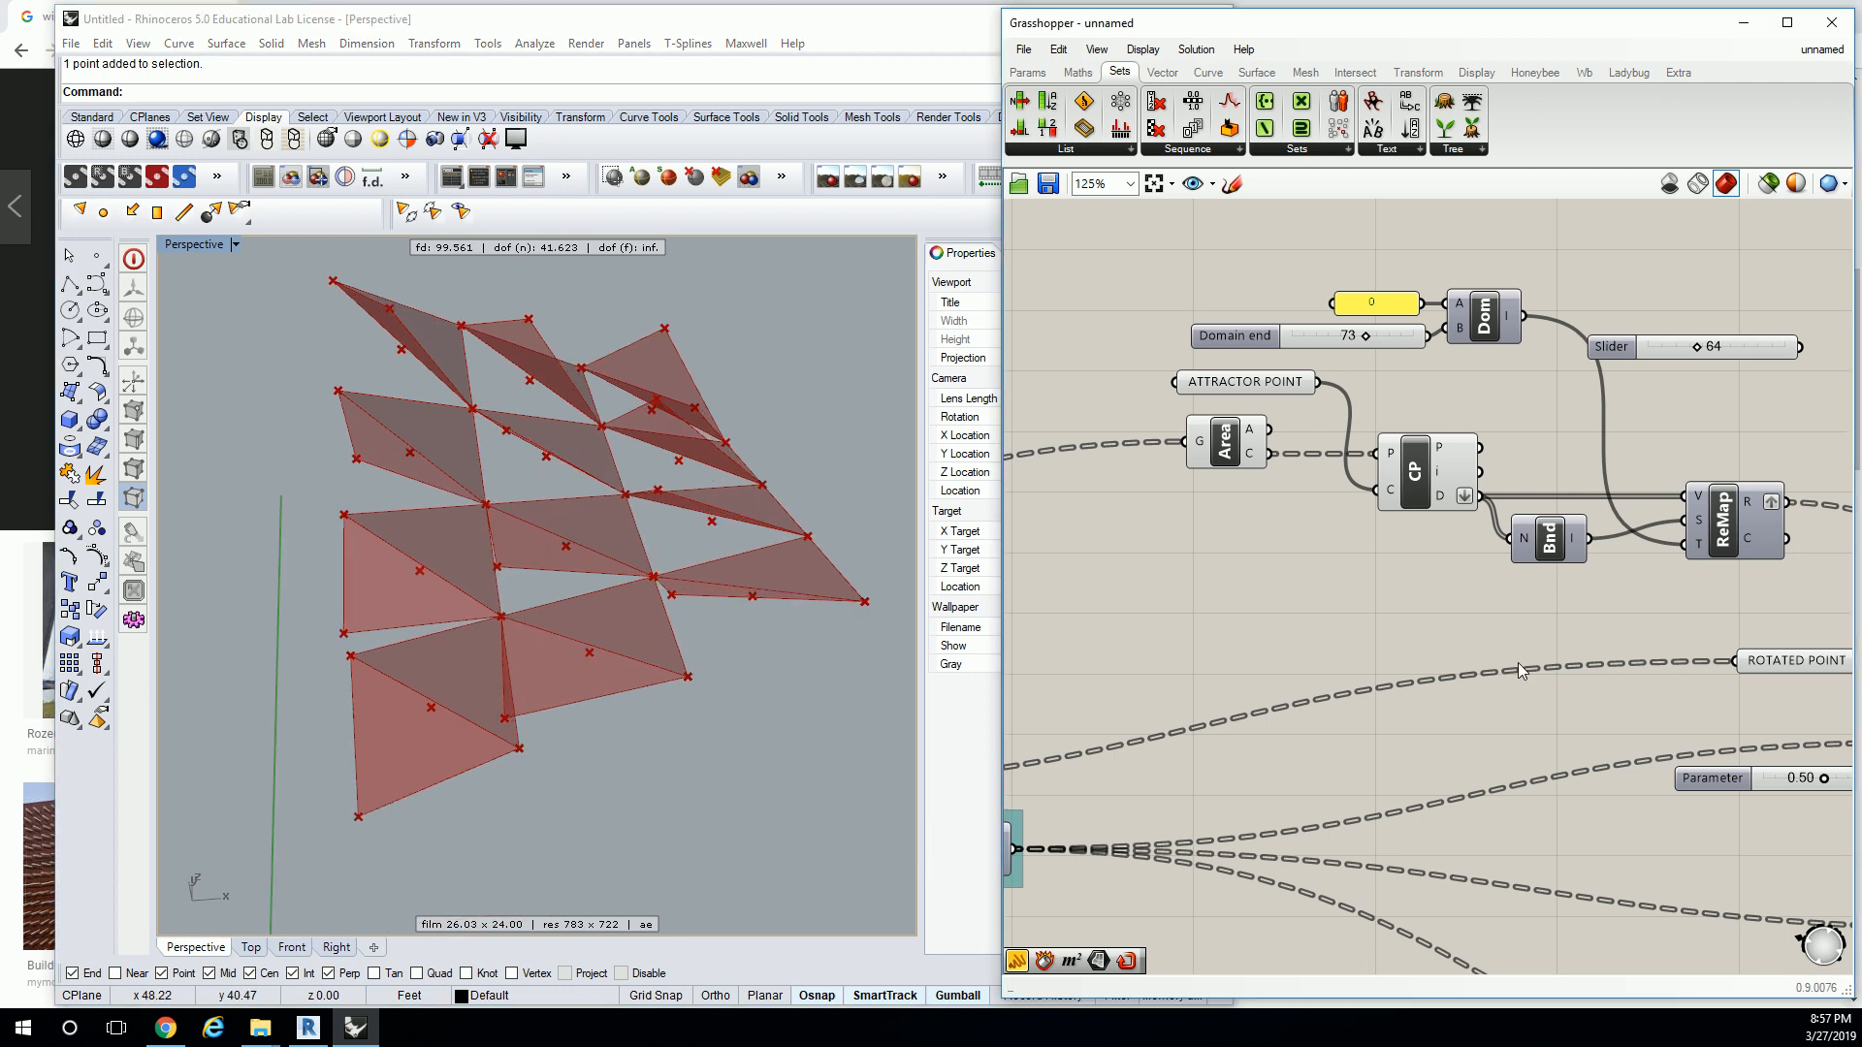
Zoom out and select the Domain, Area, Closest Point, Bounds and ReMap components.
scroll(down, 3)
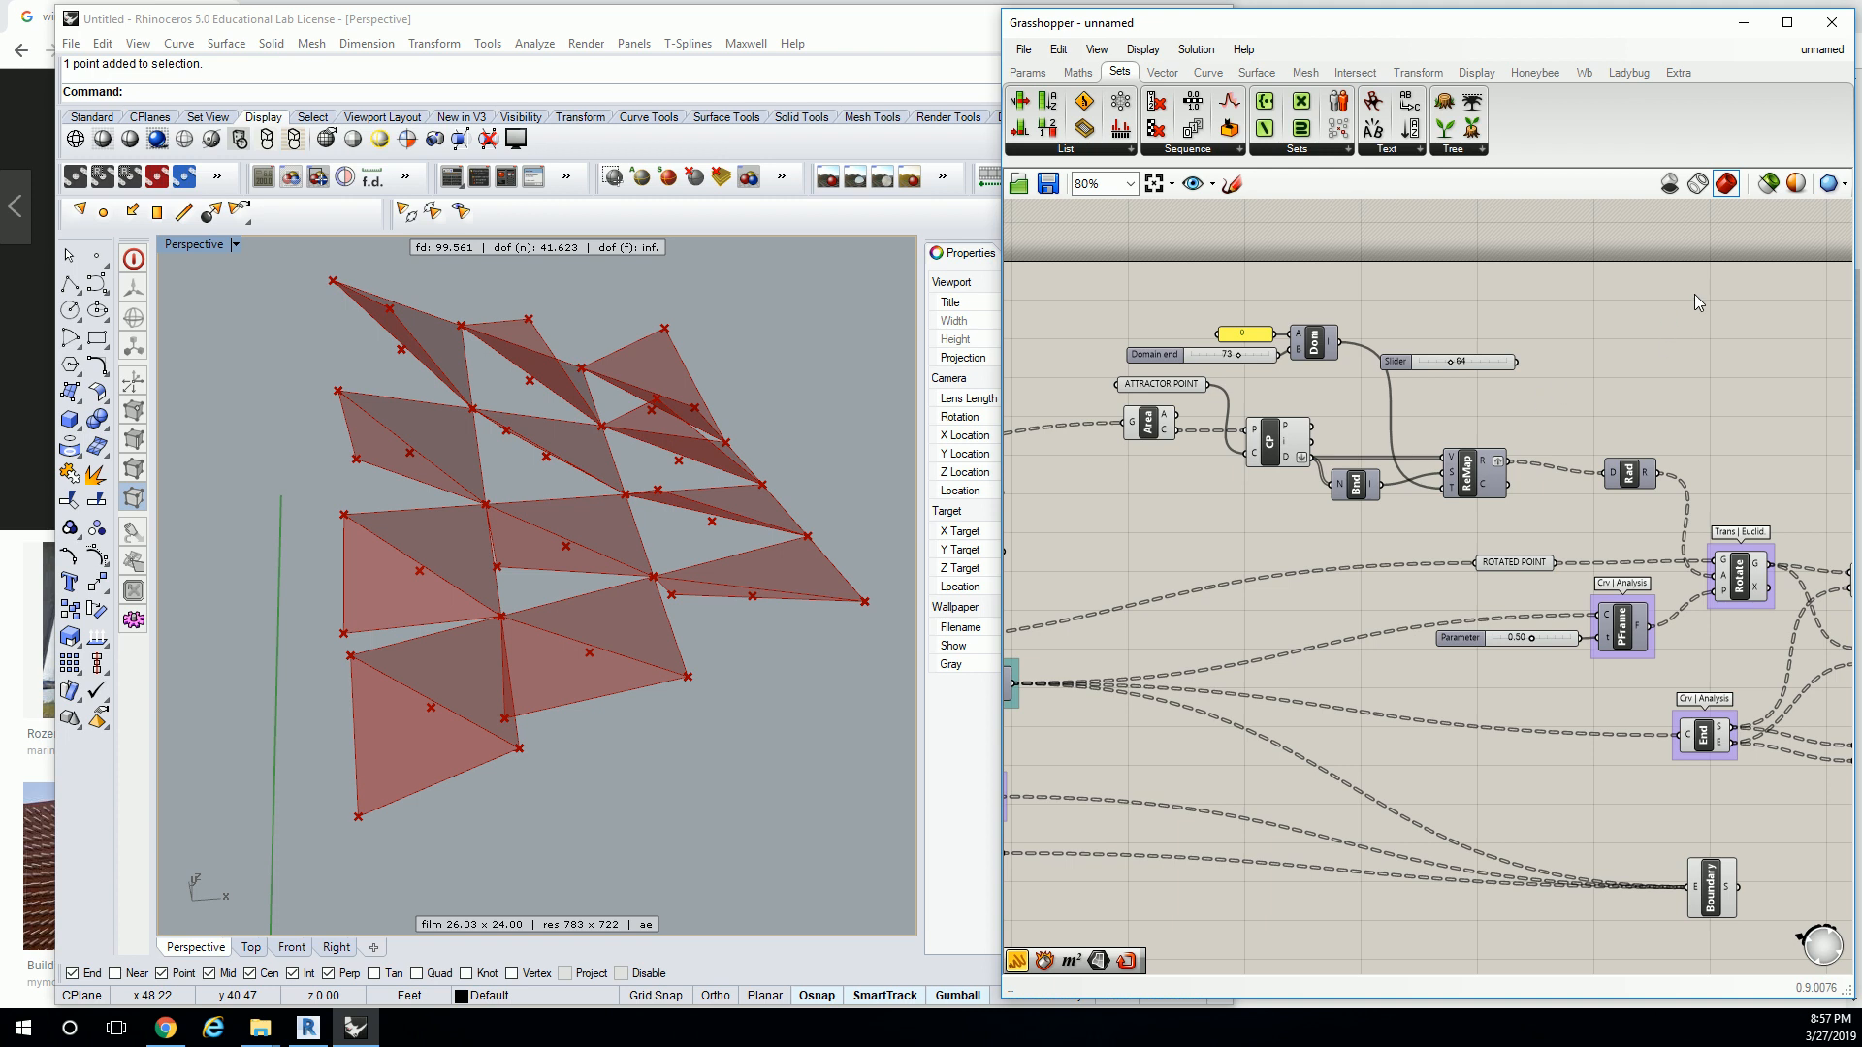
click(1408, 362)
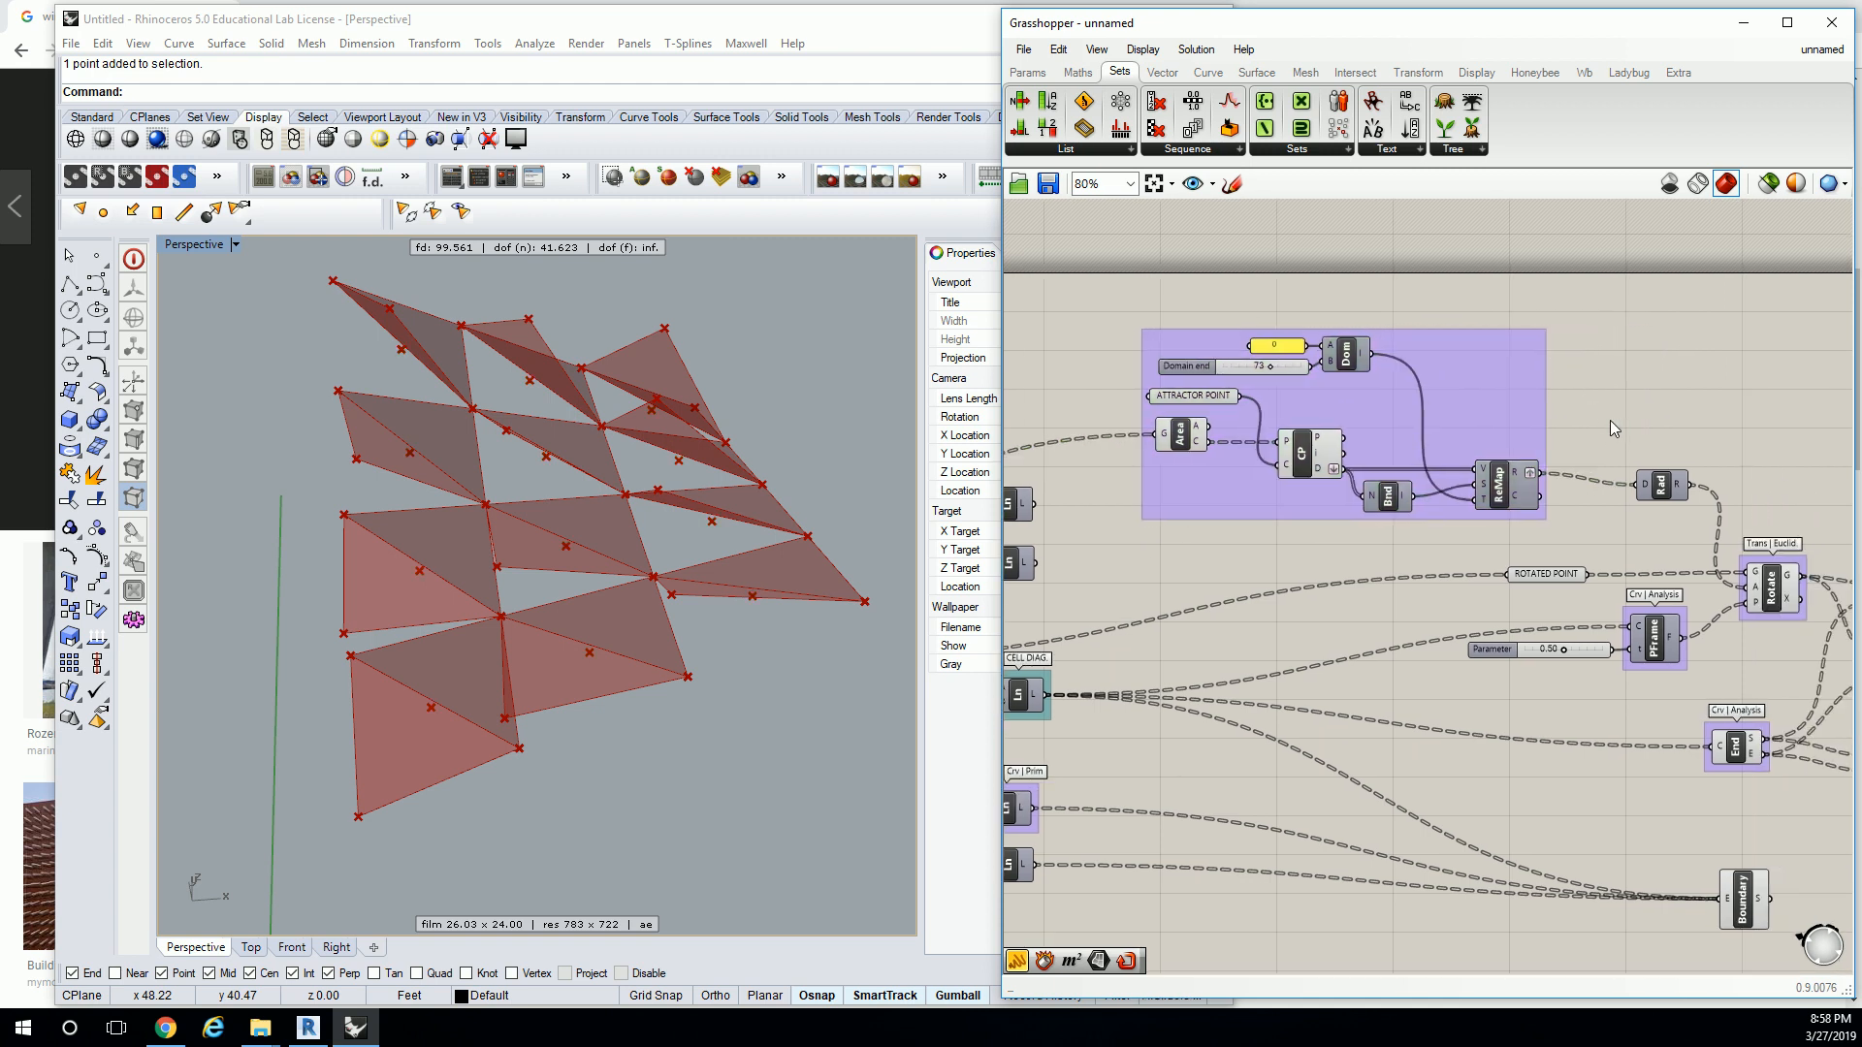
mouse_move(1003, 311)
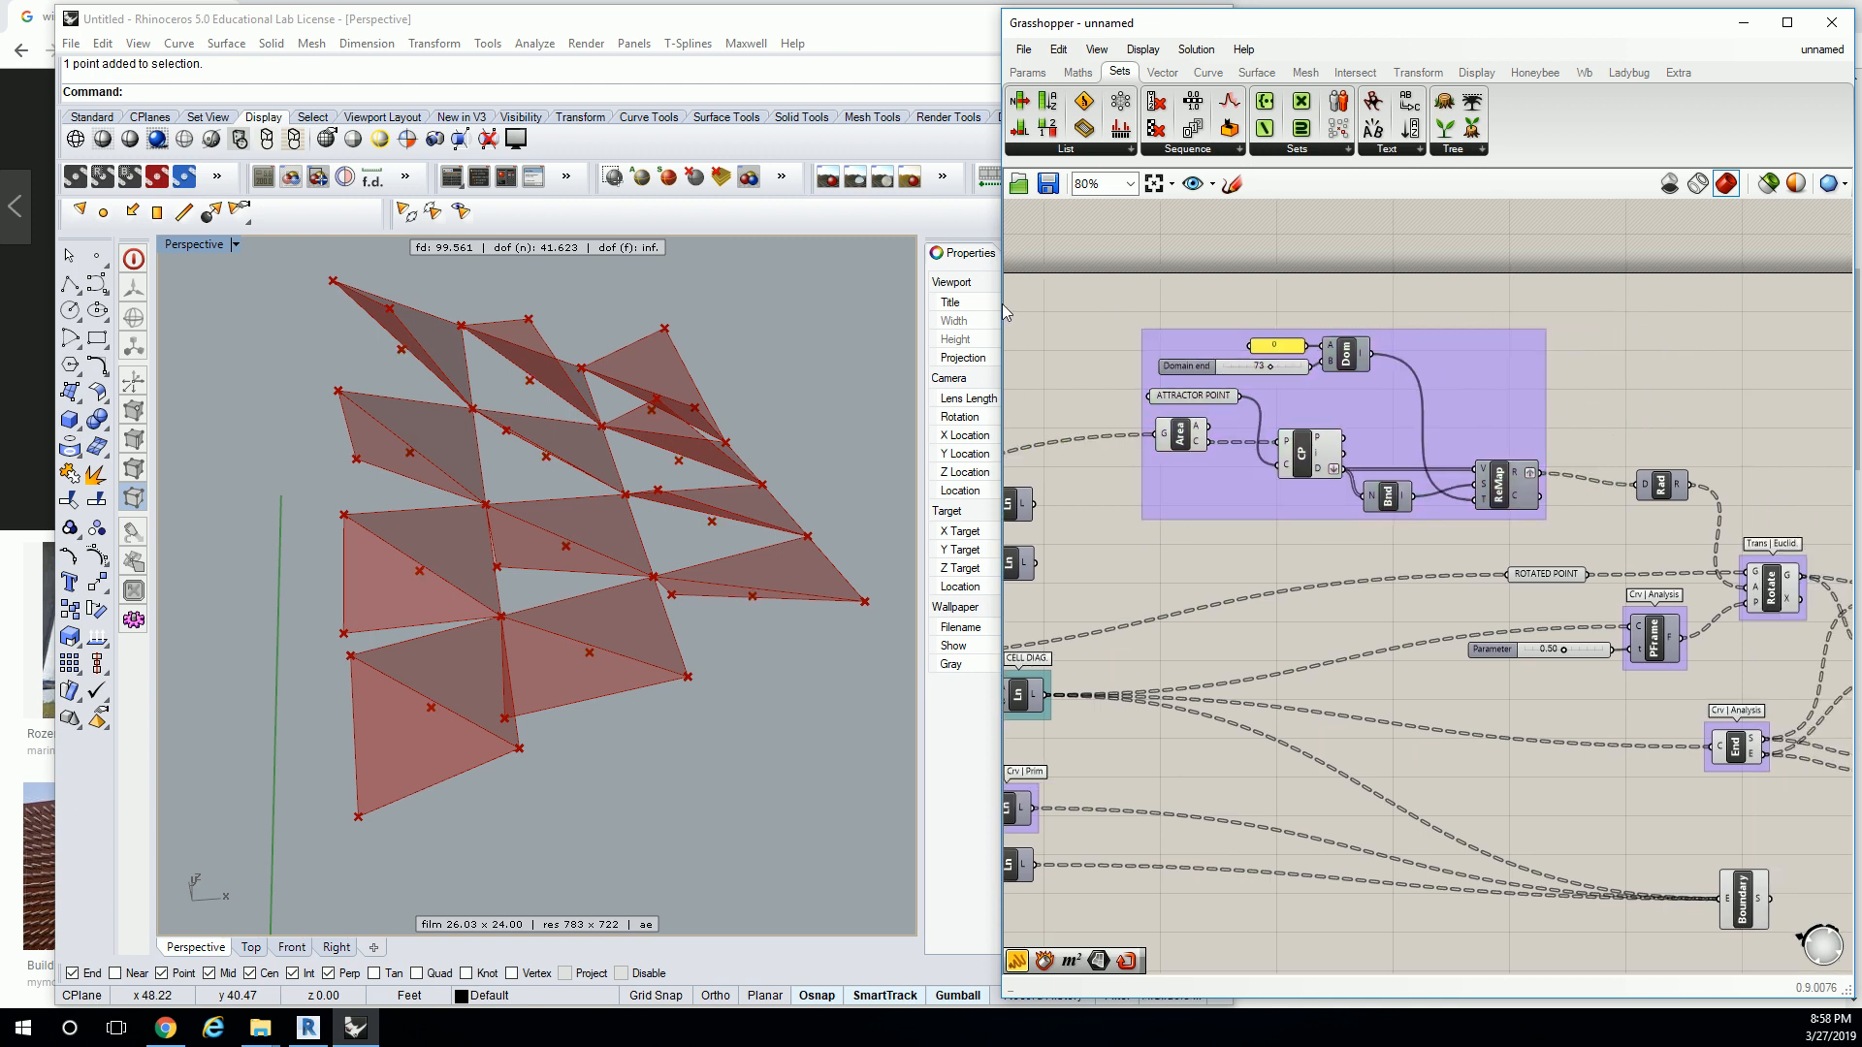